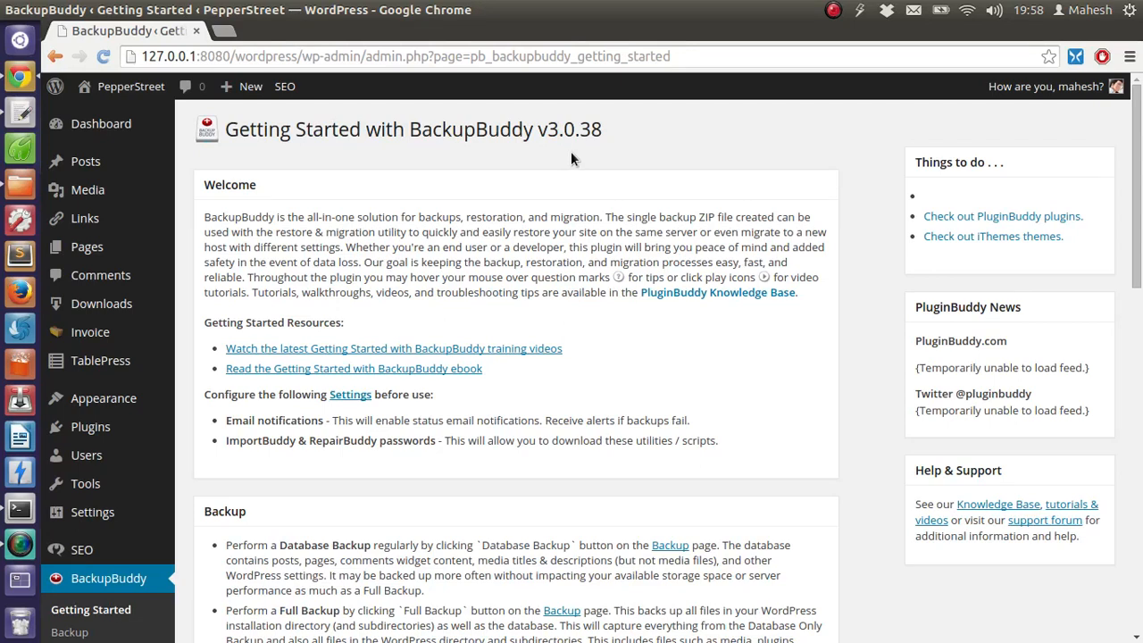
- Go to the BackupBuddy Backup Site page from the WordPress sidebar
scroll(down, 3)
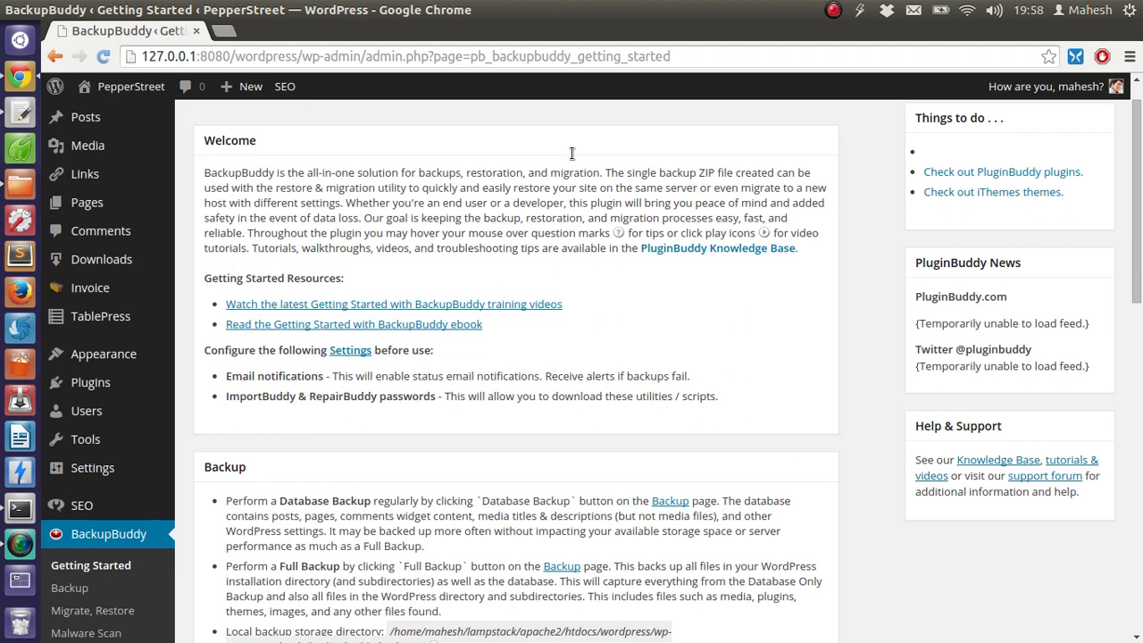
scroll(down, 3)
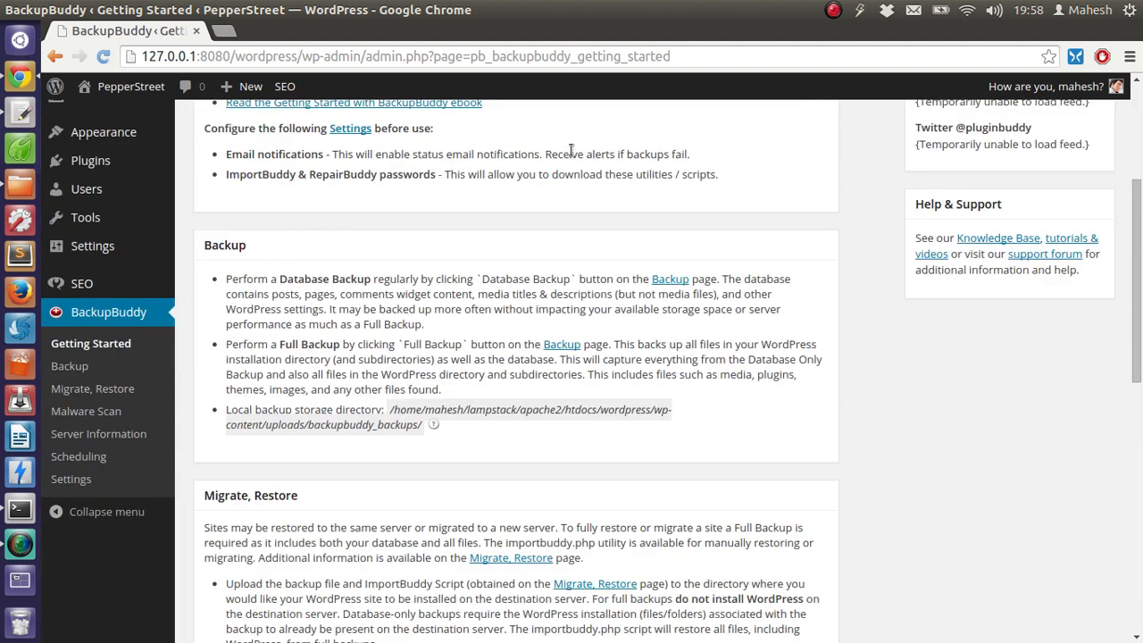
scroll(up, 3)
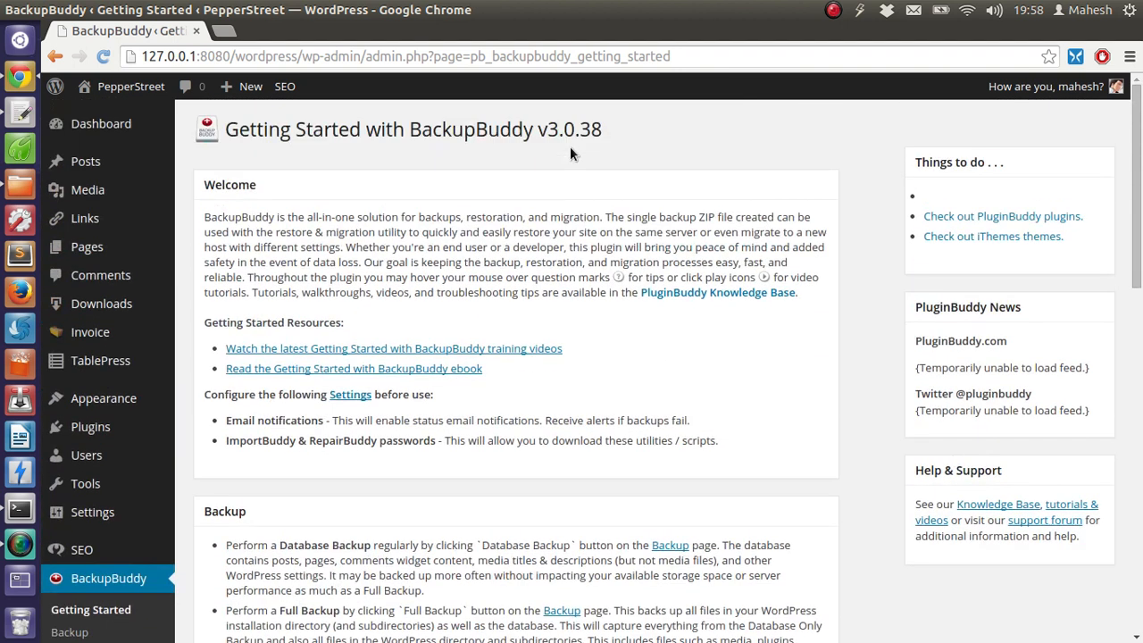
scroll(down, 3)
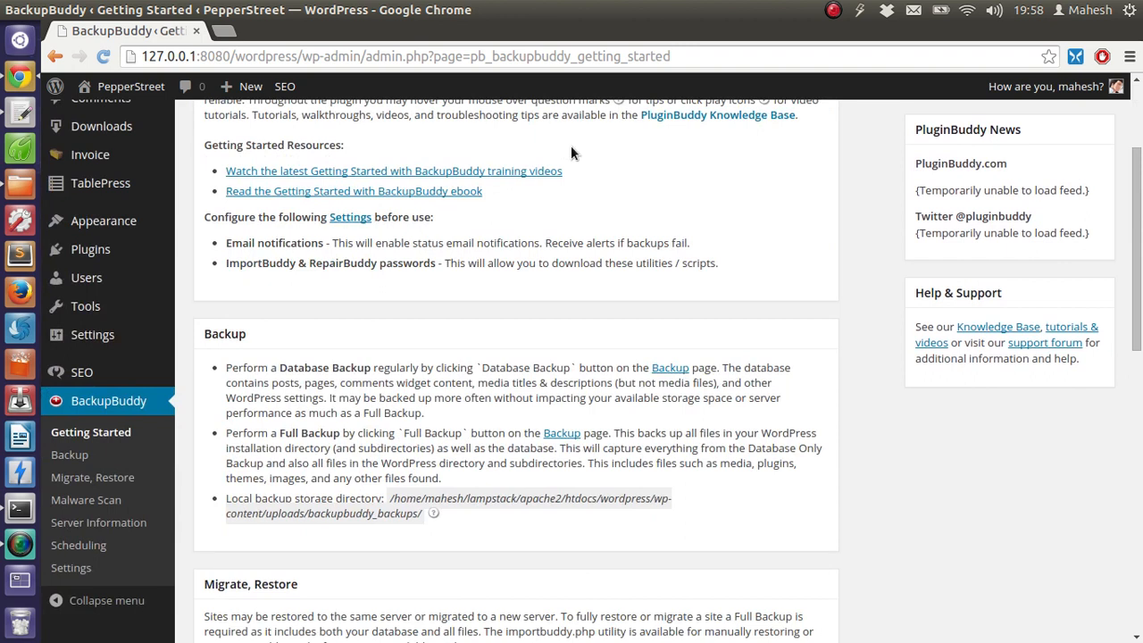
mouse_move(332, 364)
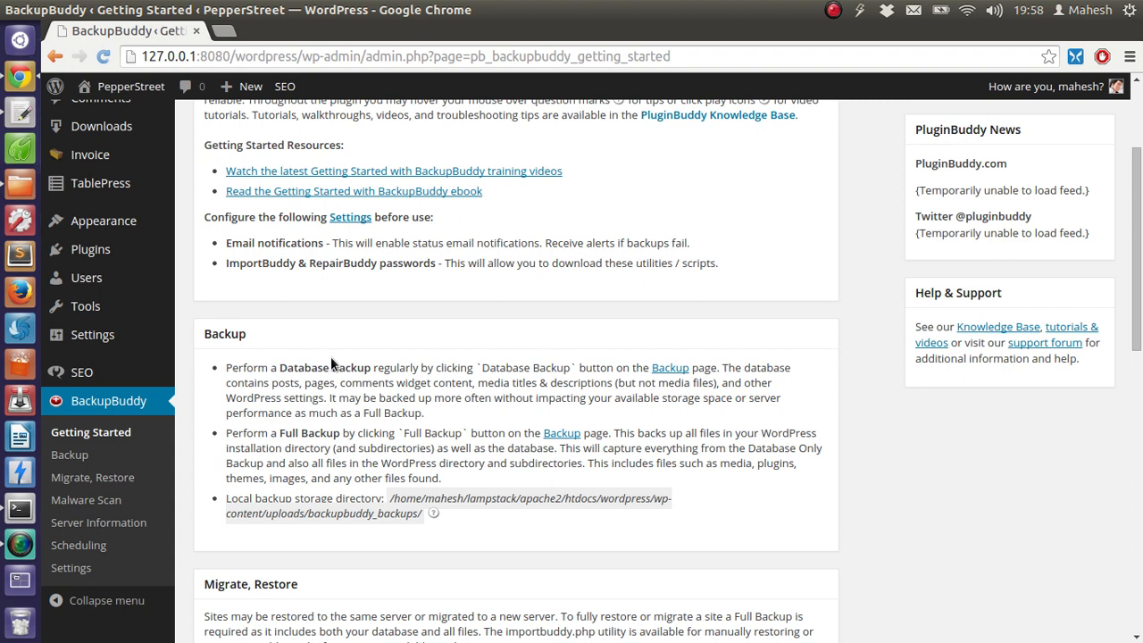
mouse_move(92, 477)
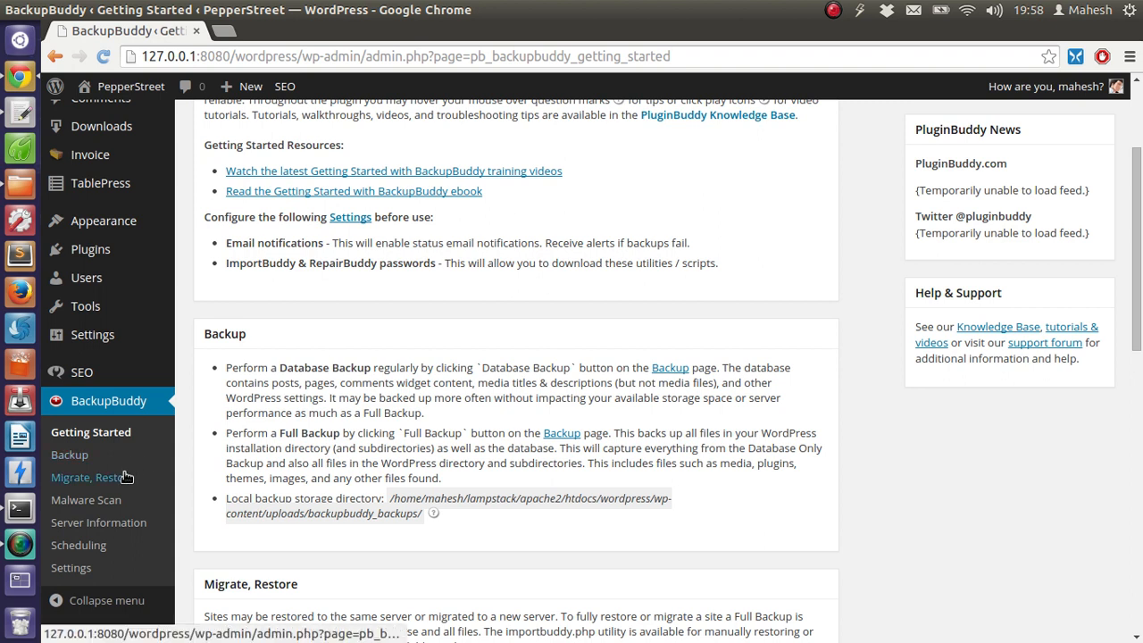
mouse_move(70, 455)
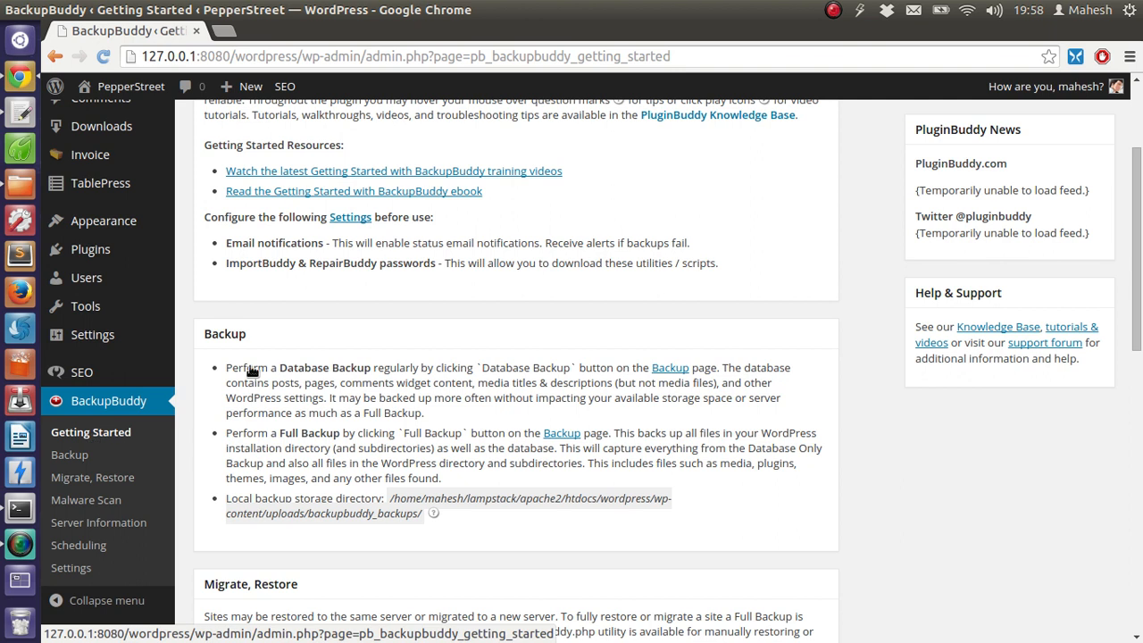
mouse_move(161, 414)
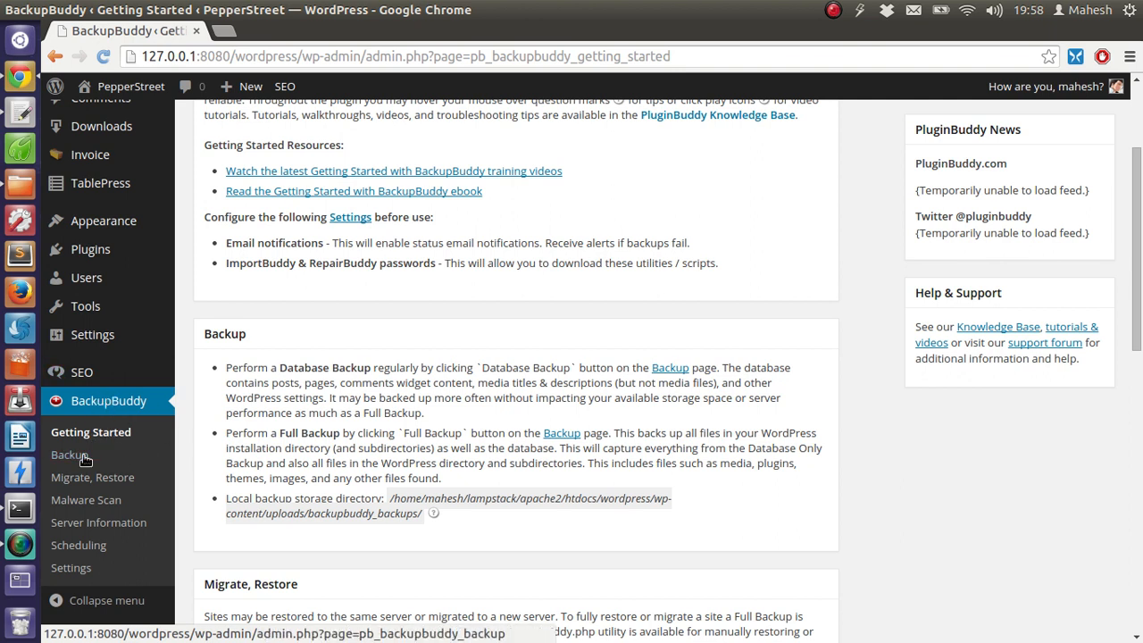
click(70, 456)
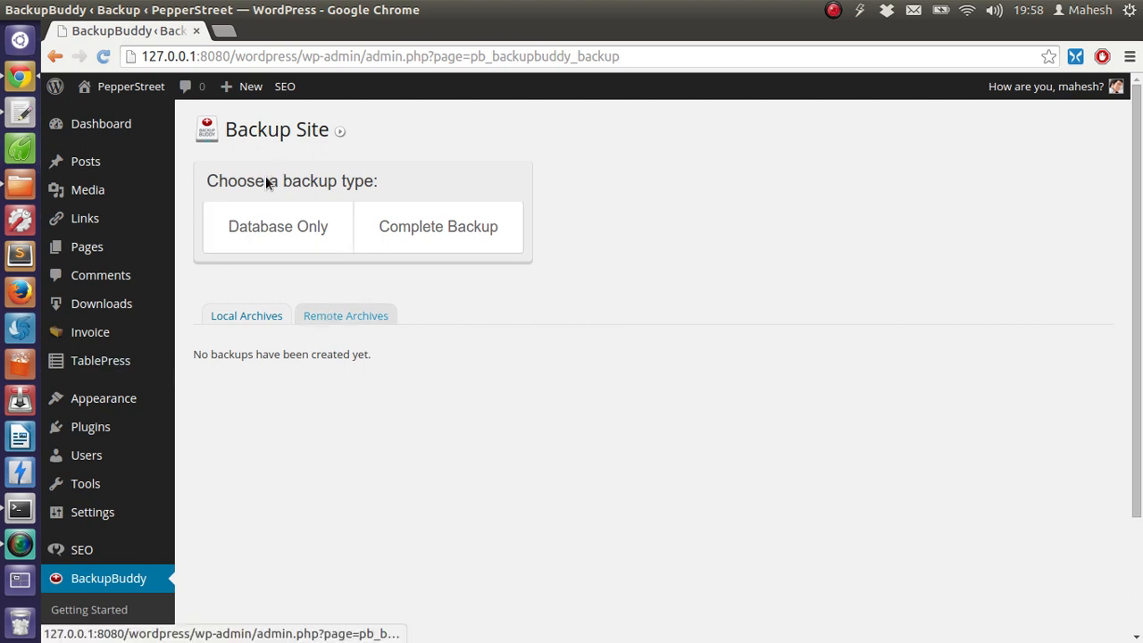
mouse_move(476, 224)
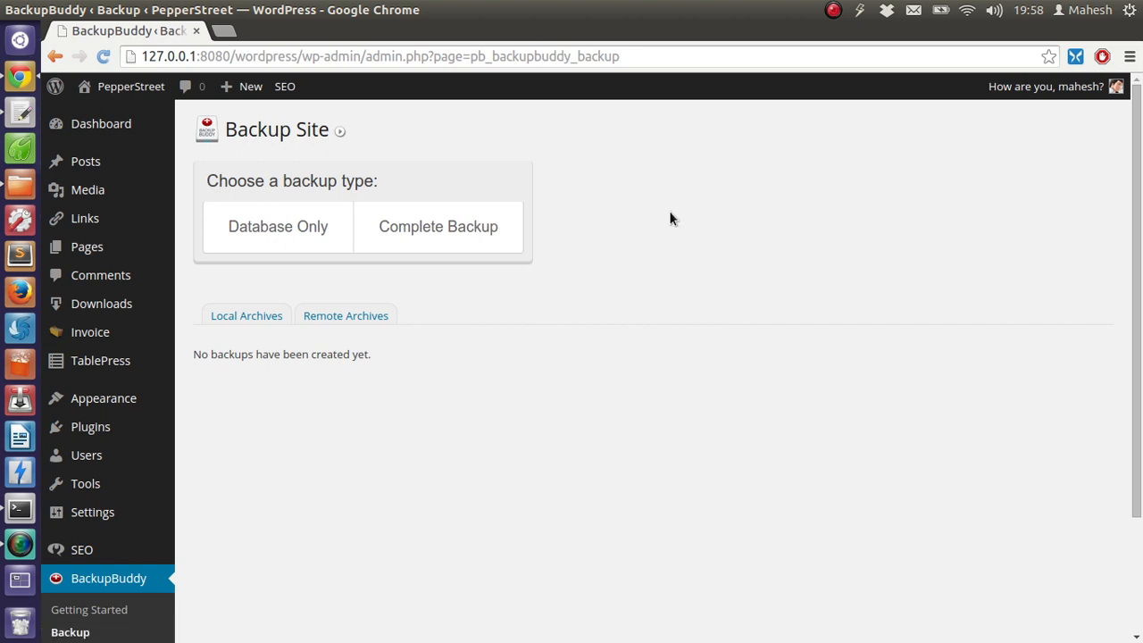
mouse_move(654, 207)
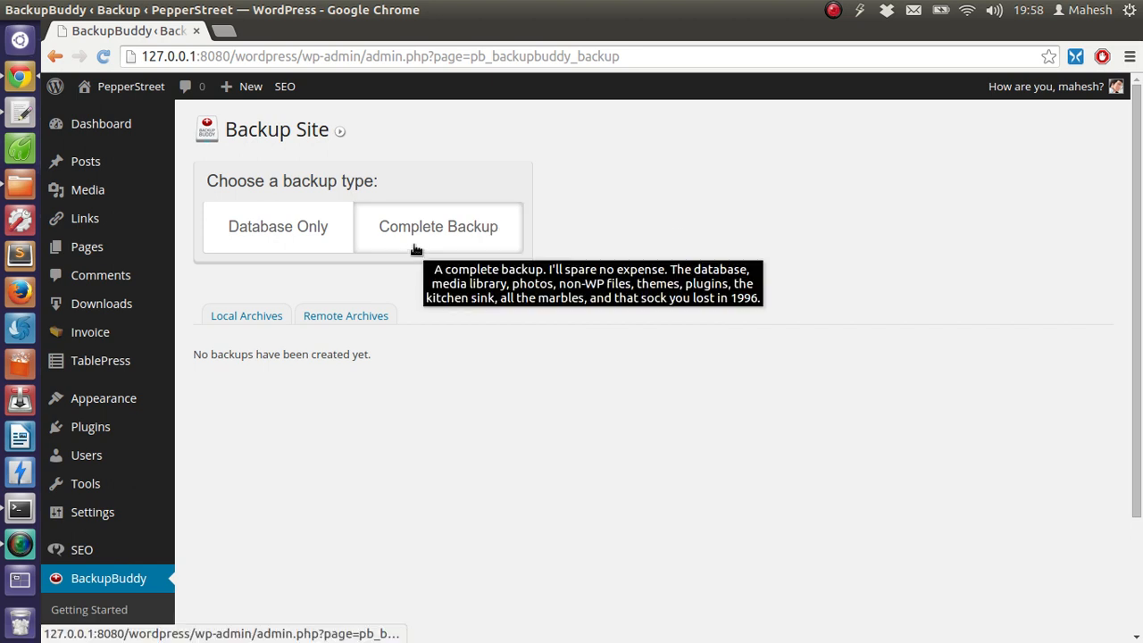
- Request a Complete Backup of the whole site, database and files
click(438, 225)
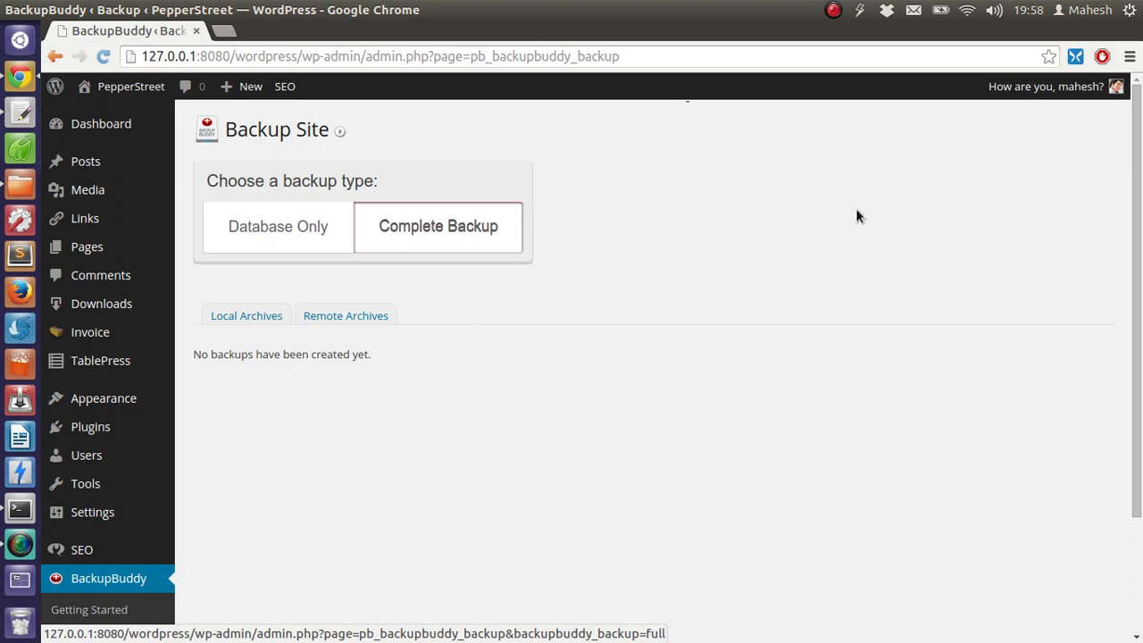
click(438, 225)
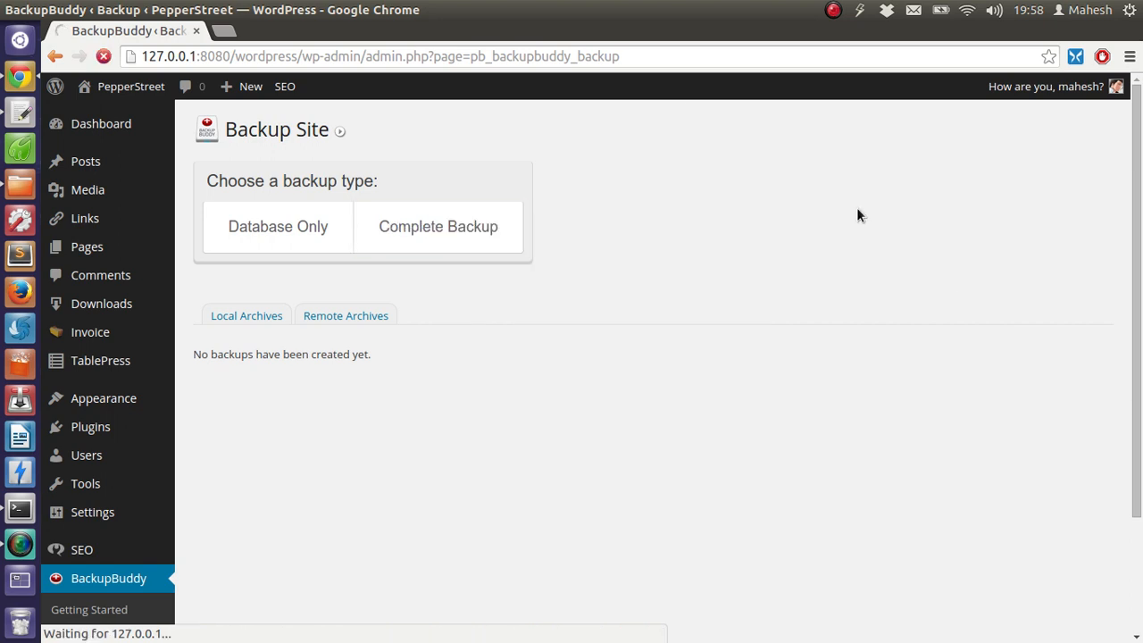
- Let the complete backup run through settings, database and file export
click(438, 225)
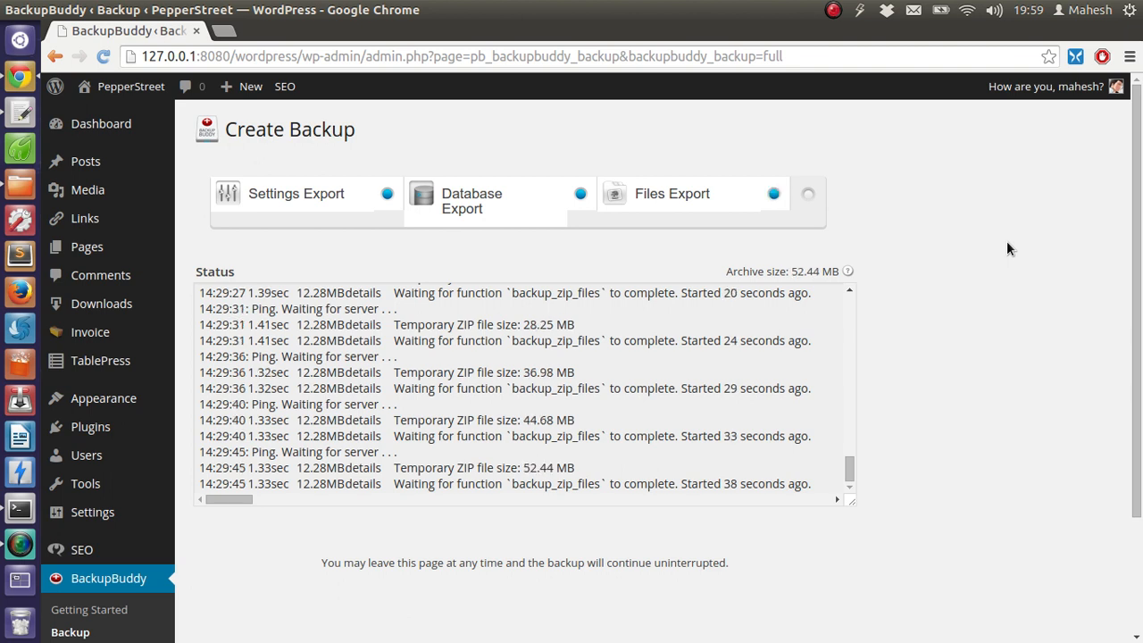
mouse_move(1008, 249)
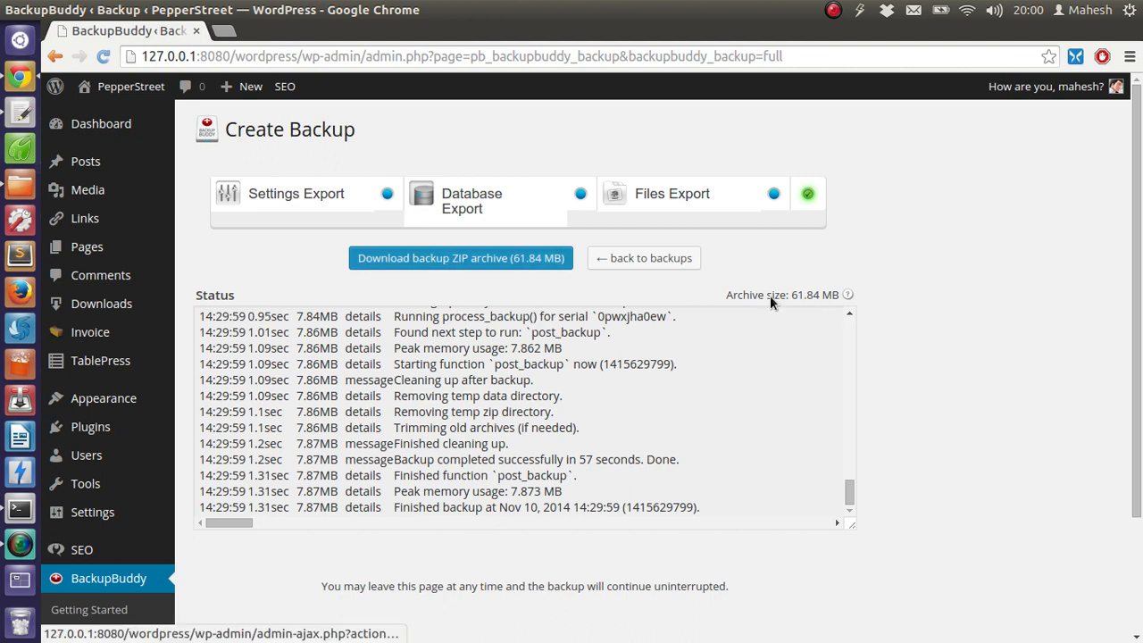
mouse_move(786, 325)
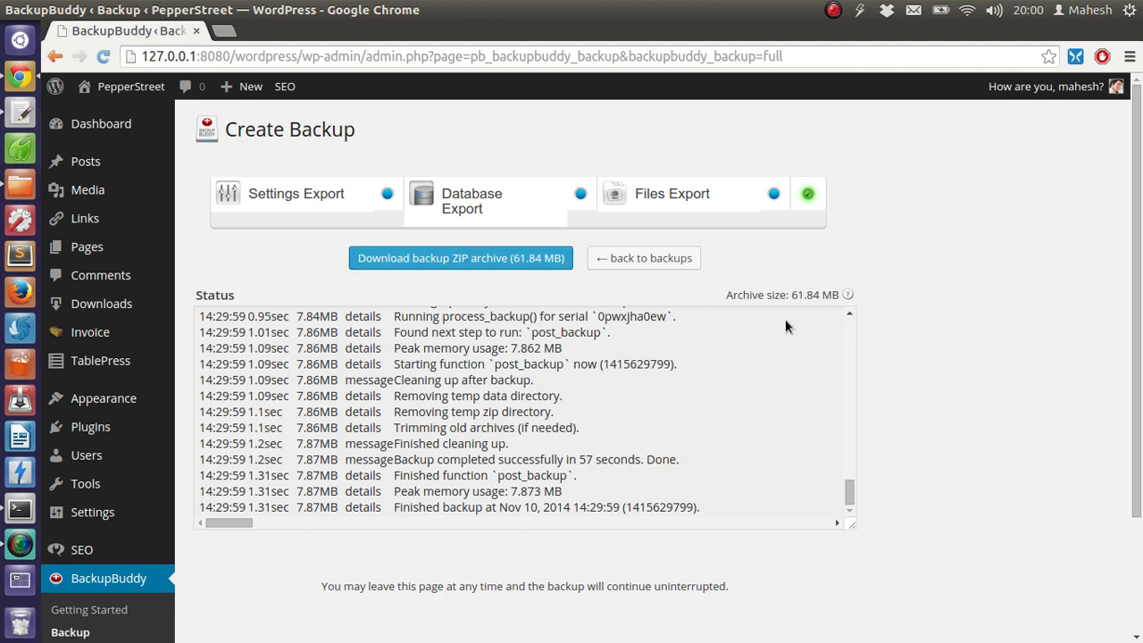
mouse_move(632, 309)
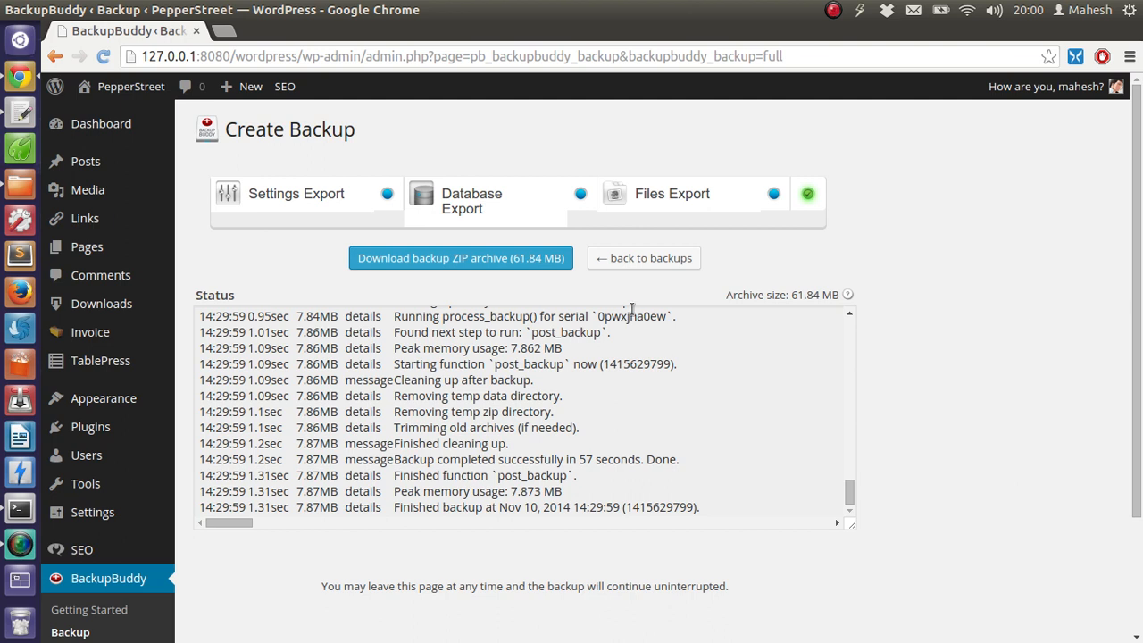
- Download the finished 61.84 MB backup ZIP archive through the browser
click(461, 258)
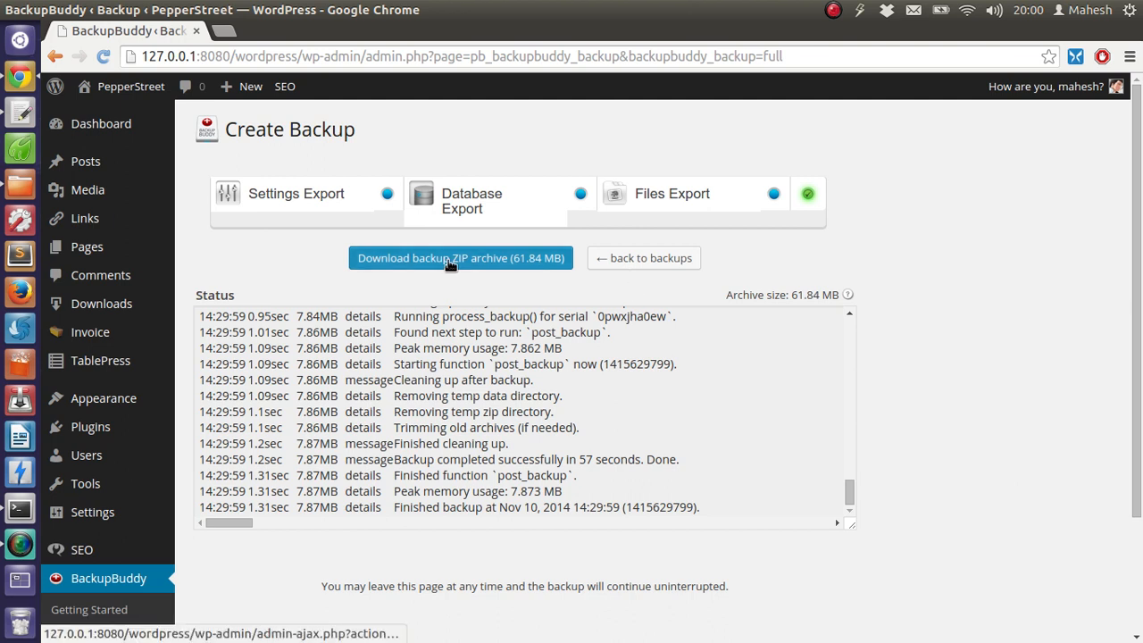
click(461, 258)
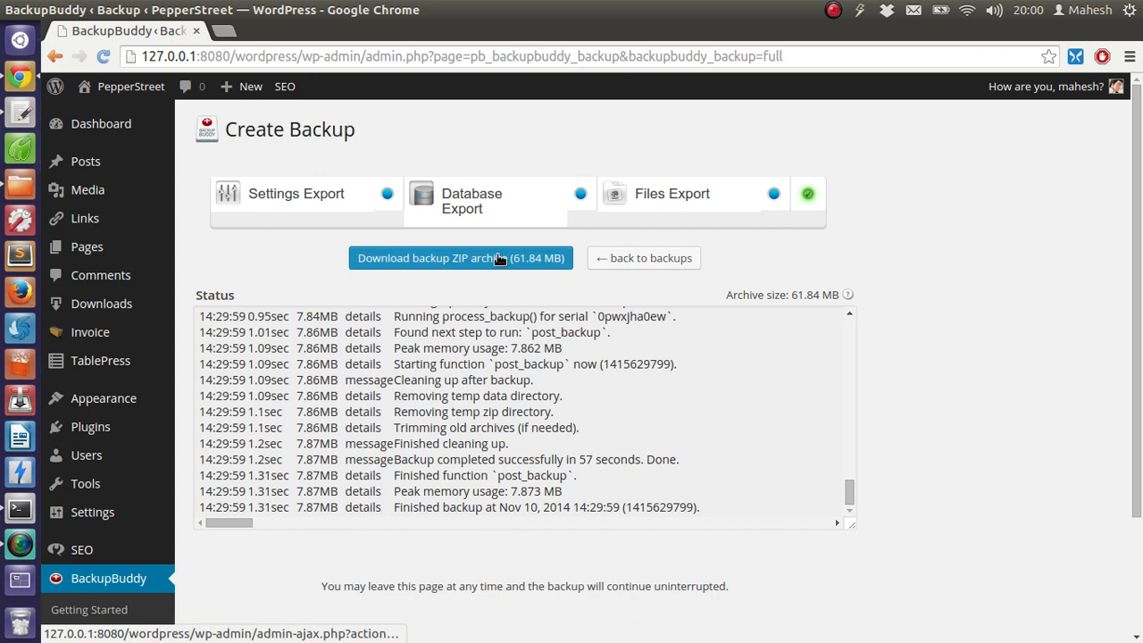
click(461, 257)
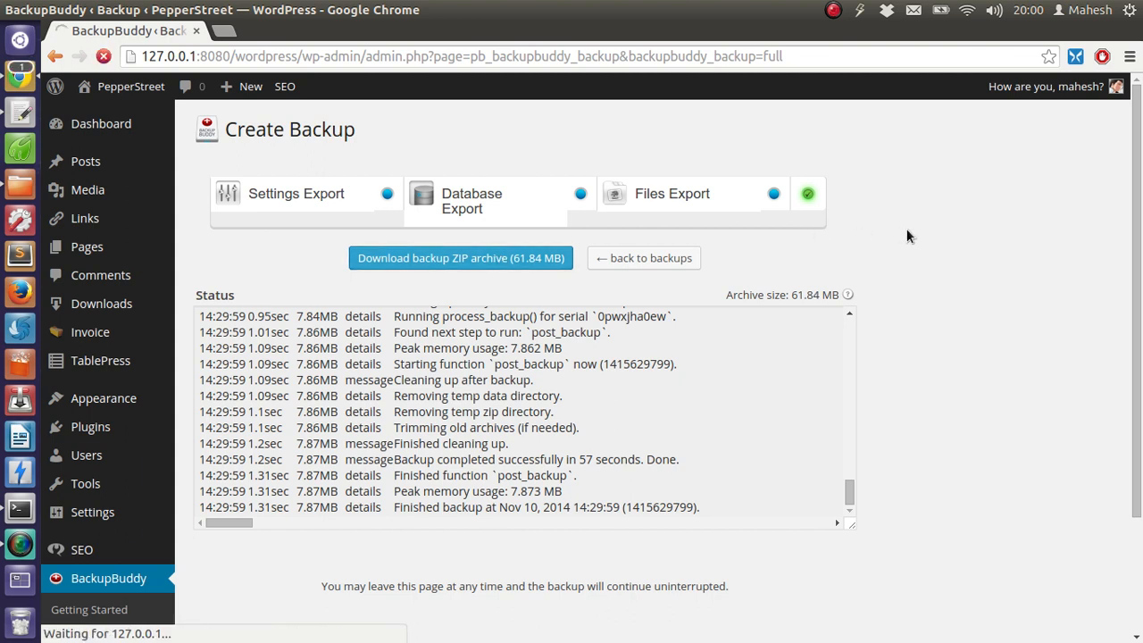
click(461, 257)
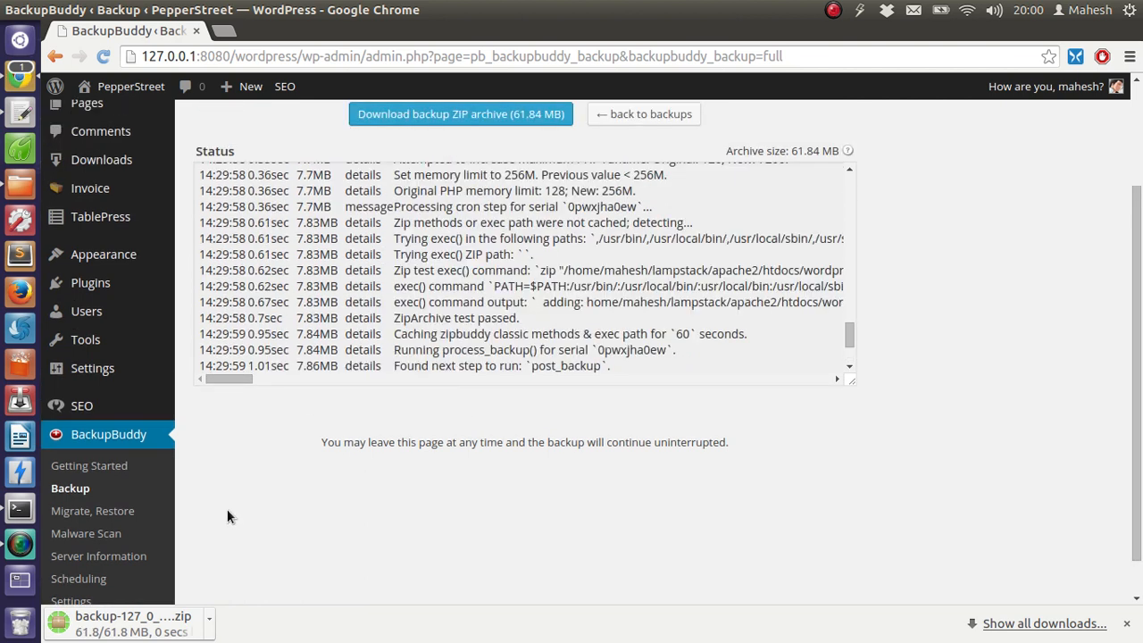
scroll(down, 3)
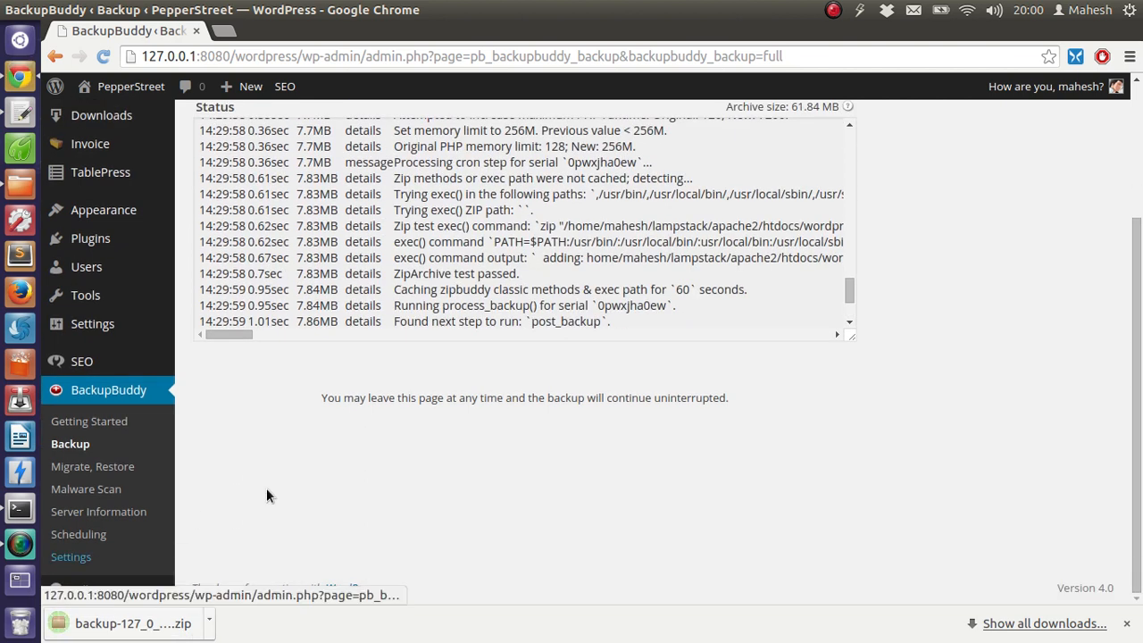
- Go to the BackupBuddy Settings page
click(71, 557)
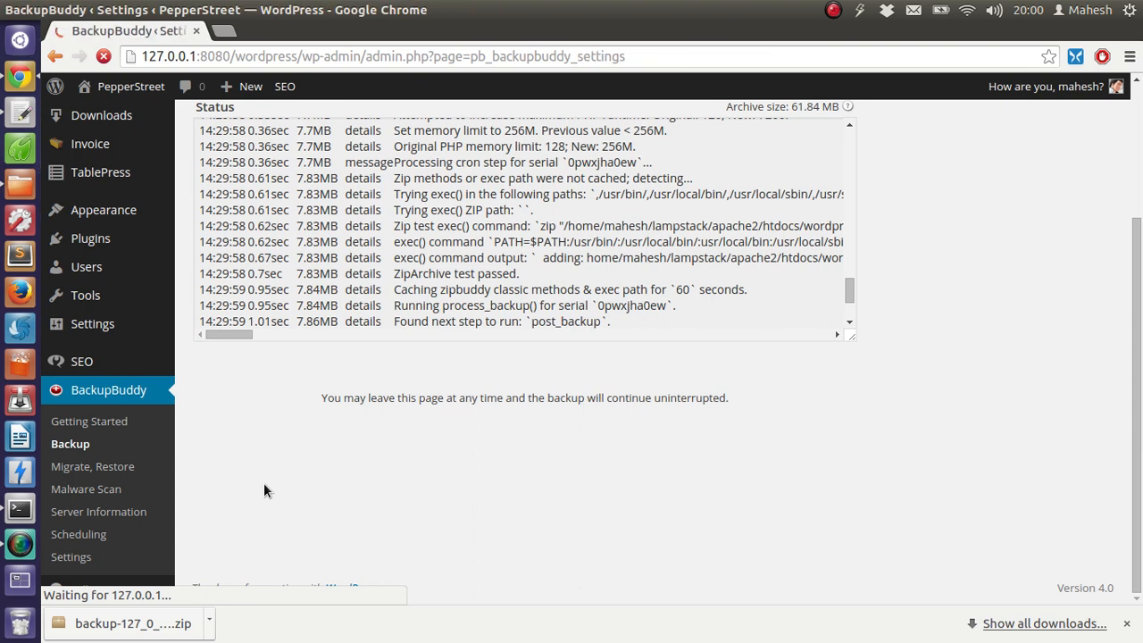
click(72, 557)
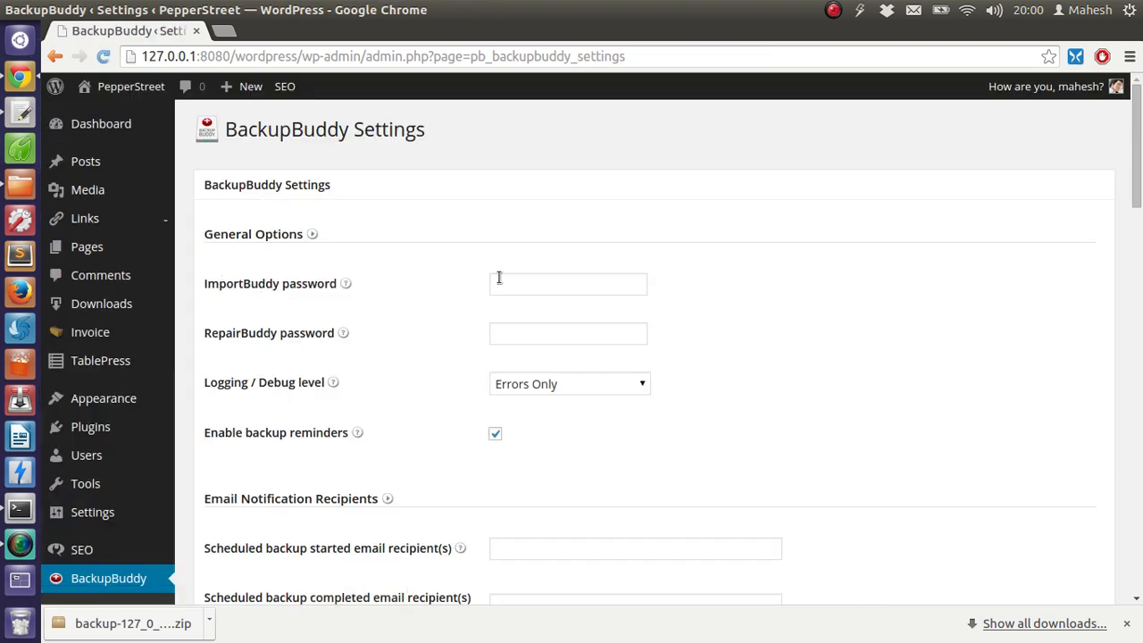
click(568, 282)
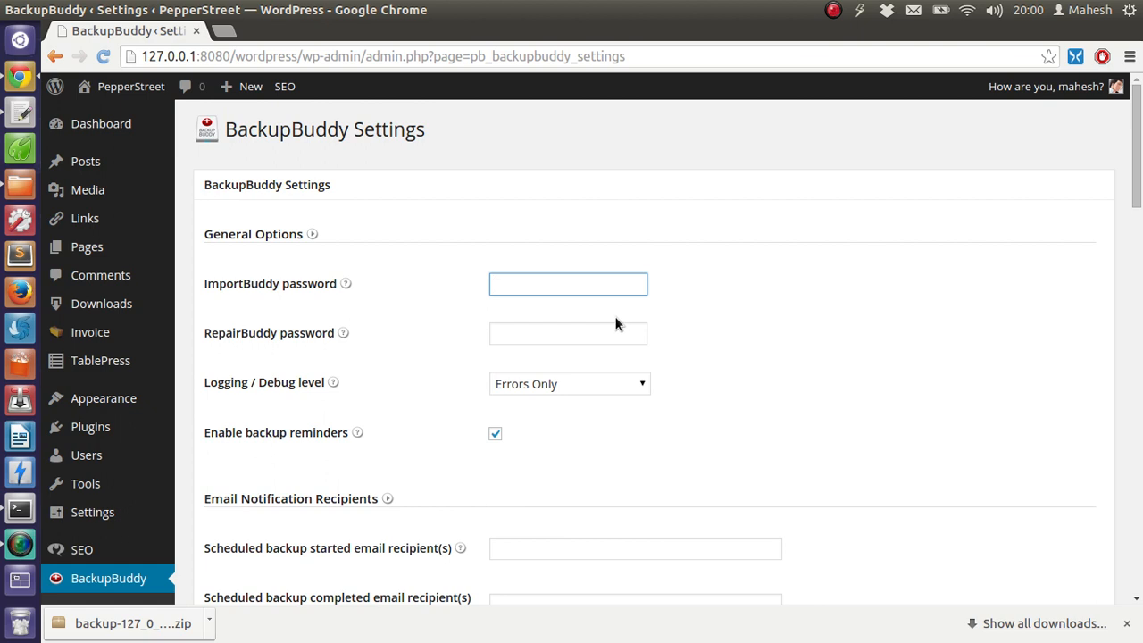
click(568, 284)
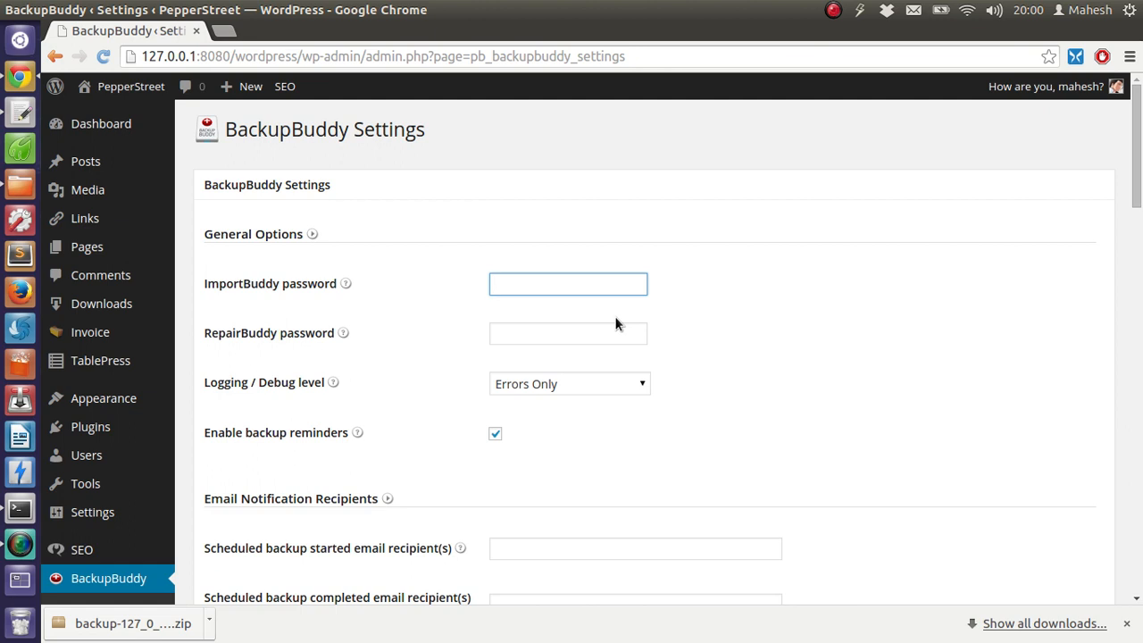
click(568, 284)
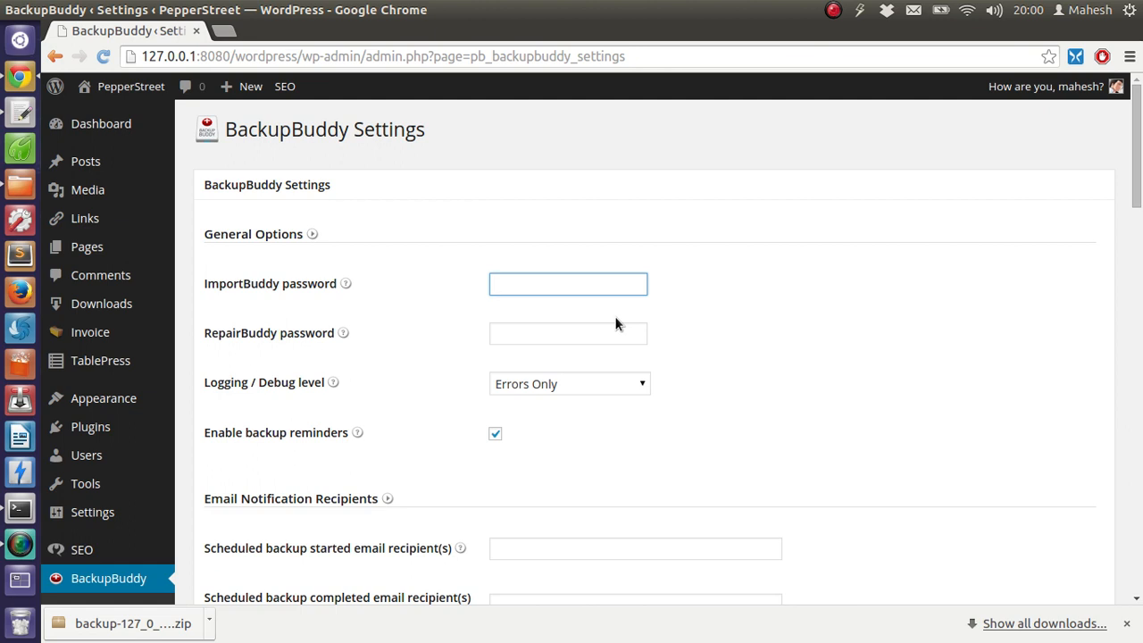
click(568, 283)
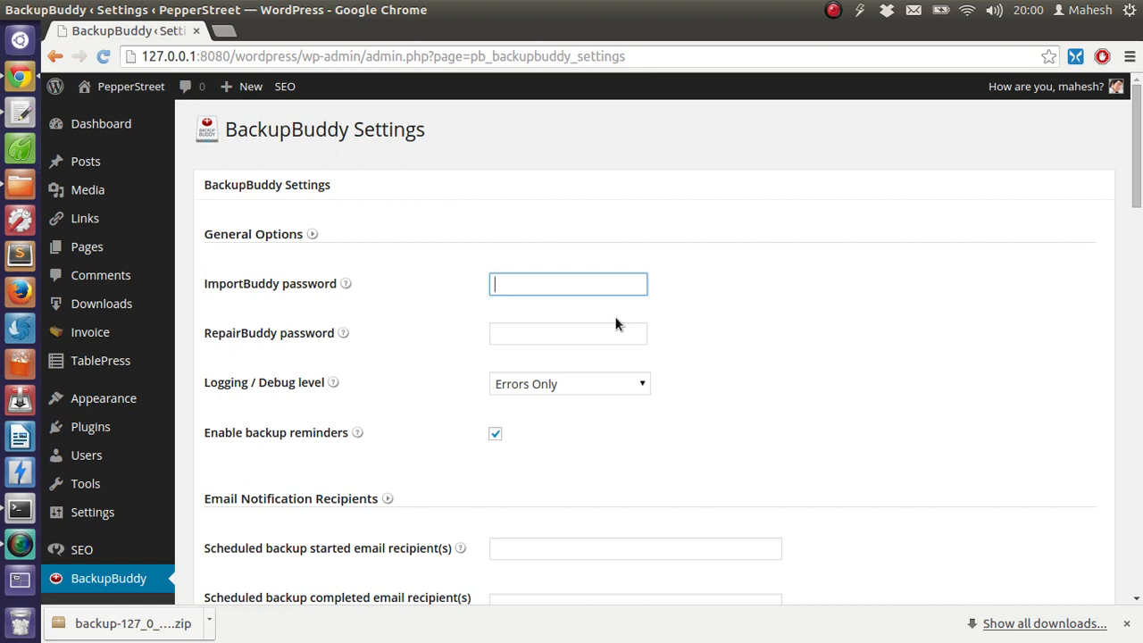
text(password)
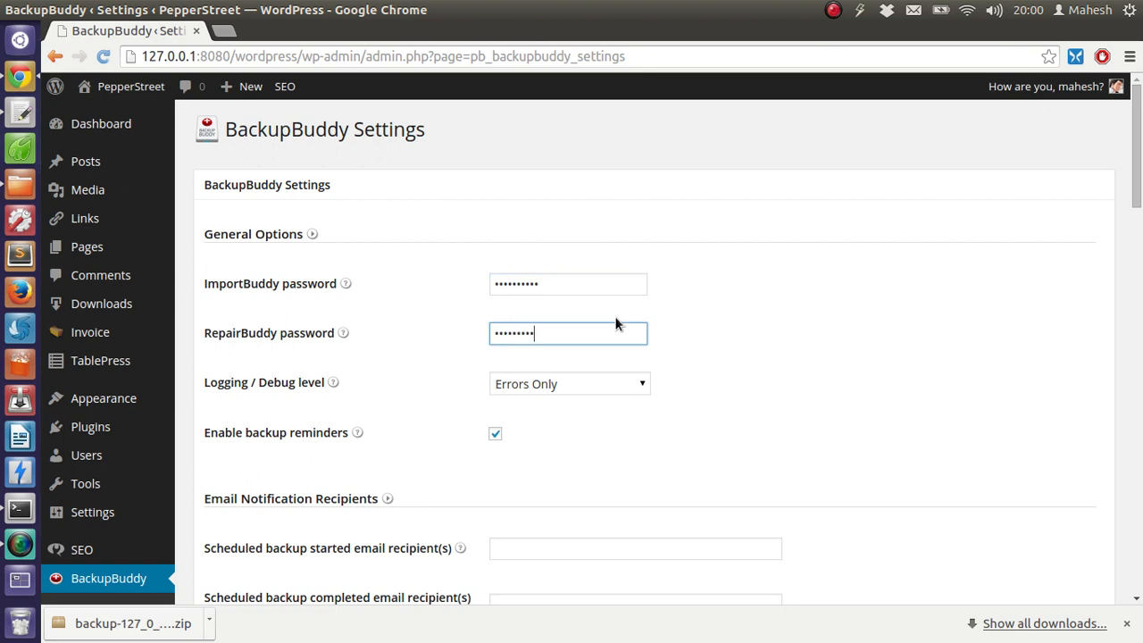
key(BackSpace)
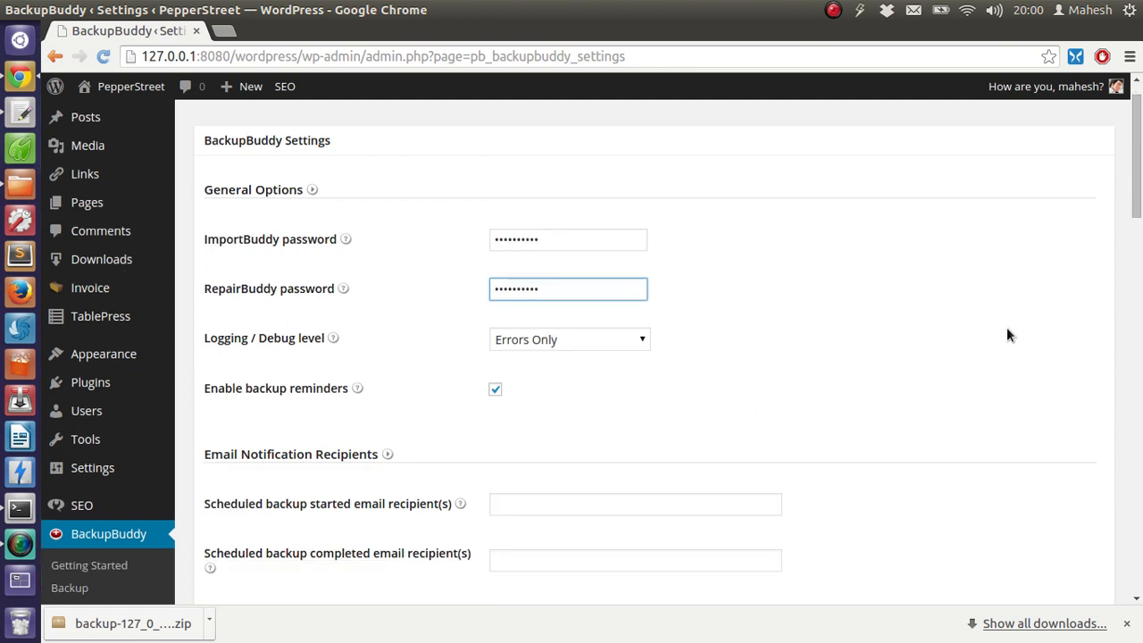
- Save the BackupBuddy settings so the new passwords are stored
scroll(down, 3)
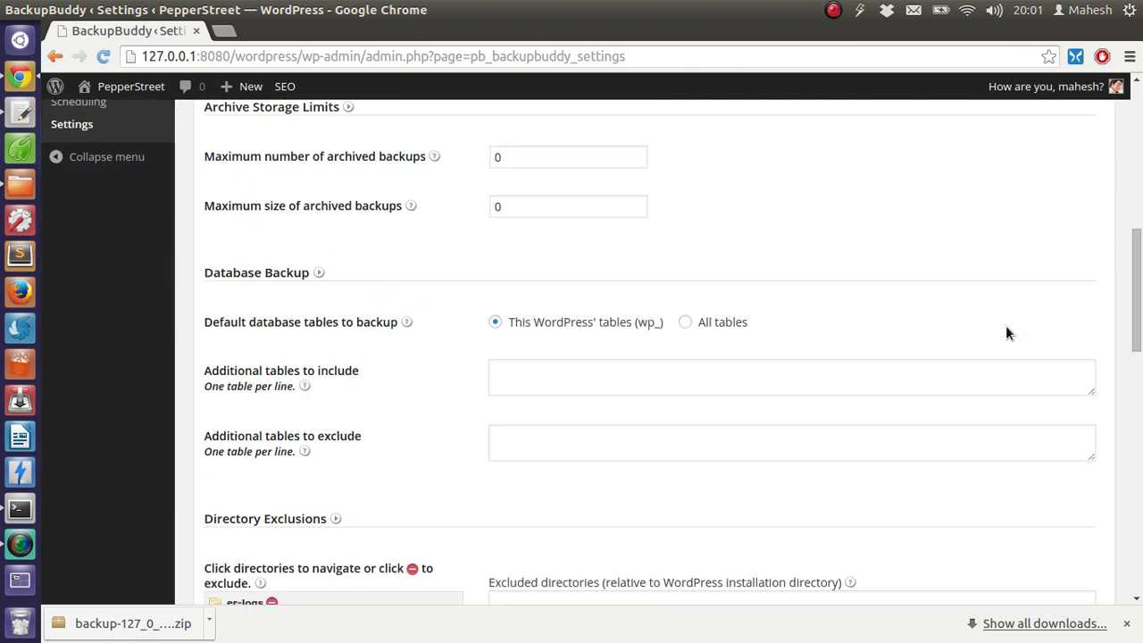
scroll(up, 3)
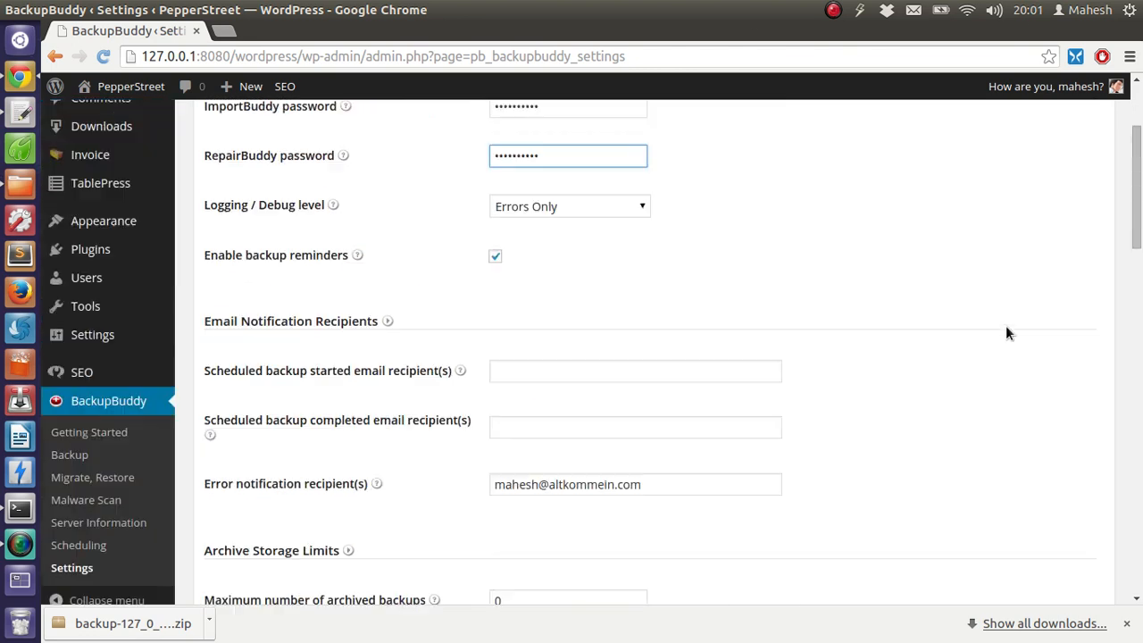
scroll(down, 3)
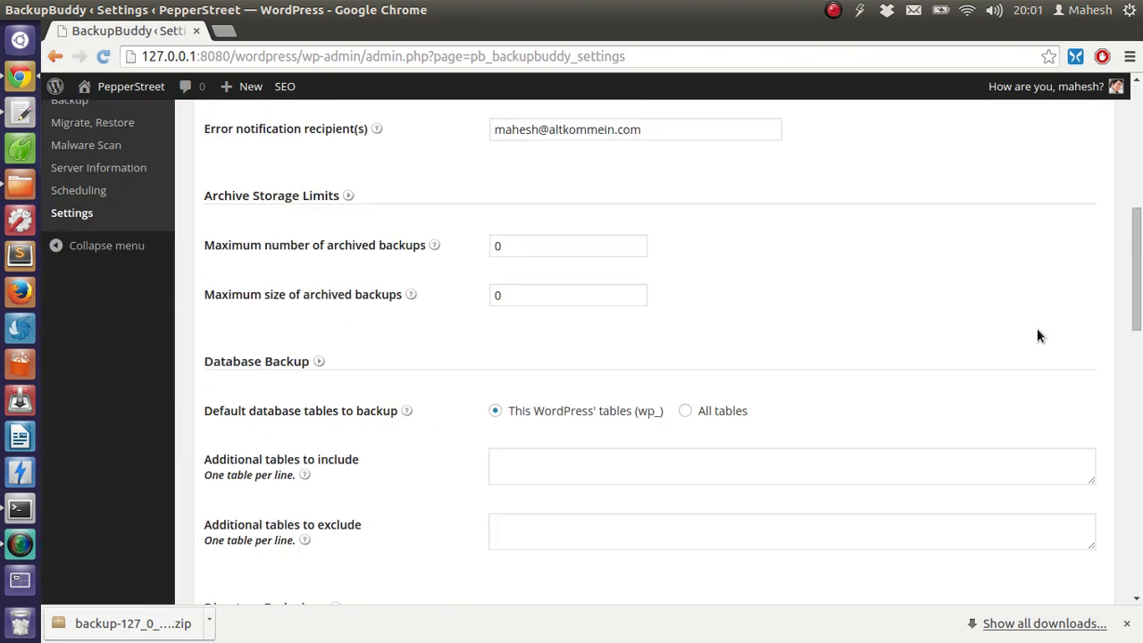
scroll(down, 3)
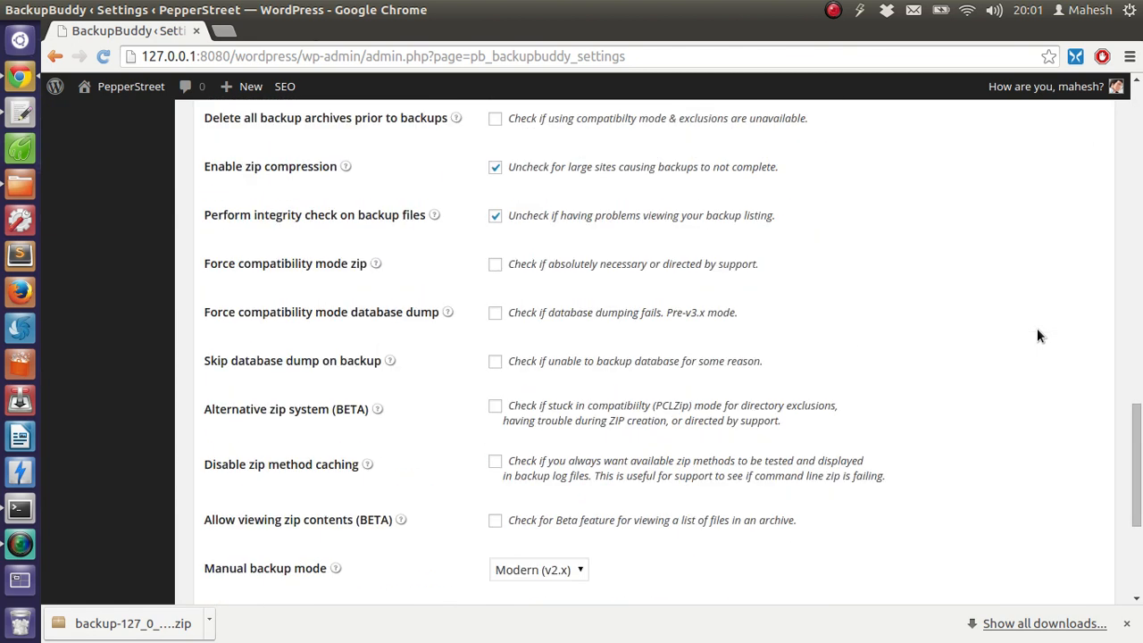
scroll(down, 3)
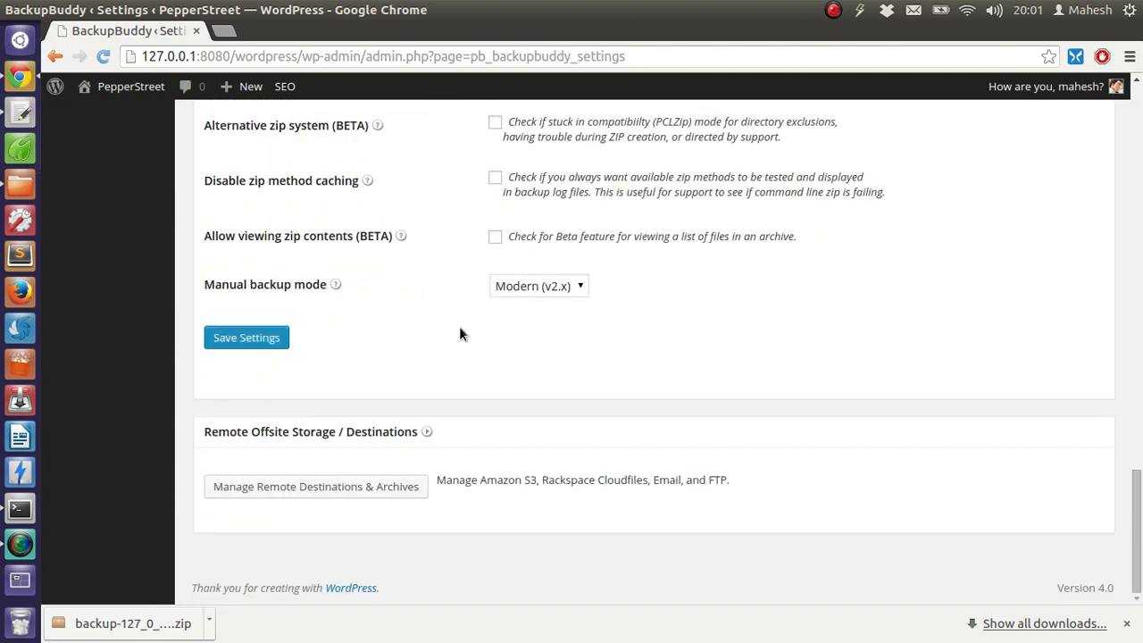
click(247, 338)
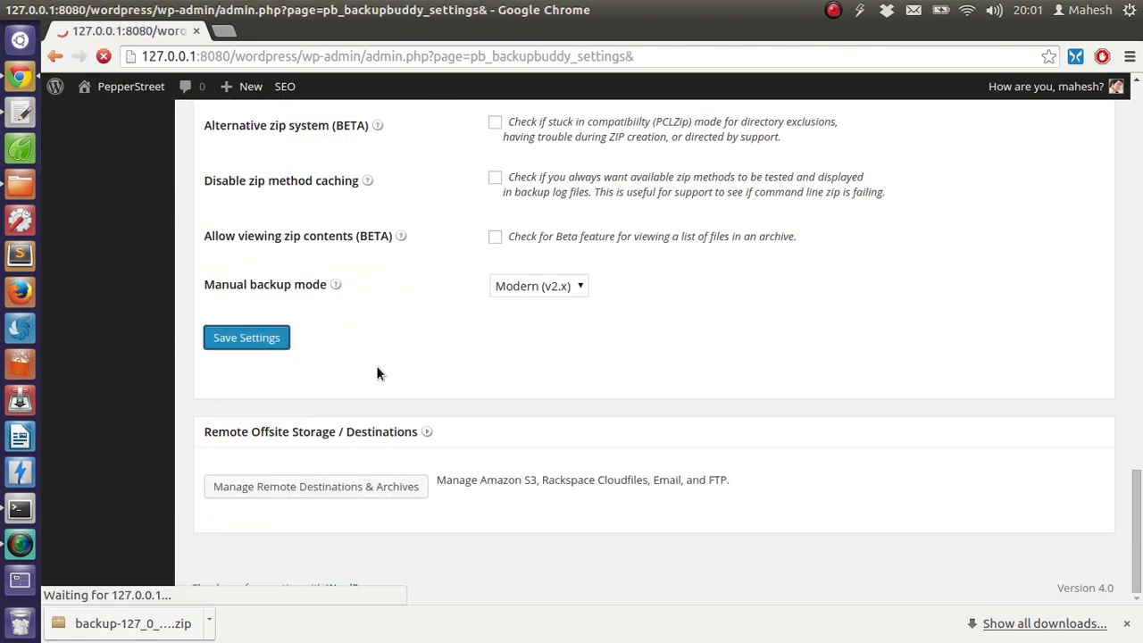
click(247, 336)
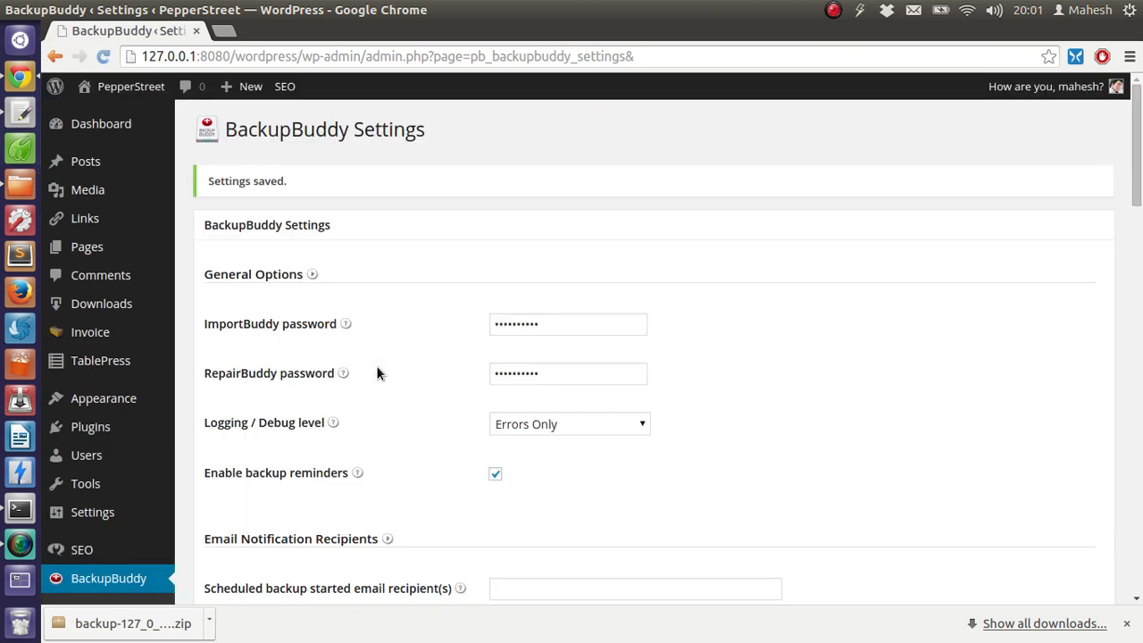
mouse_move(379, 236)
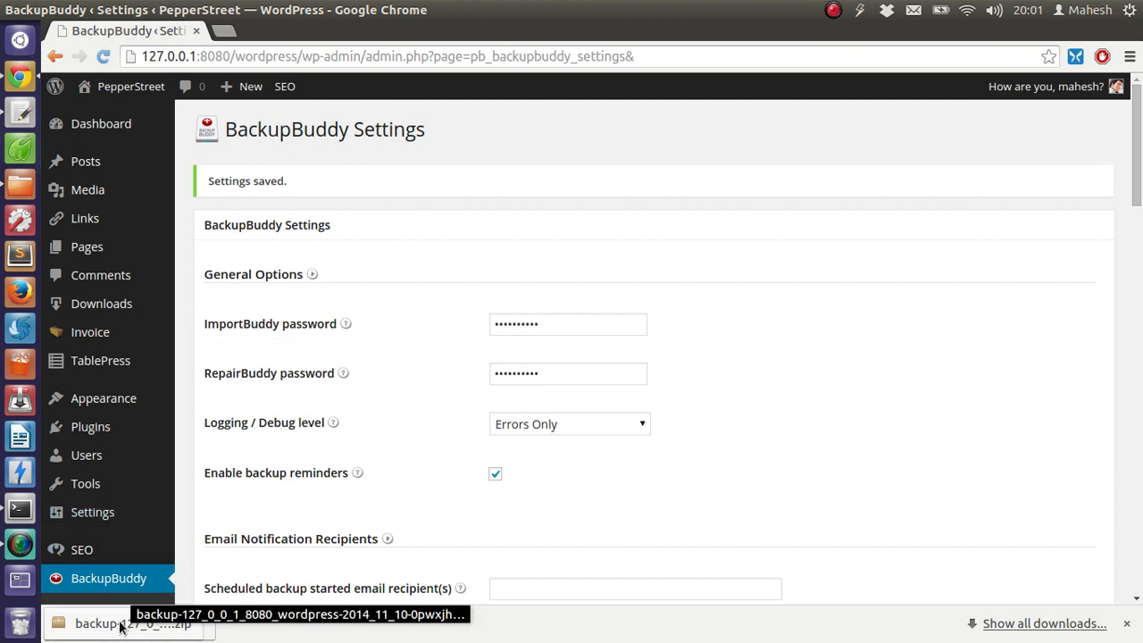
mouse_move(19, 182)
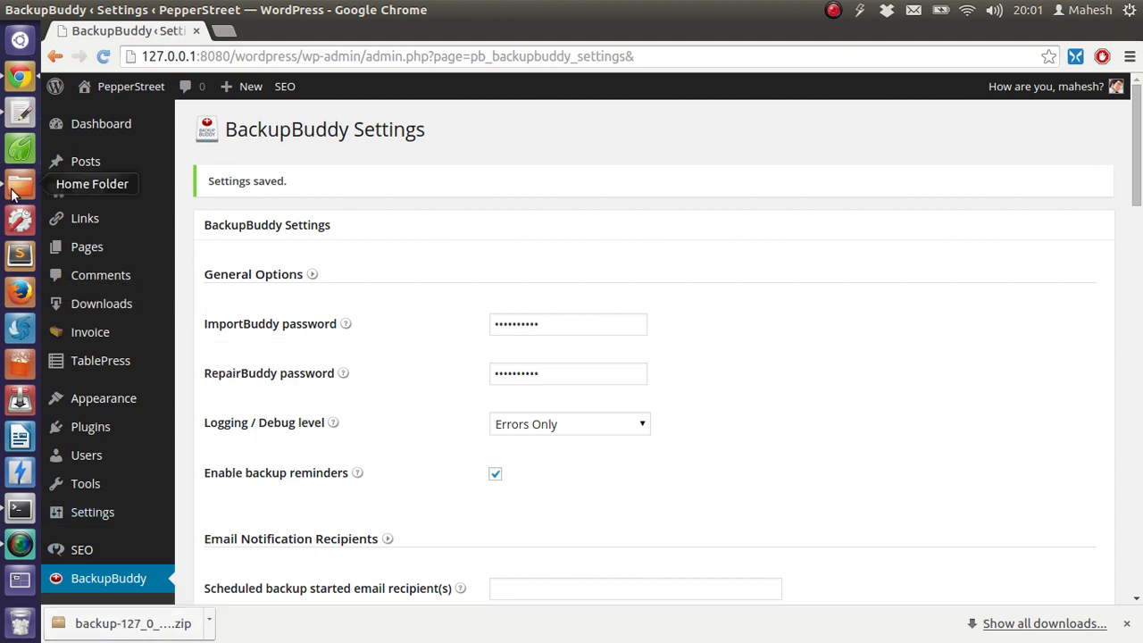
- Copy the WordPress backup zip from Downloads in the home folder
click(19, 189)
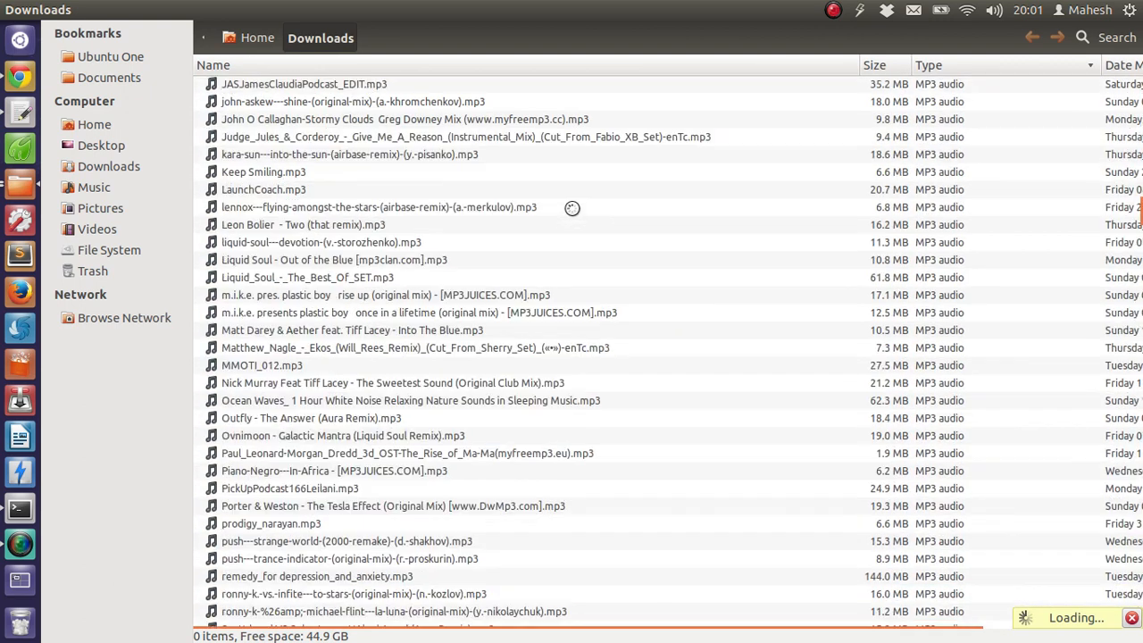
scroll(down, 3)
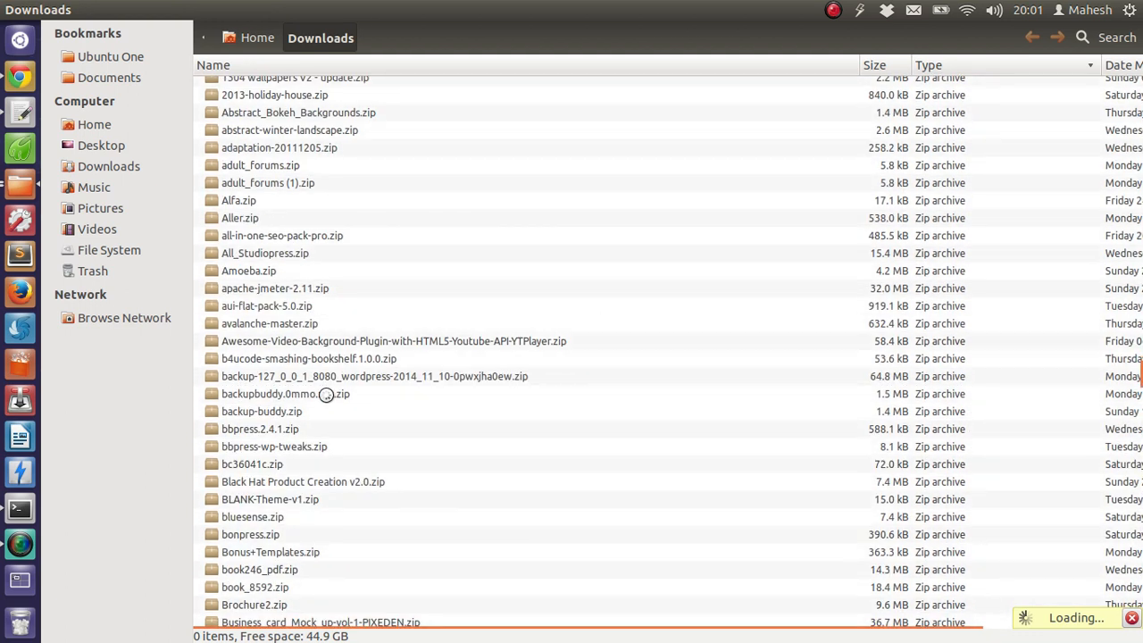
click(375, 375)
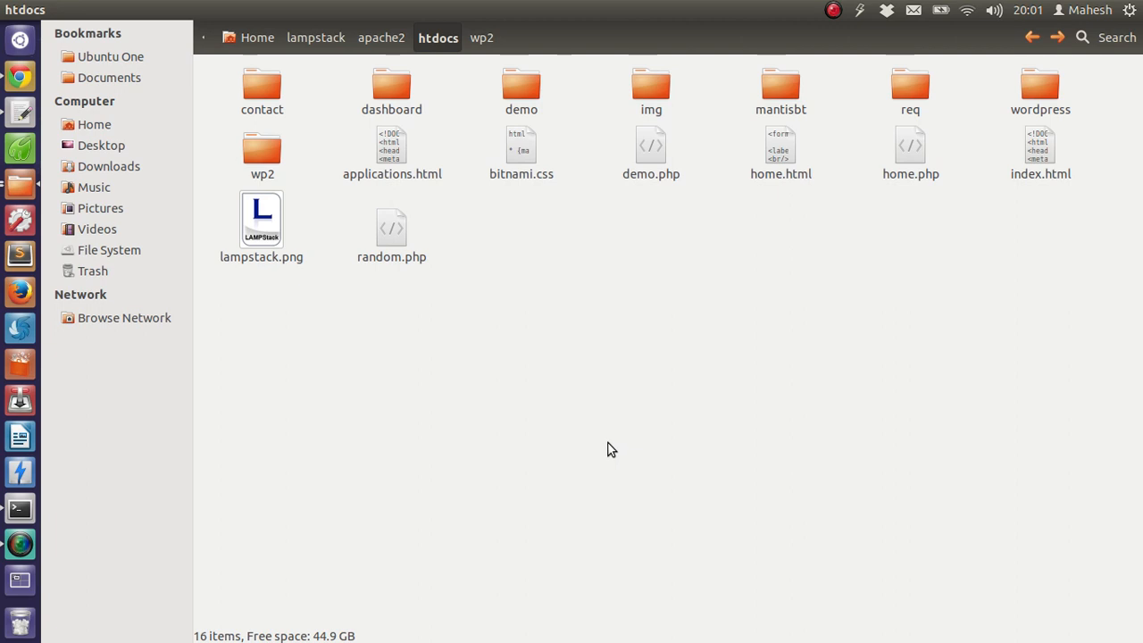
mouse_move(890, 102)
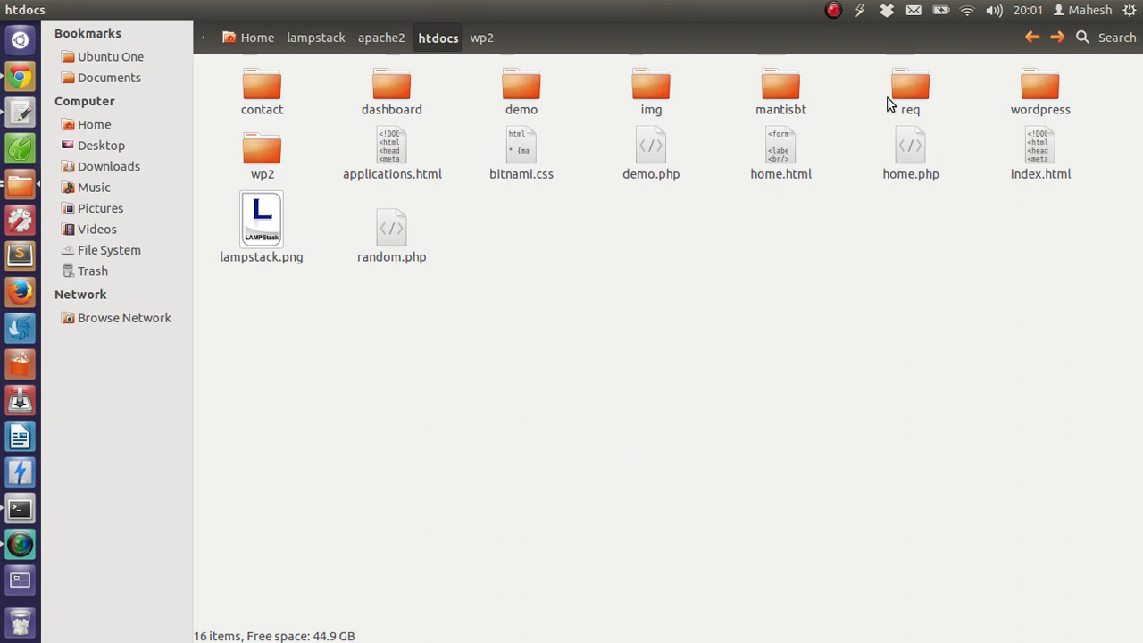
- Paste the backup zip into the empty htdocs/wp2 folder
click(261, 150)
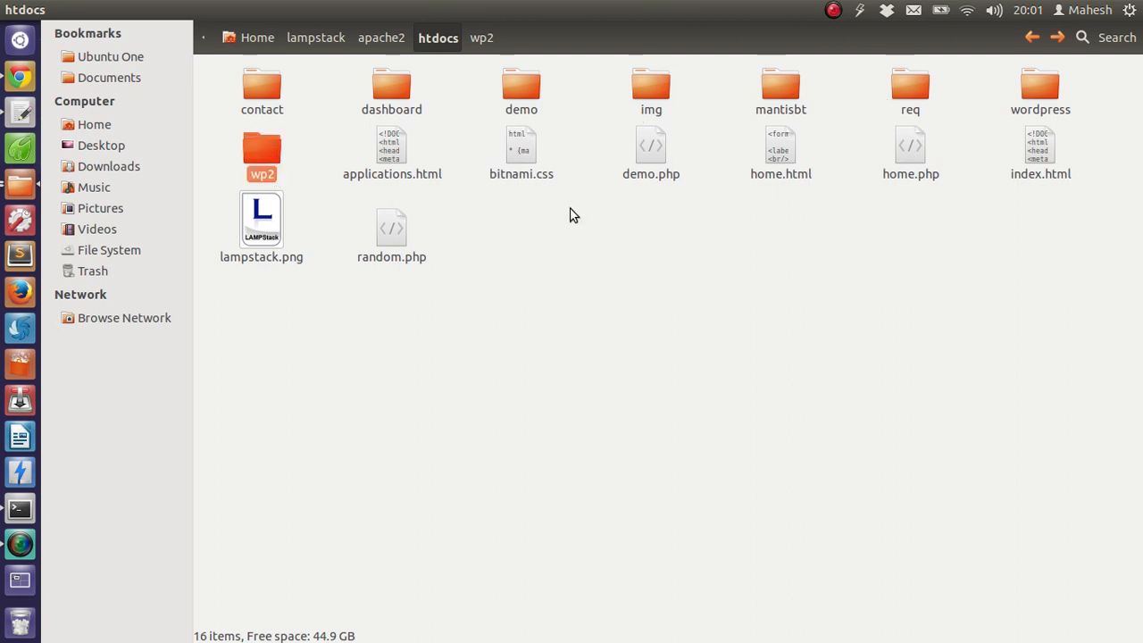
mouse_move(325, 140)
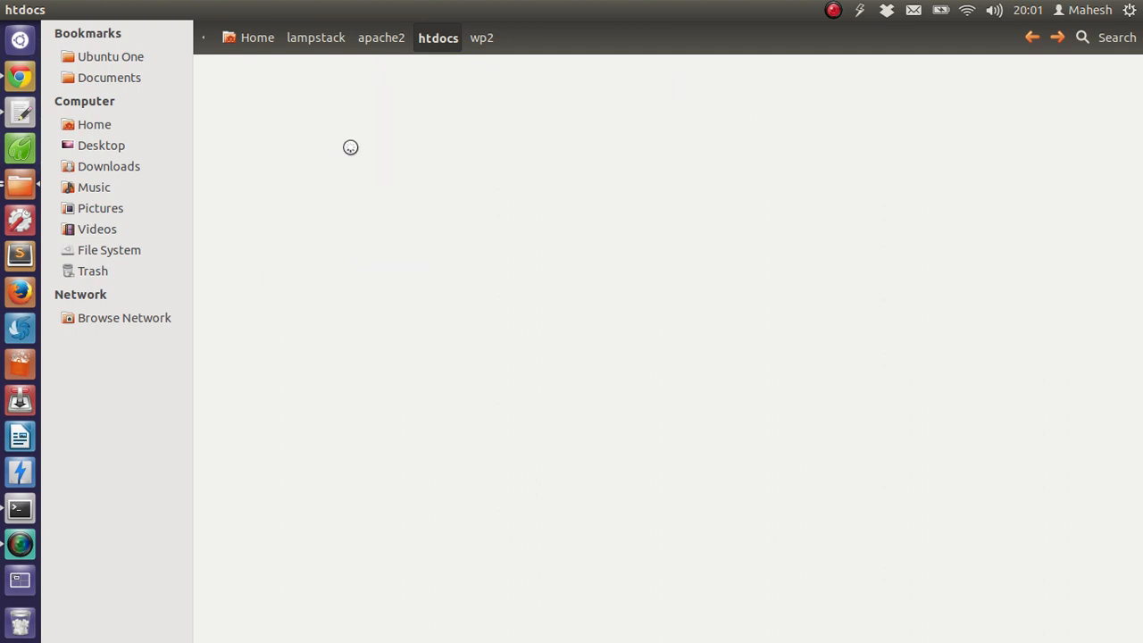
click(483, 37)
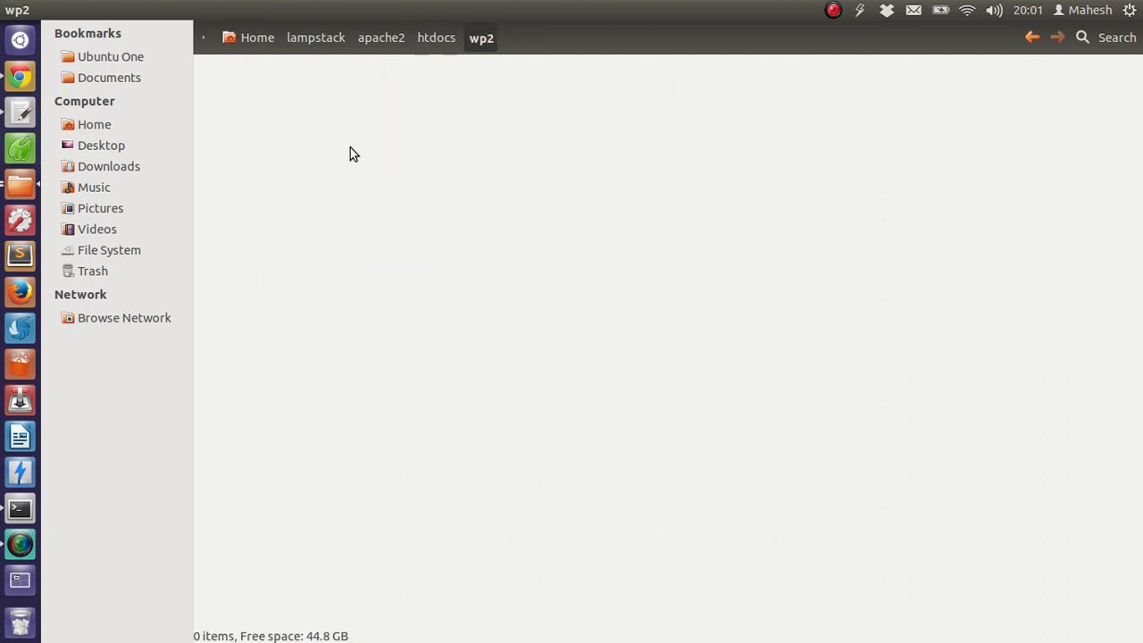
right_click(350, 154)
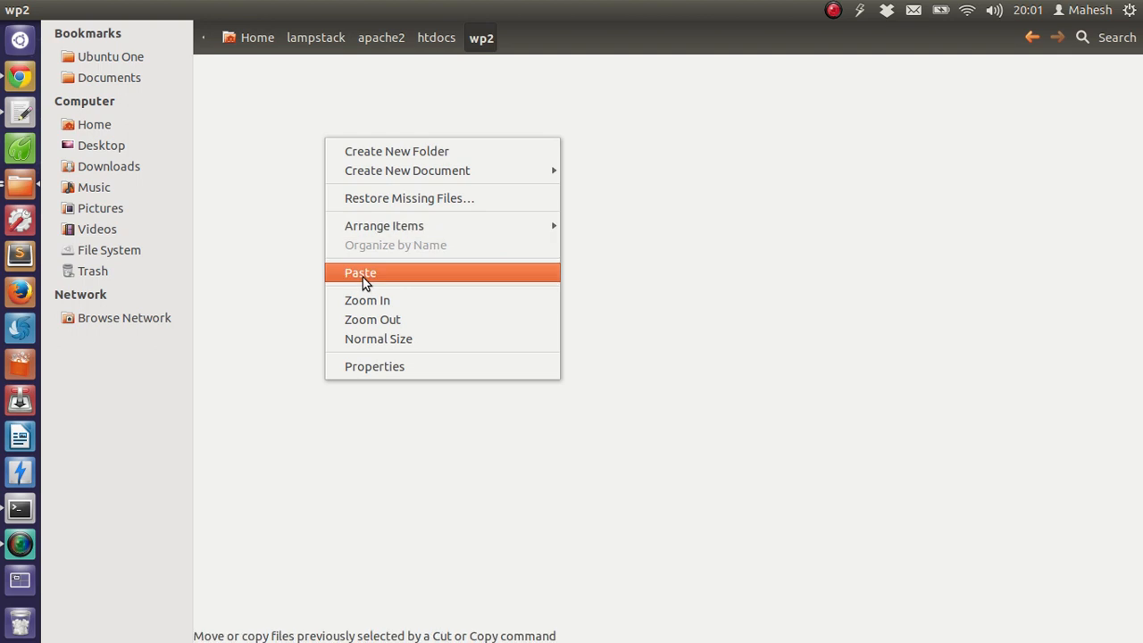
click(361, 272)
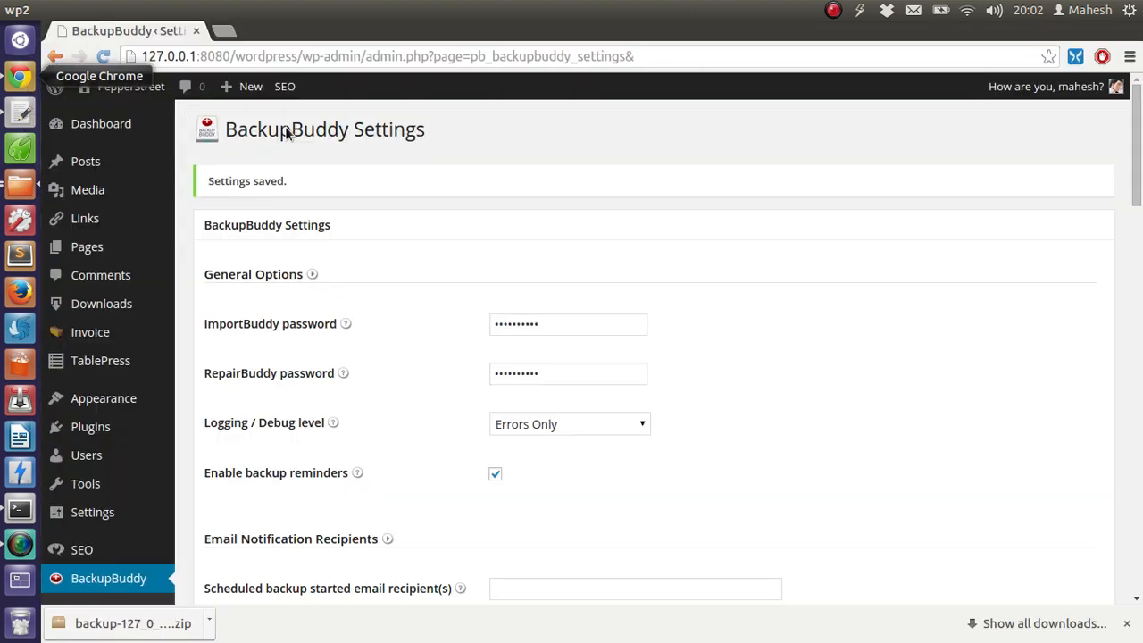
- Go to BackupBuddy's Migrate, Restore page listing importbuddy.php and the 61.84 MB backup
scroll(down, 3)
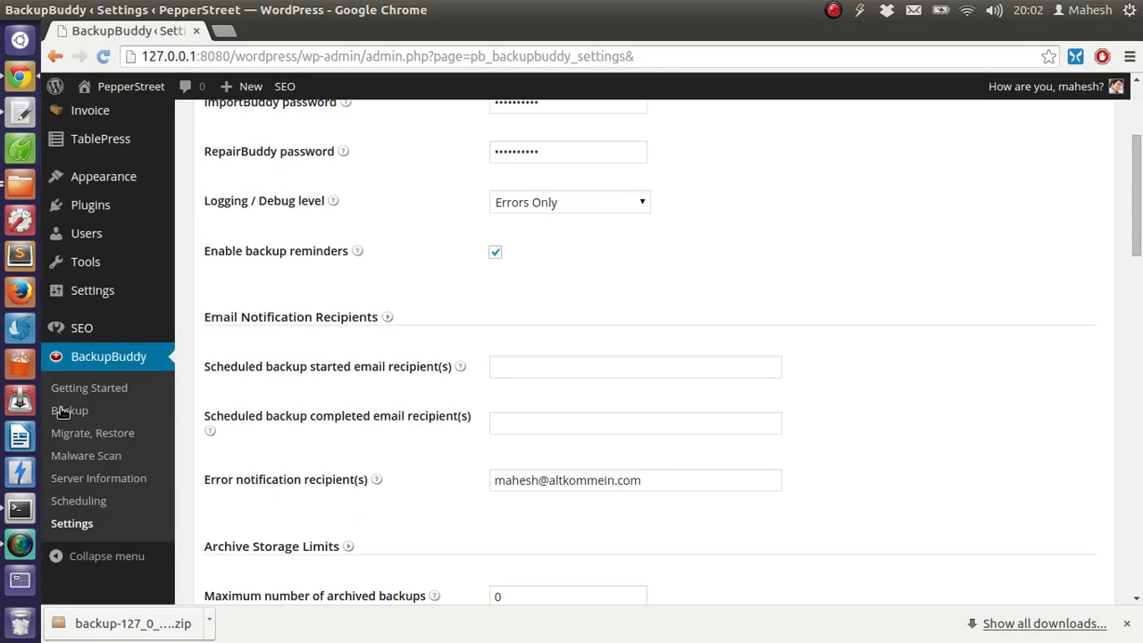
click(70, 409)
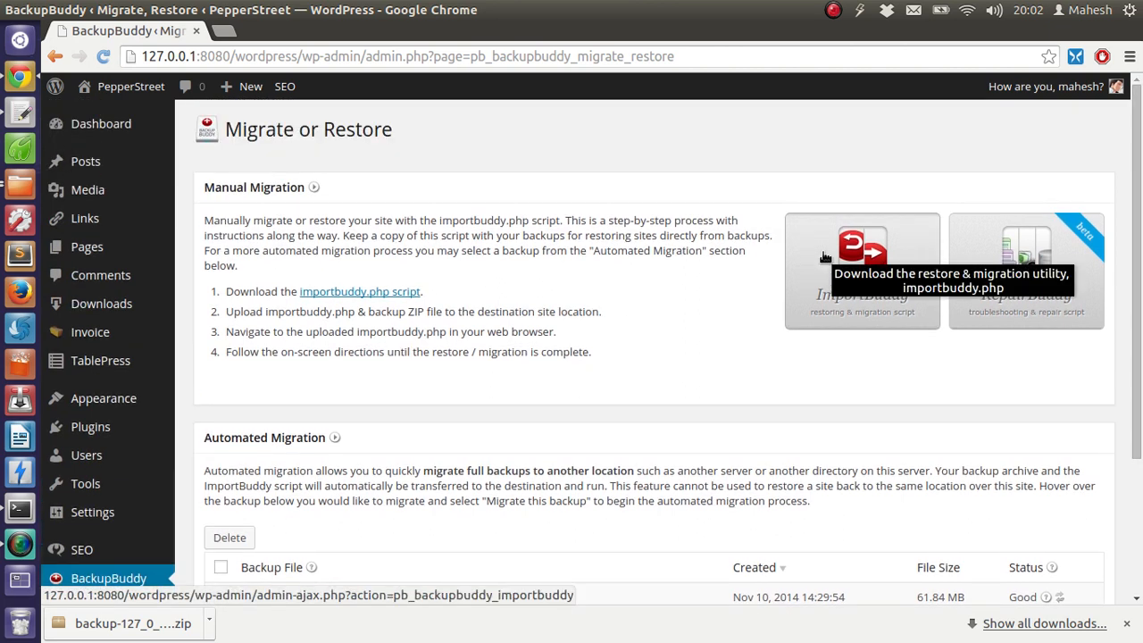
mouse_move(818, 250)
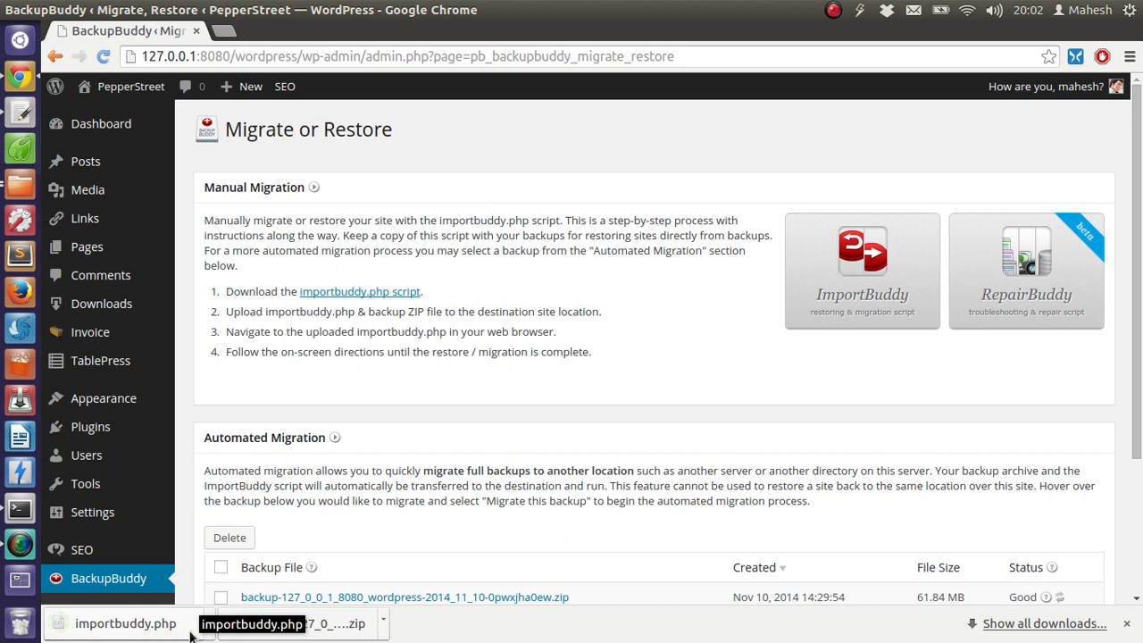
mouse_move(20, 189)
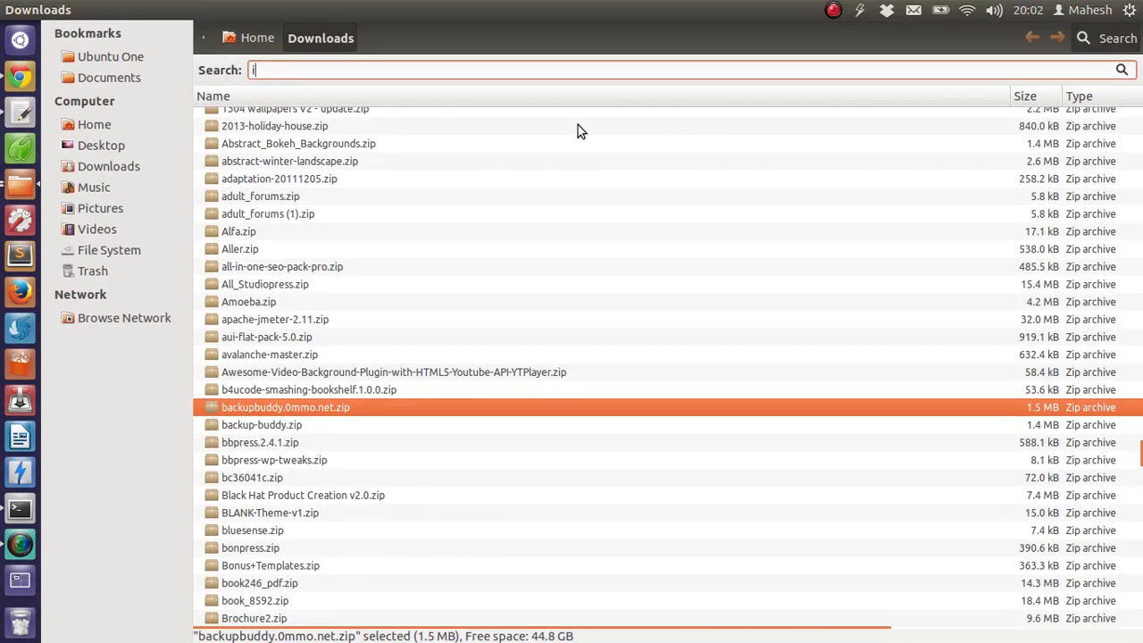
- Locate importbuddy.php and move it into htdocs/wp2 beside the backup zip
text(mportbuddy.php)
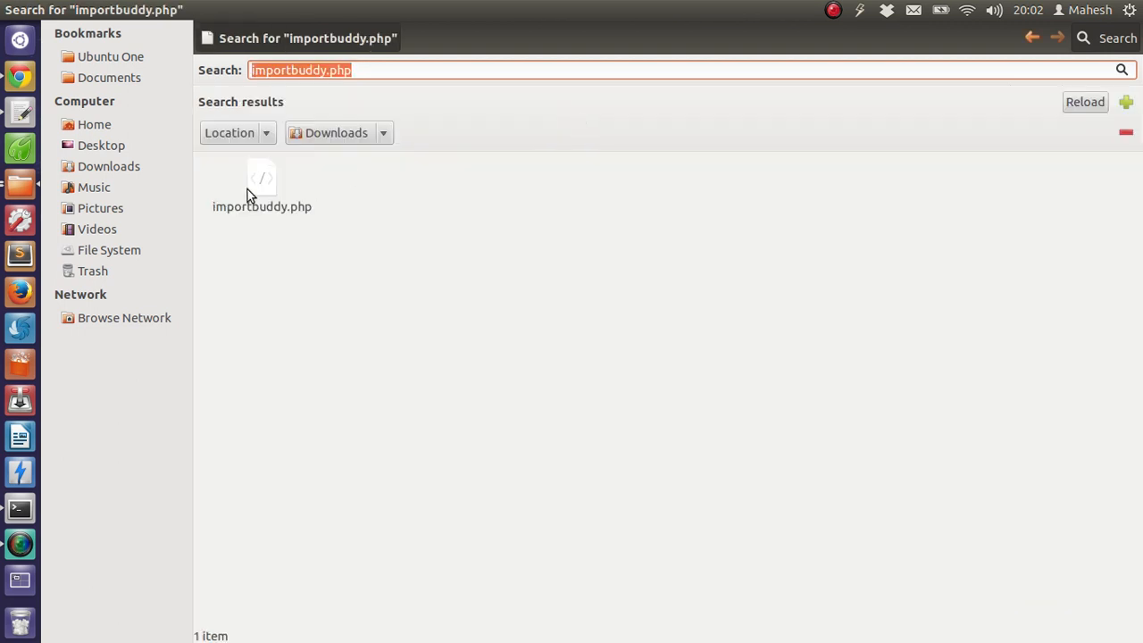
right_click(261, 179)
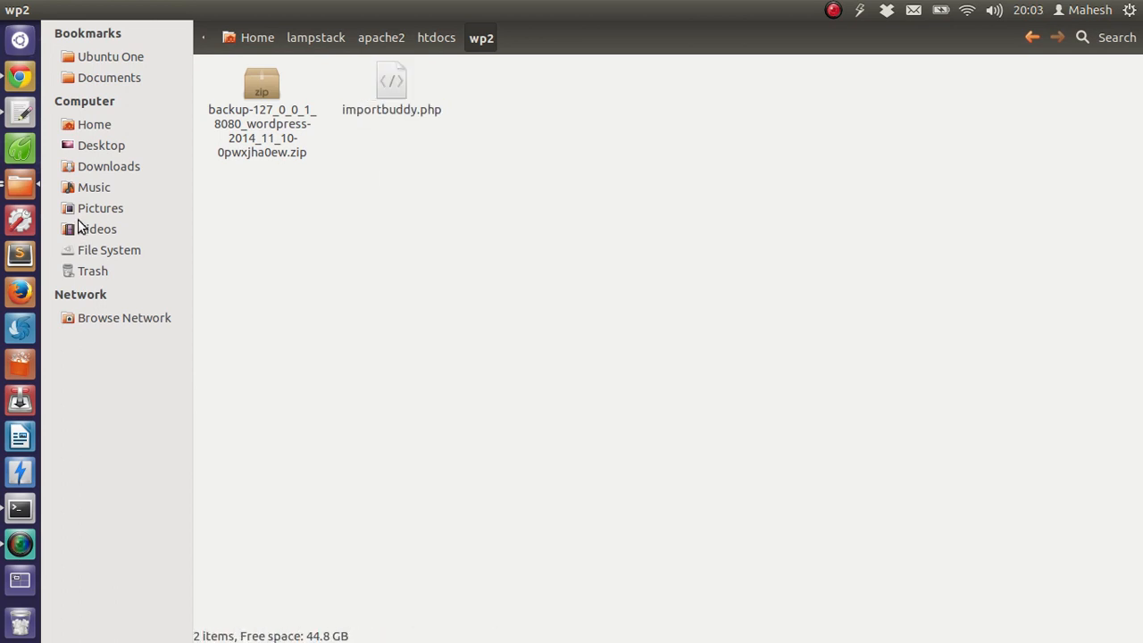
mouse_move(96, 229)
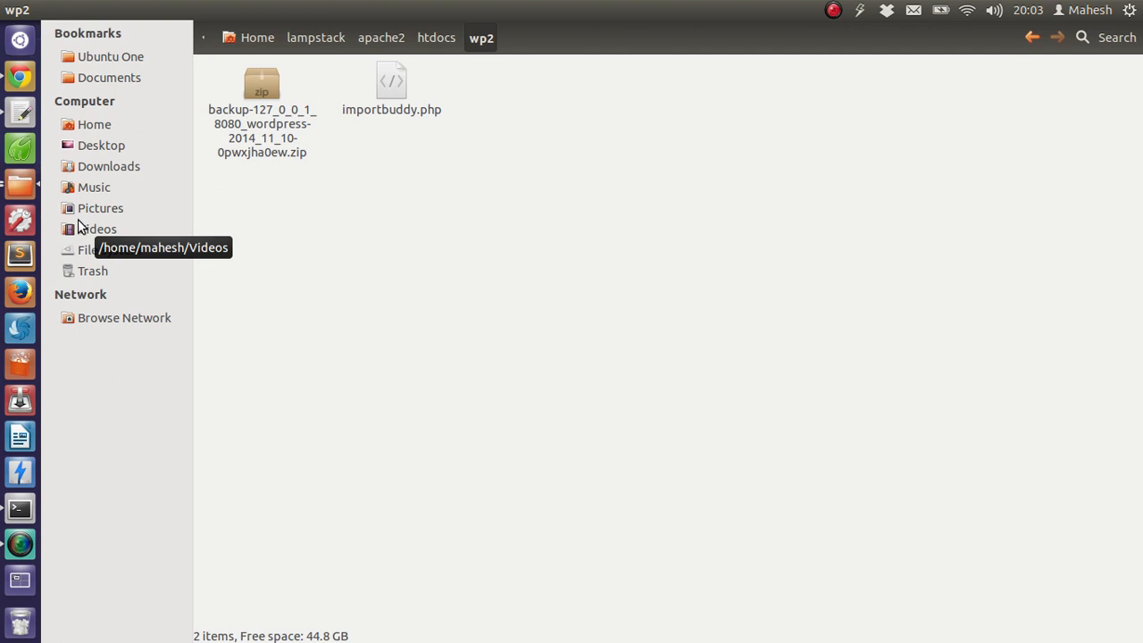
mouse_move(613, 223)
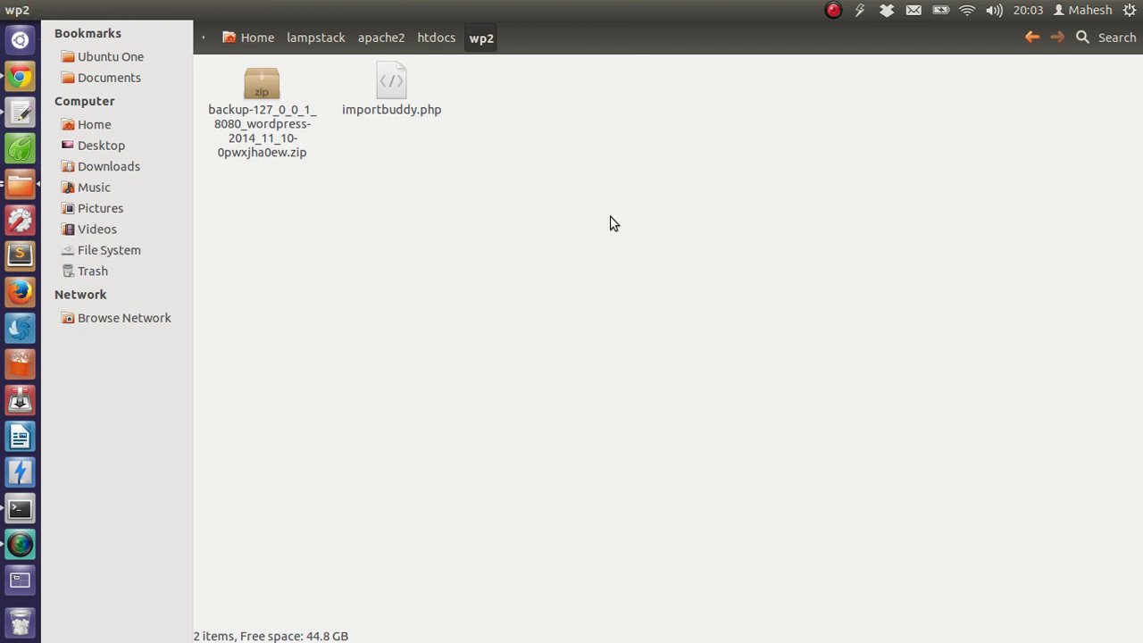
mouse_move(448, 251)
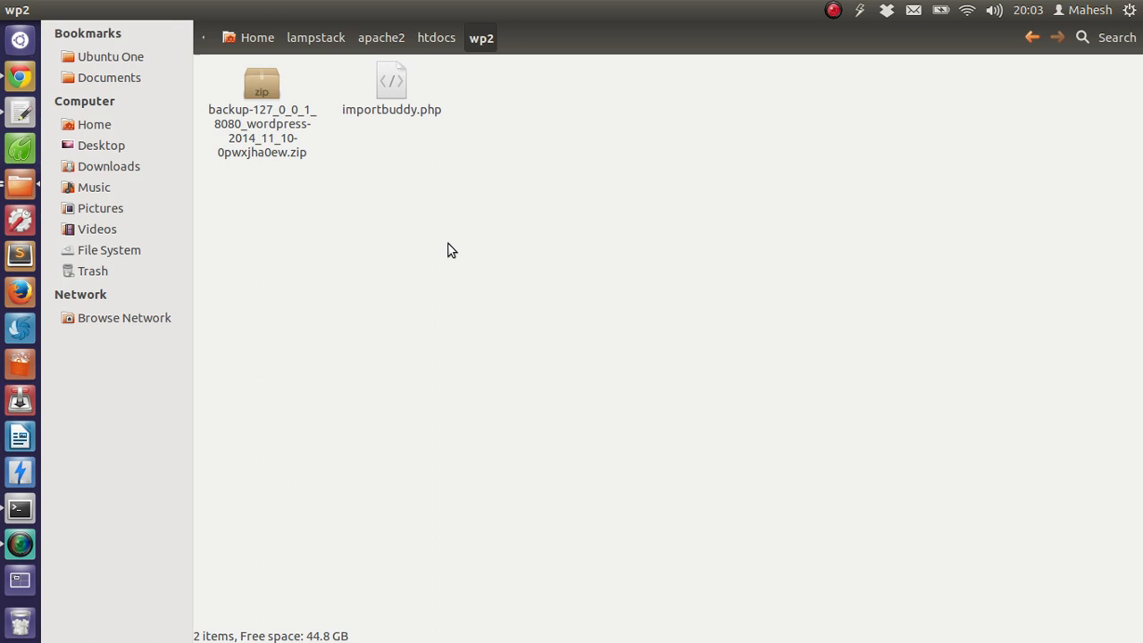
mouse_move(18, 77)
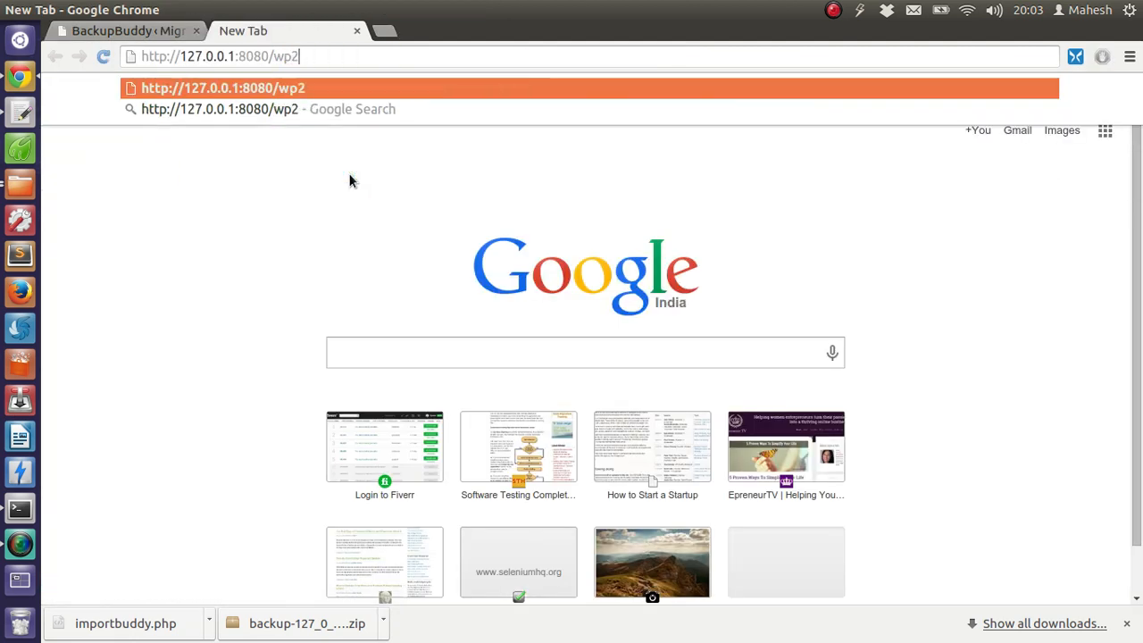
- Load 127.0.0.1:8080/wp2/importbuddy.php and authenticate with the ImportBuddy password
text(/)
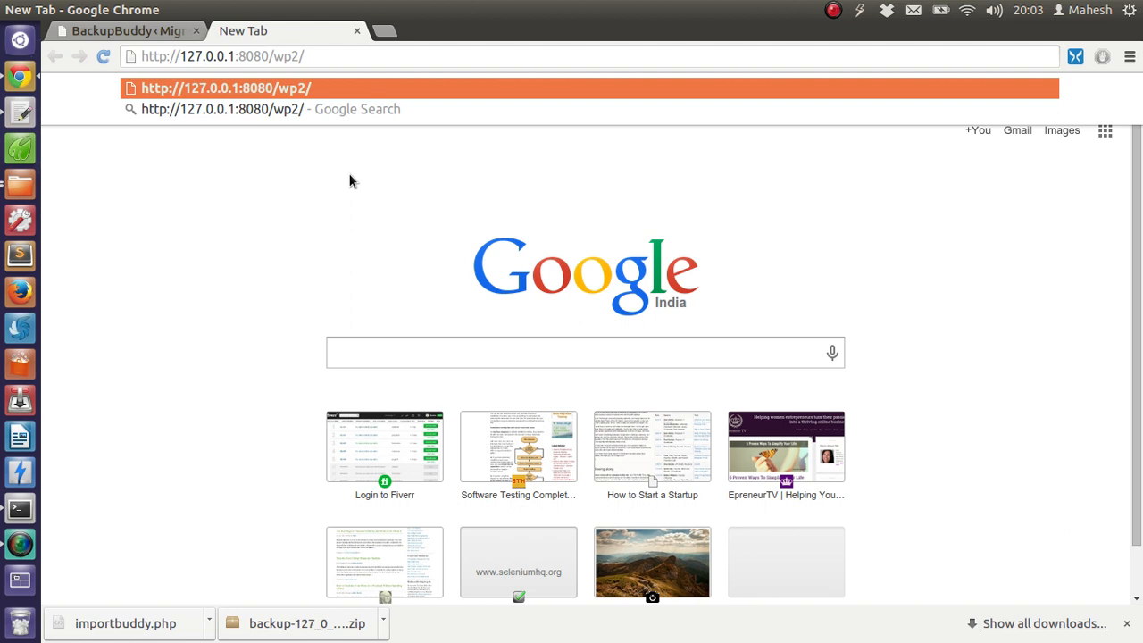
text(importb)
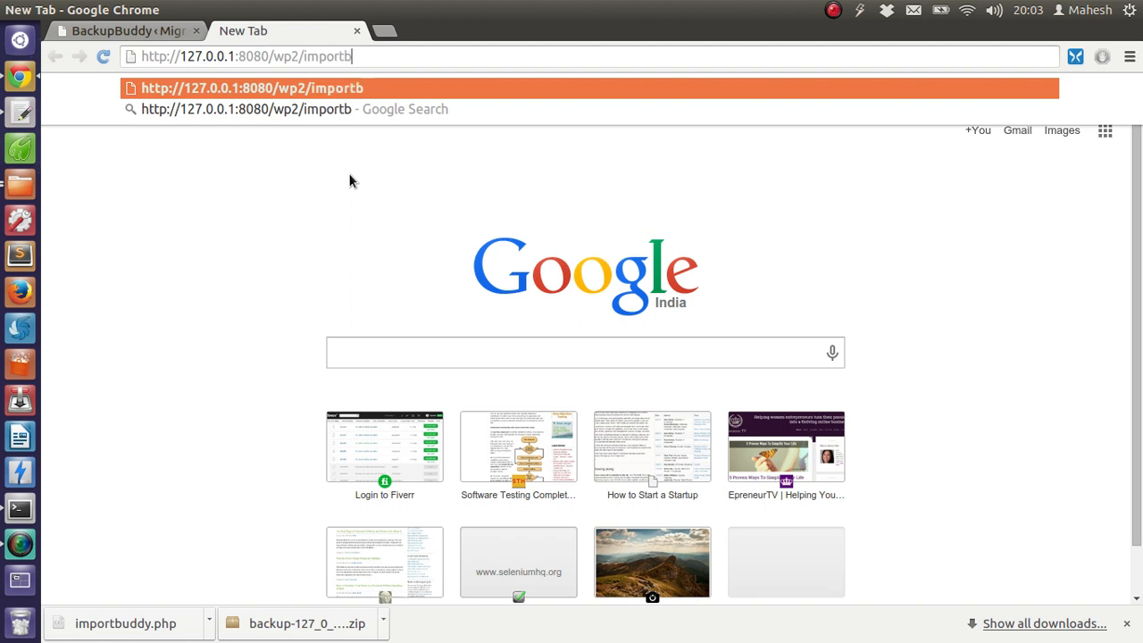
text(uddy.php)
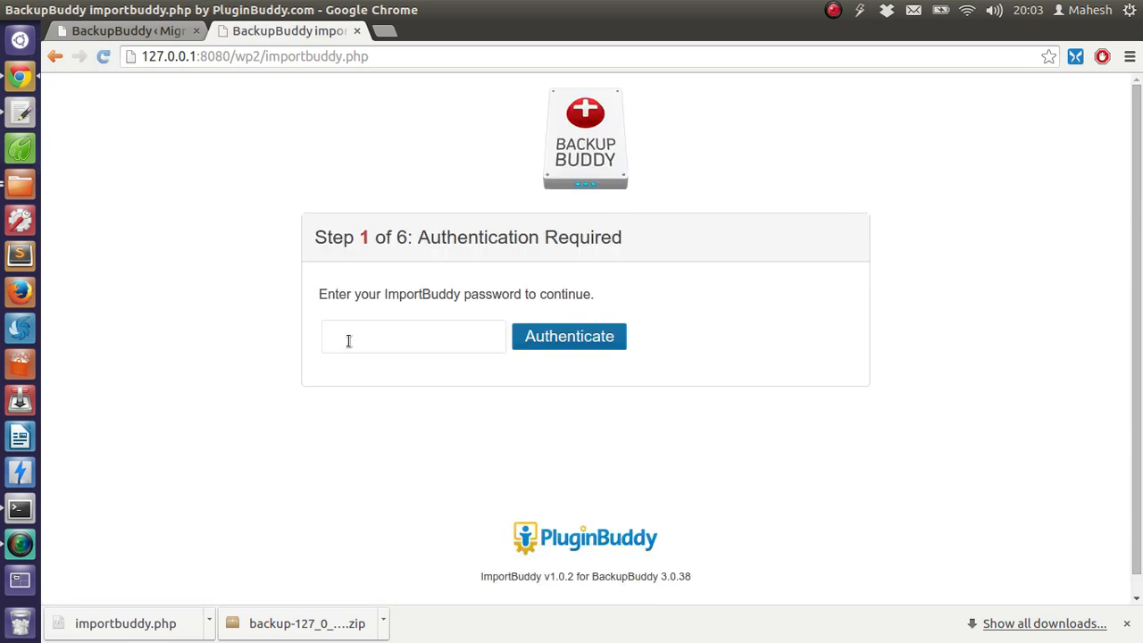
click(415, 336)
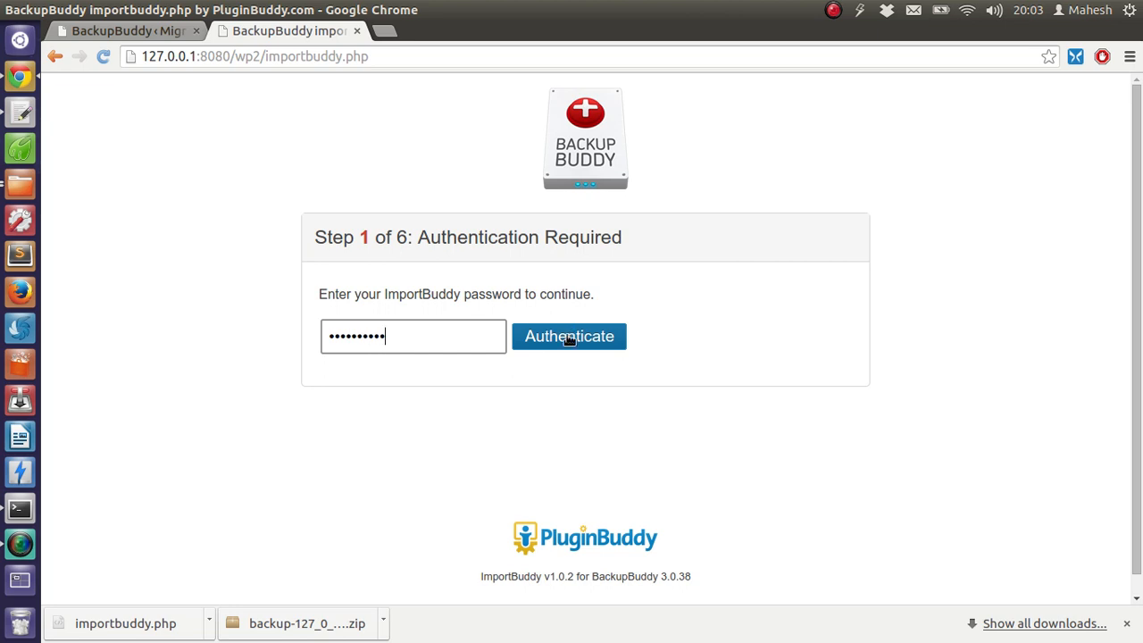
click(568, 336)
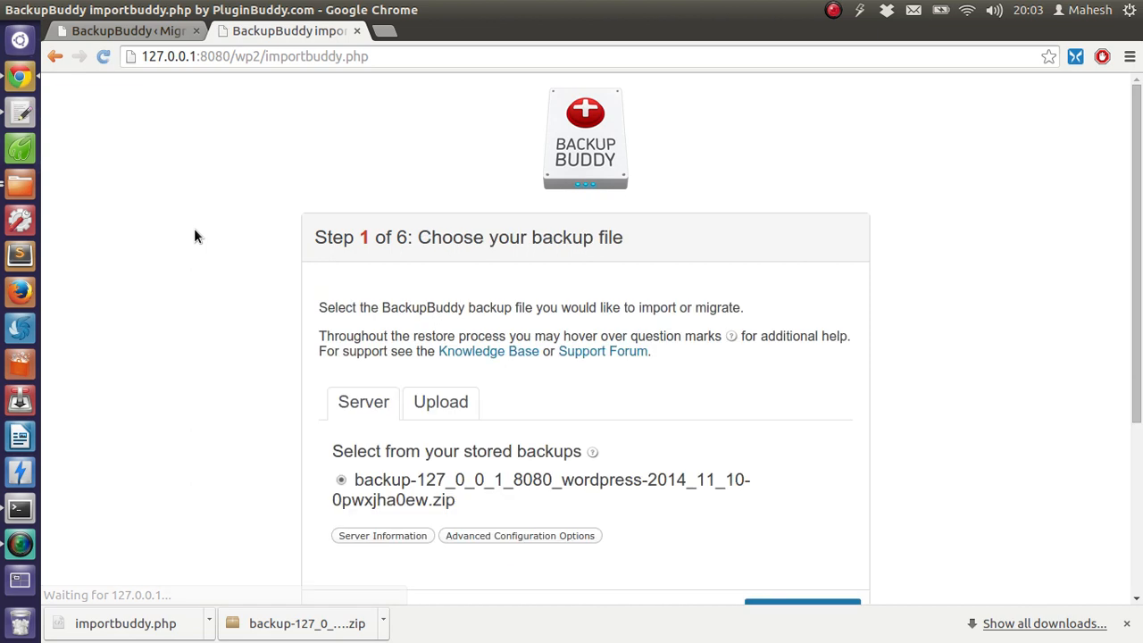
- Proceed with the stored server backup so ImportBuddy extracts the zip in step 2
scroll(down, 3)
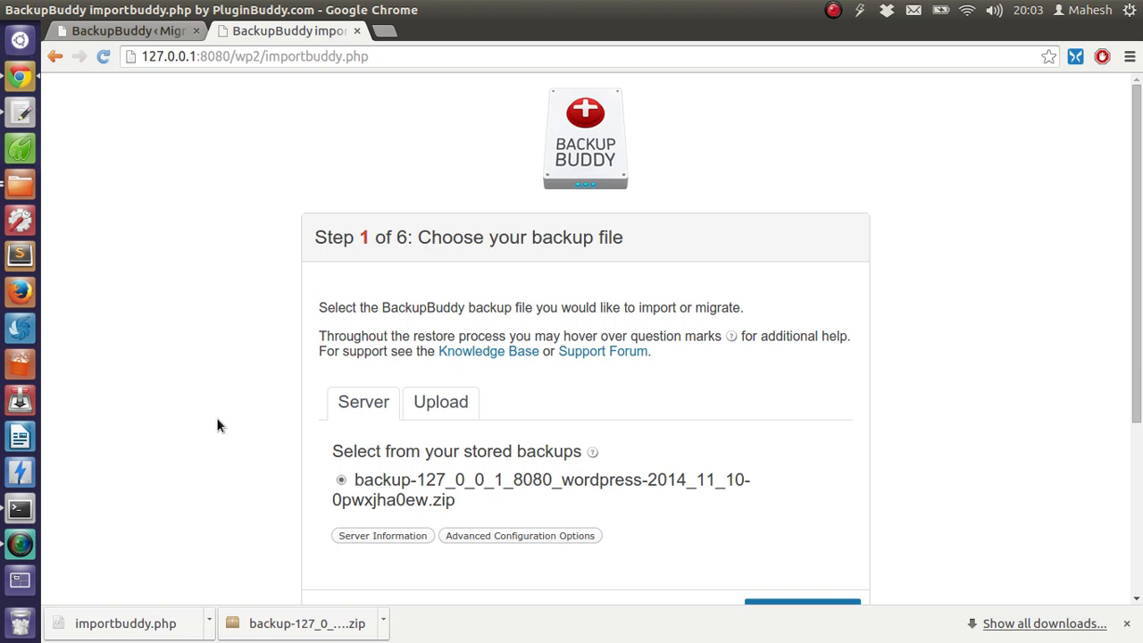
mouse_move(433, 489)
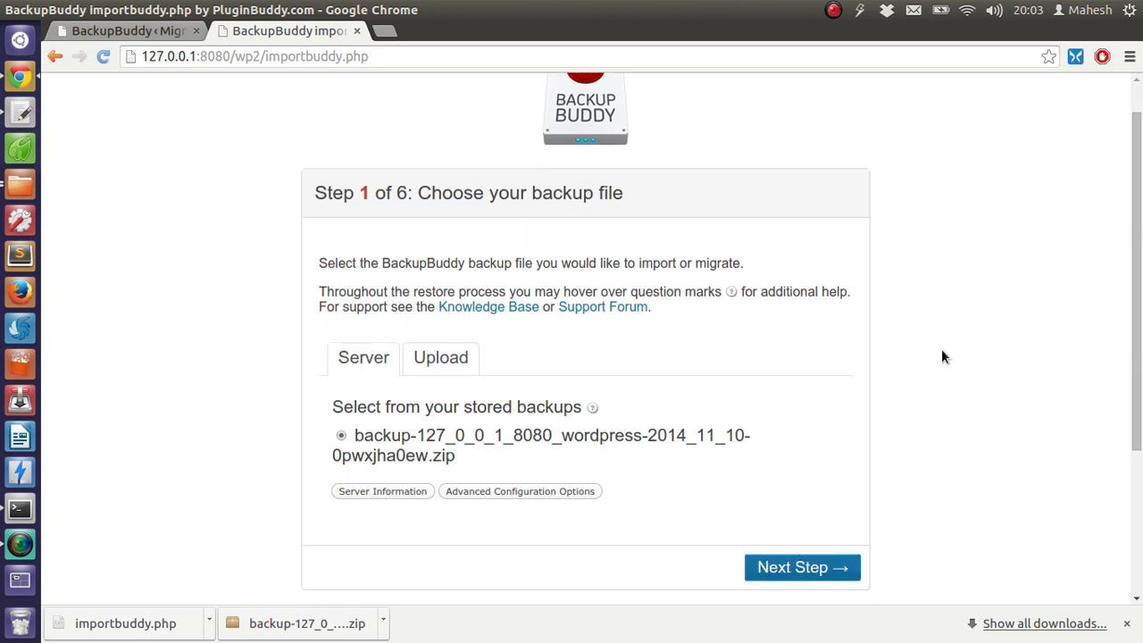
click(801, 568)
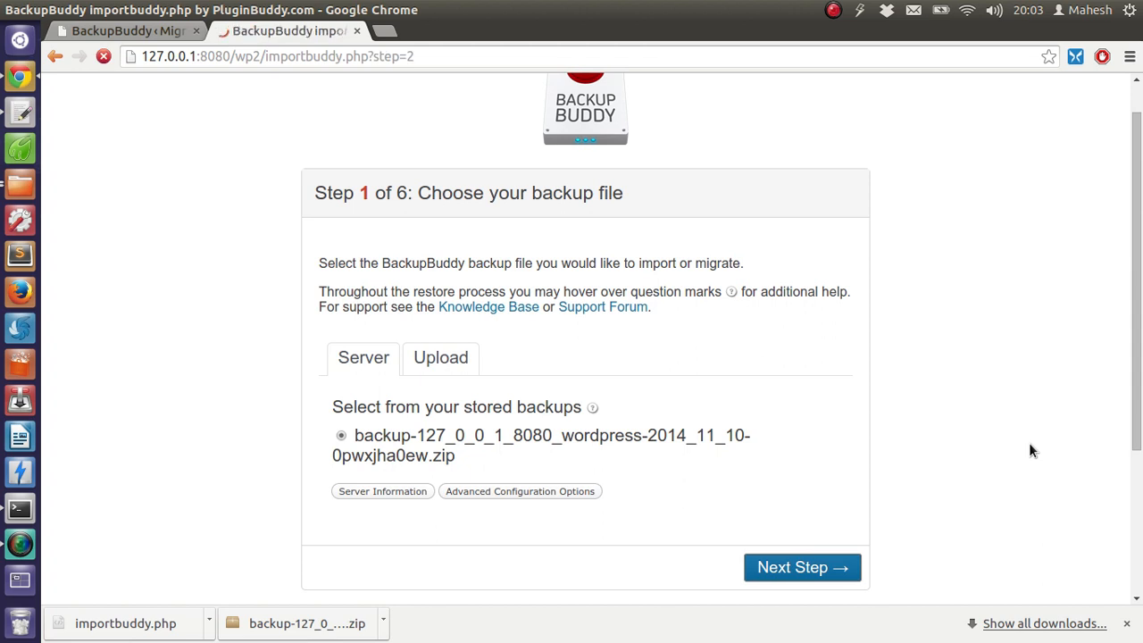
click(800, 568)
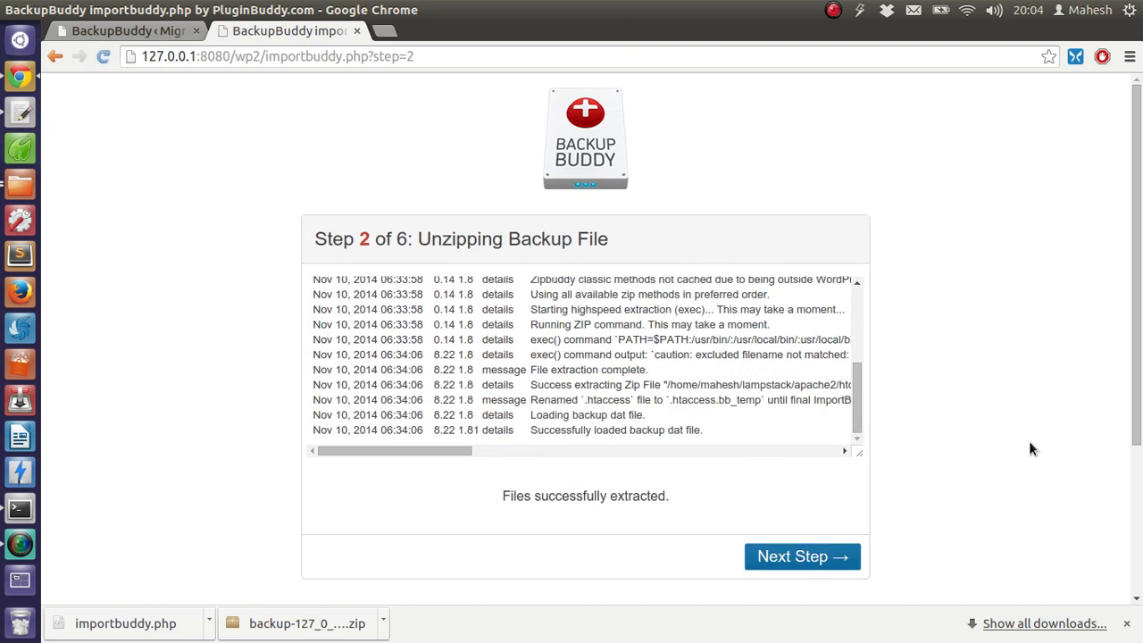
mouse_move(438, 543)
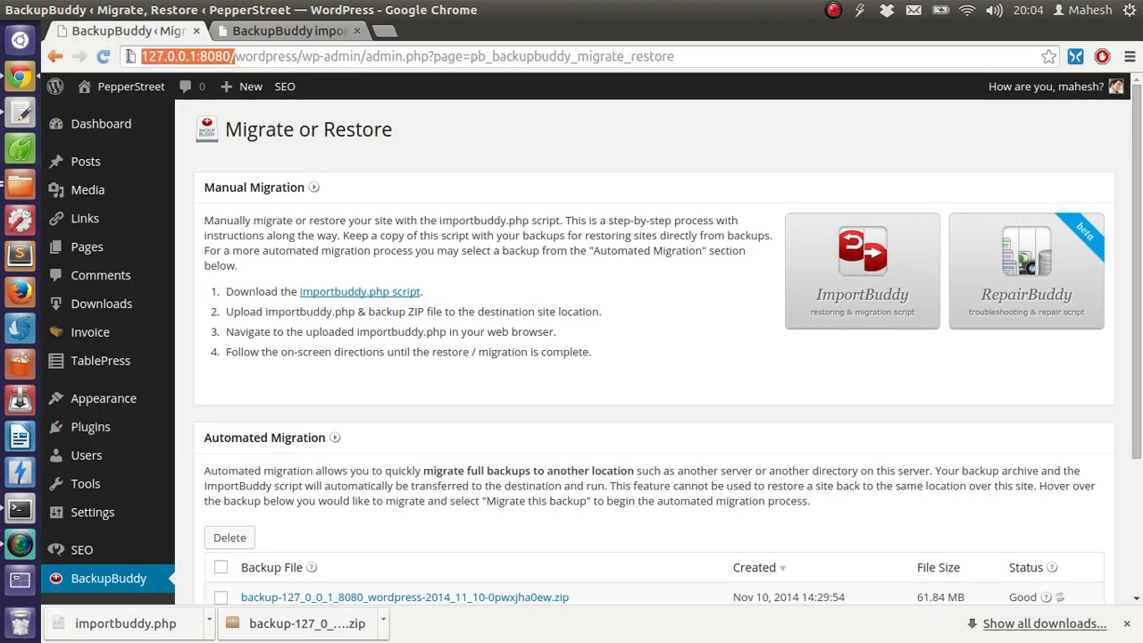
- Load 127.0.0.1:8080/phpmyadmin in a new browser tab
click(543, 31)
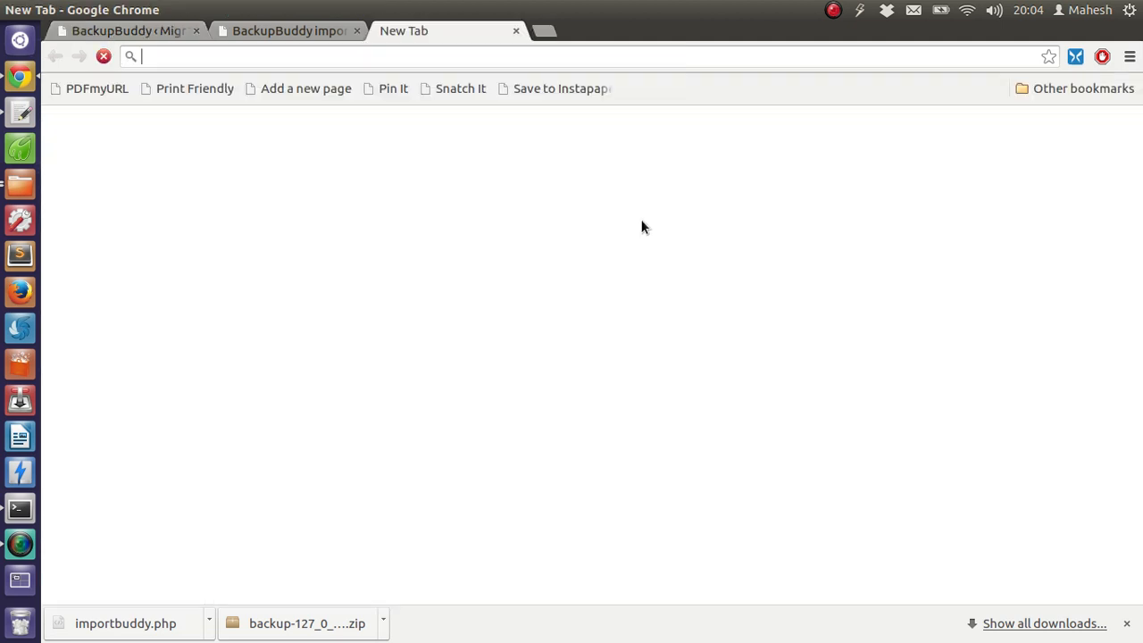
text(http://127.0.0.1:8080/)
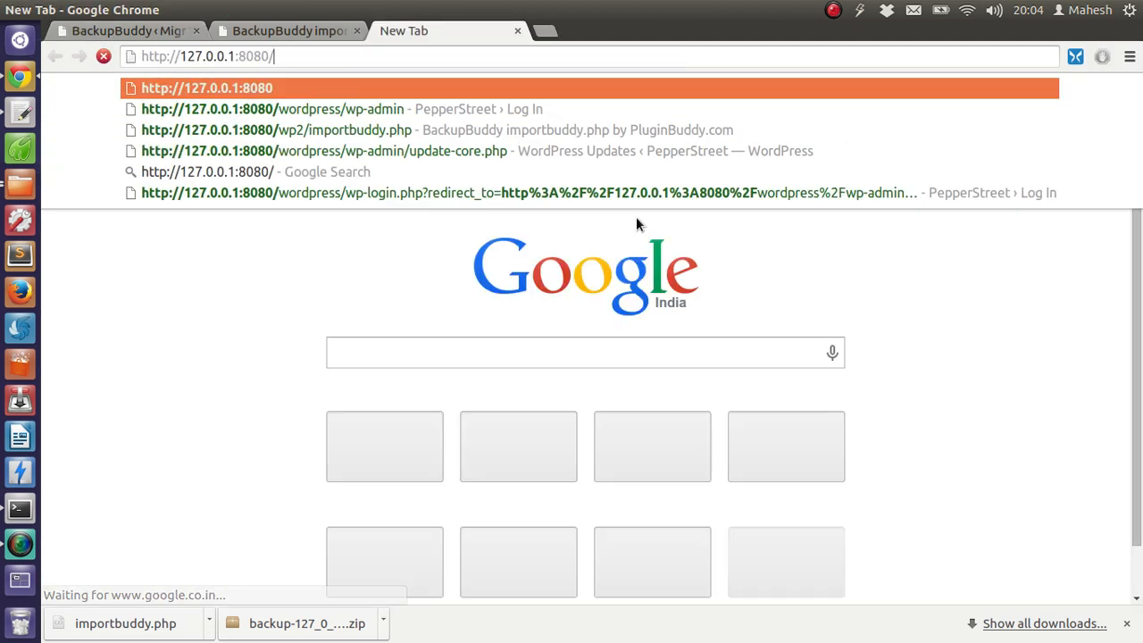
text(phpmyadmin/)
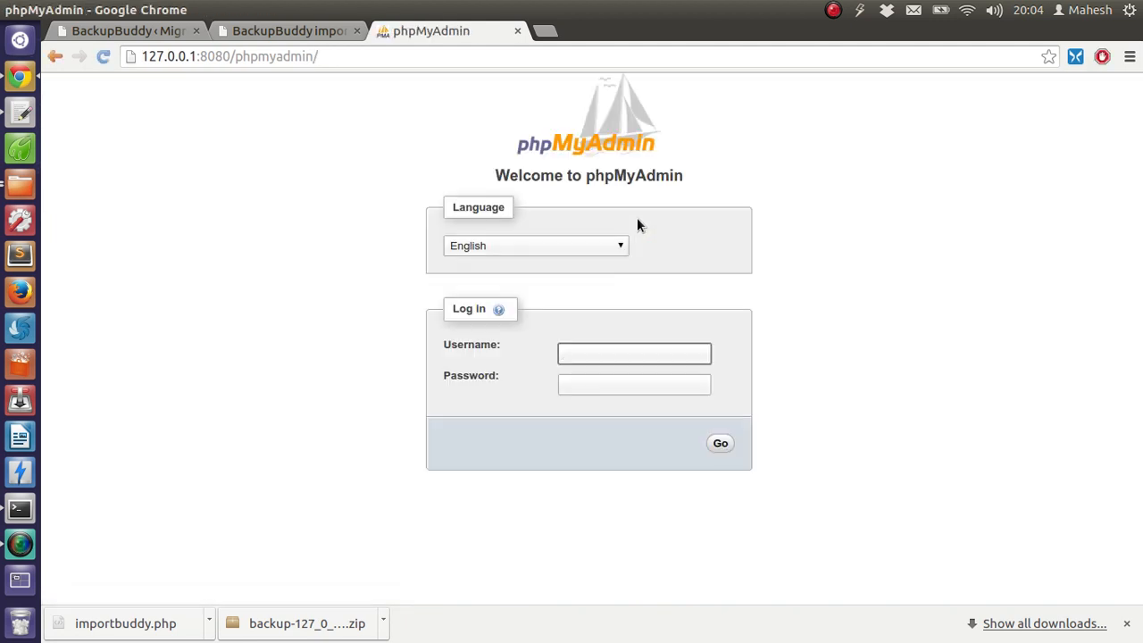
- Log in to phpMyAdmin as root
click(634, 354)
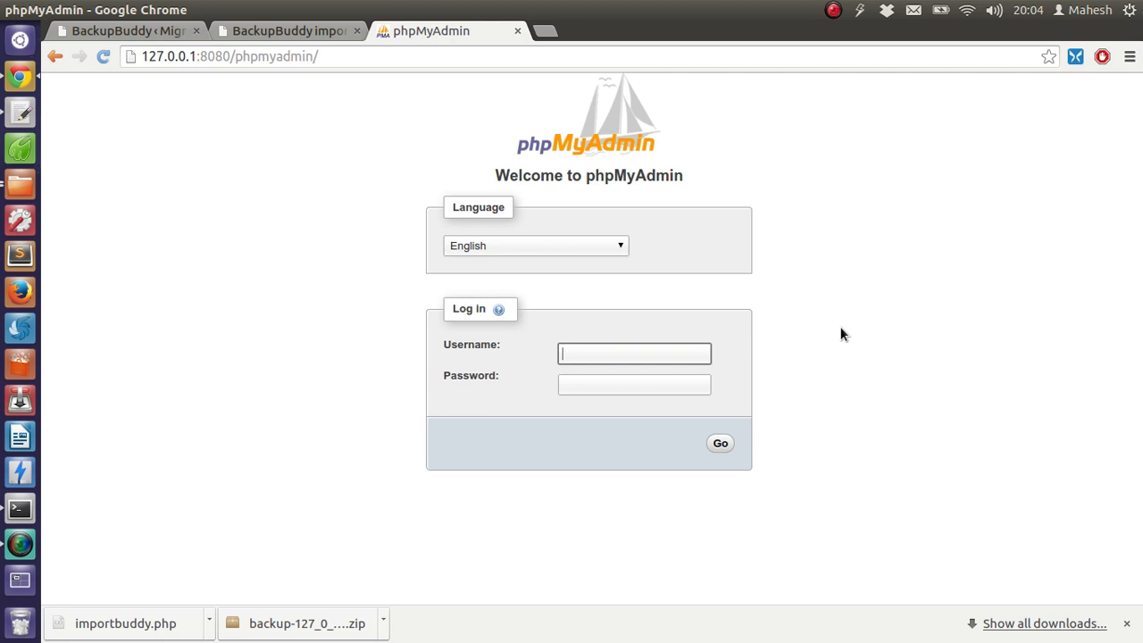
text(root)
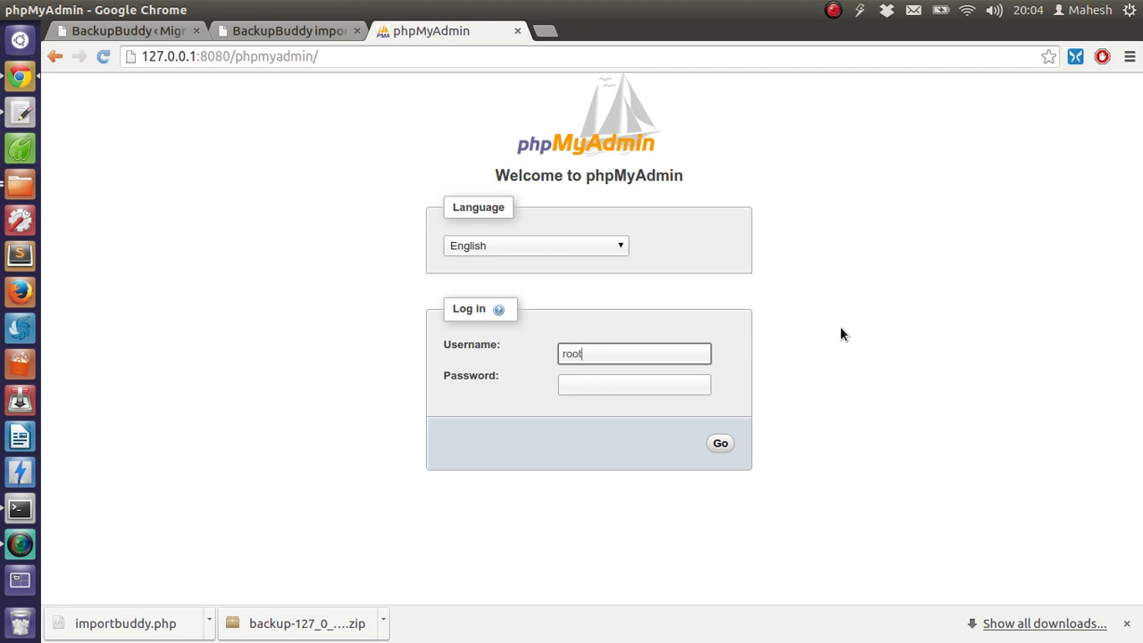
click(720, 443)
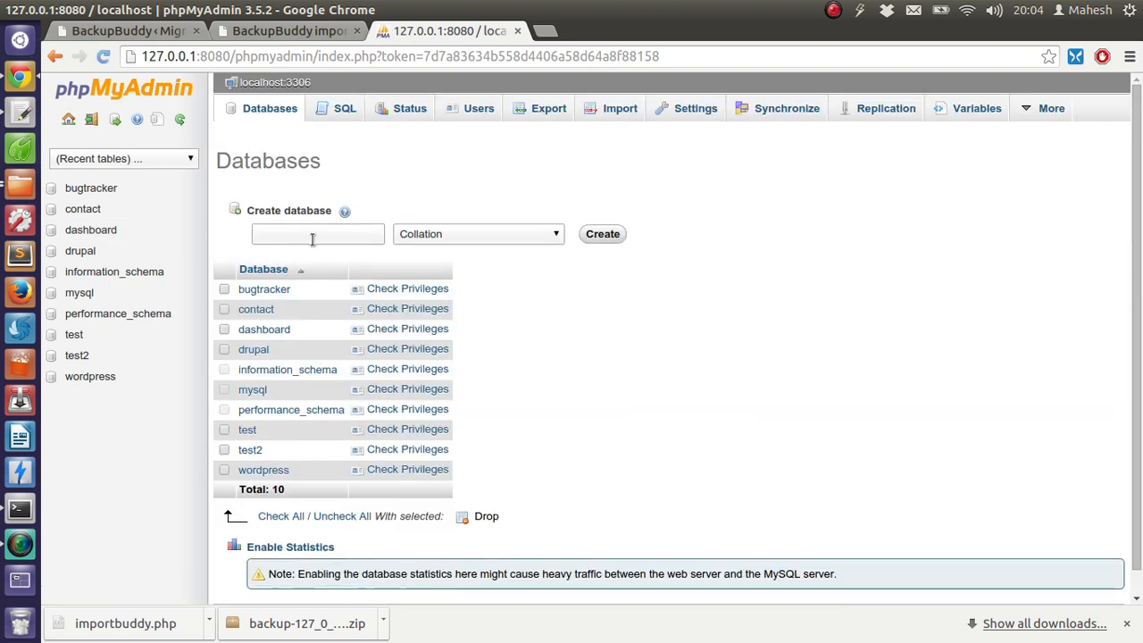
- Create the wp2 database with utf8_unicode_ci collation and dismiss the confirmation
text(wp2)
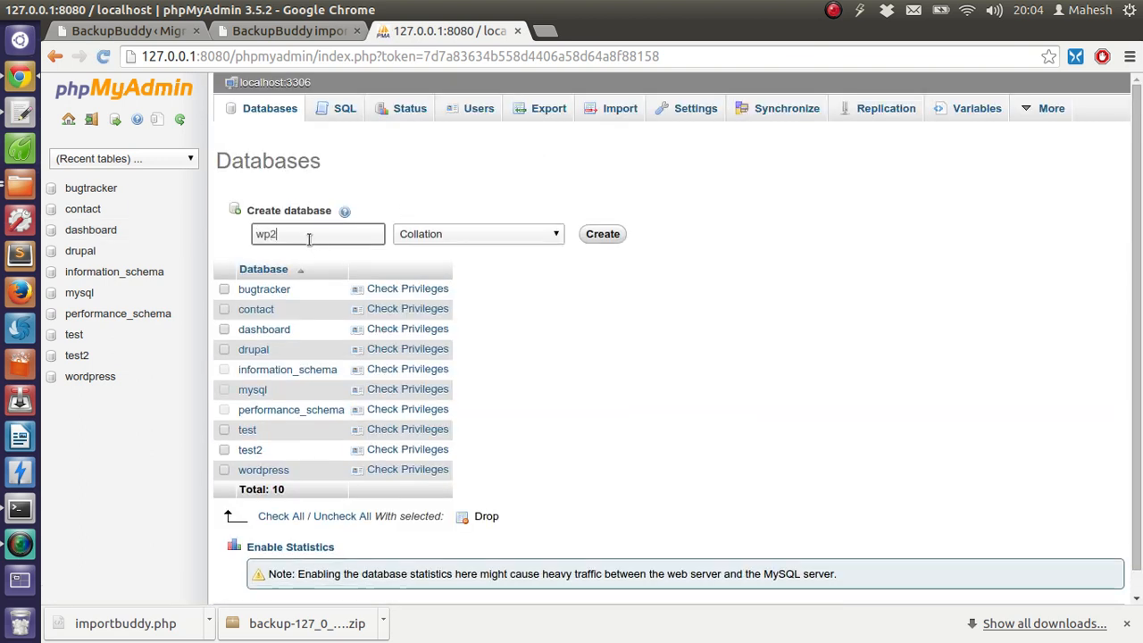
click(479, 232)
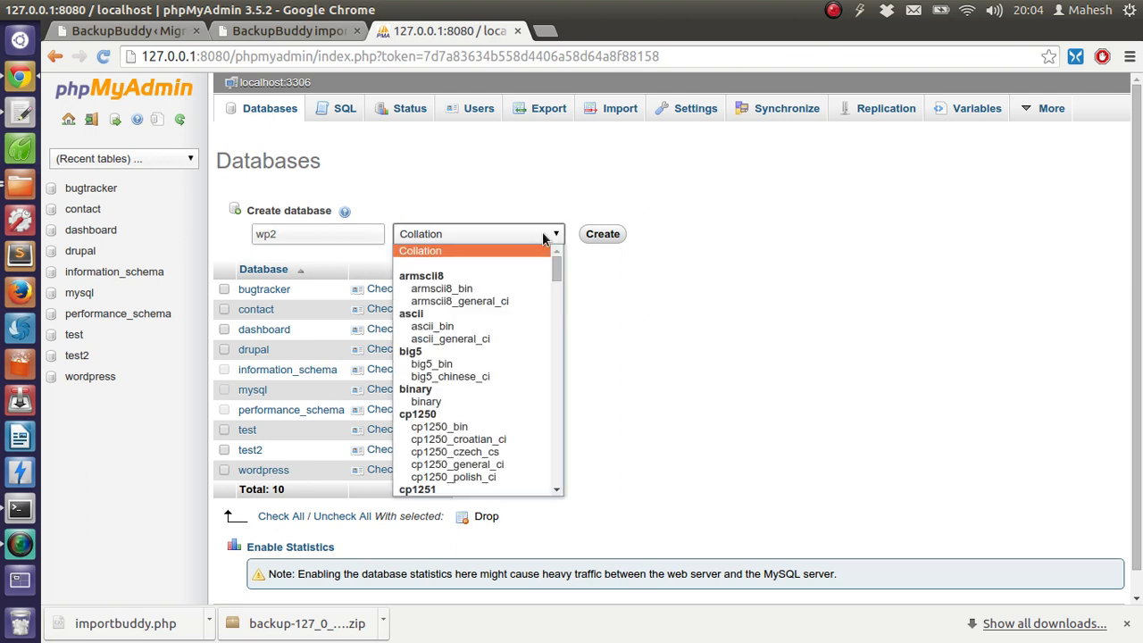
scroll(down, 3)
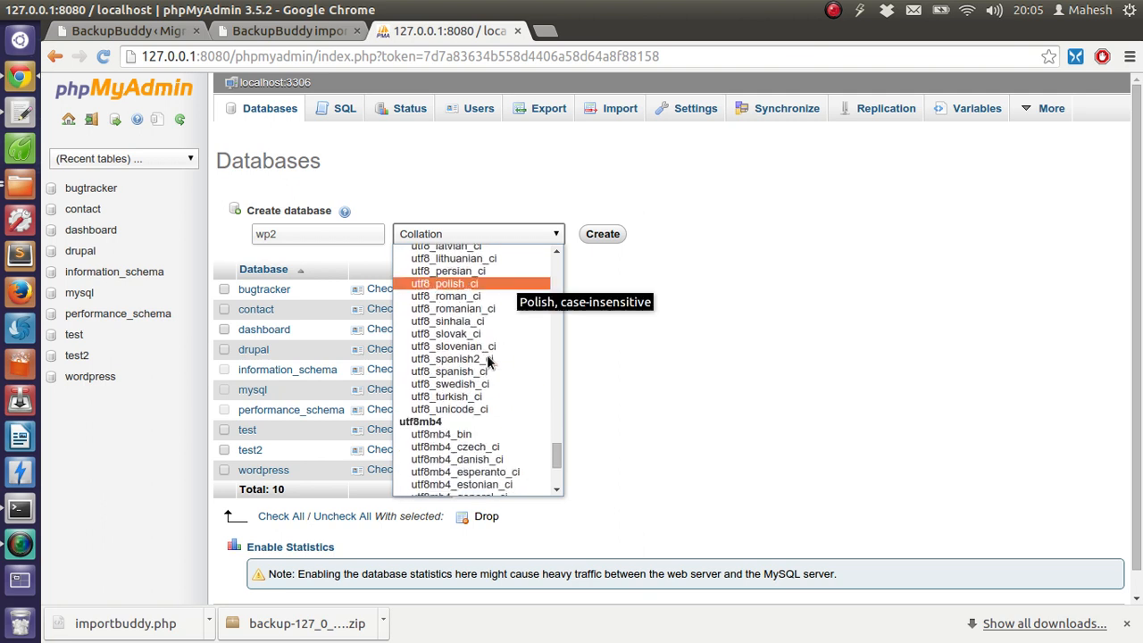
click(479, 404)
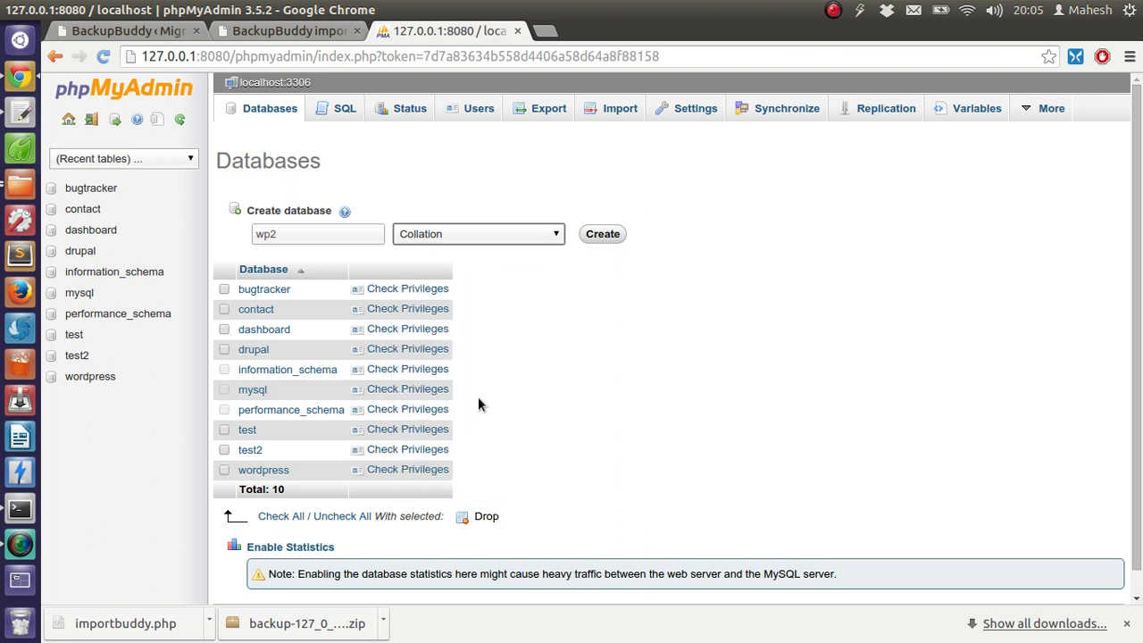
click(479, 234)
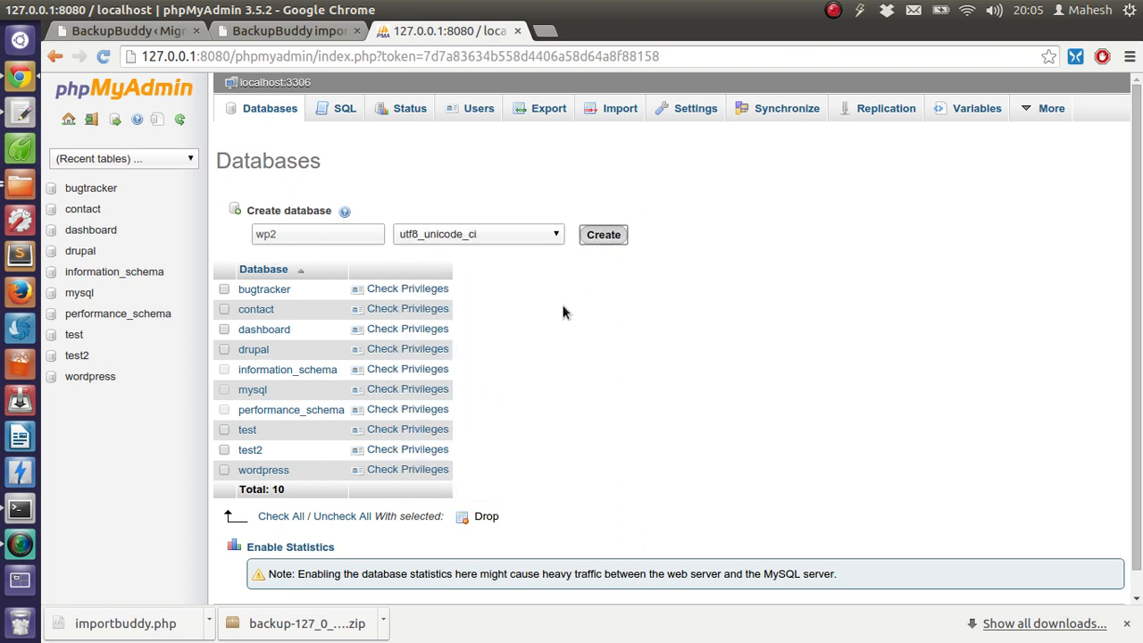
click(604, 234)
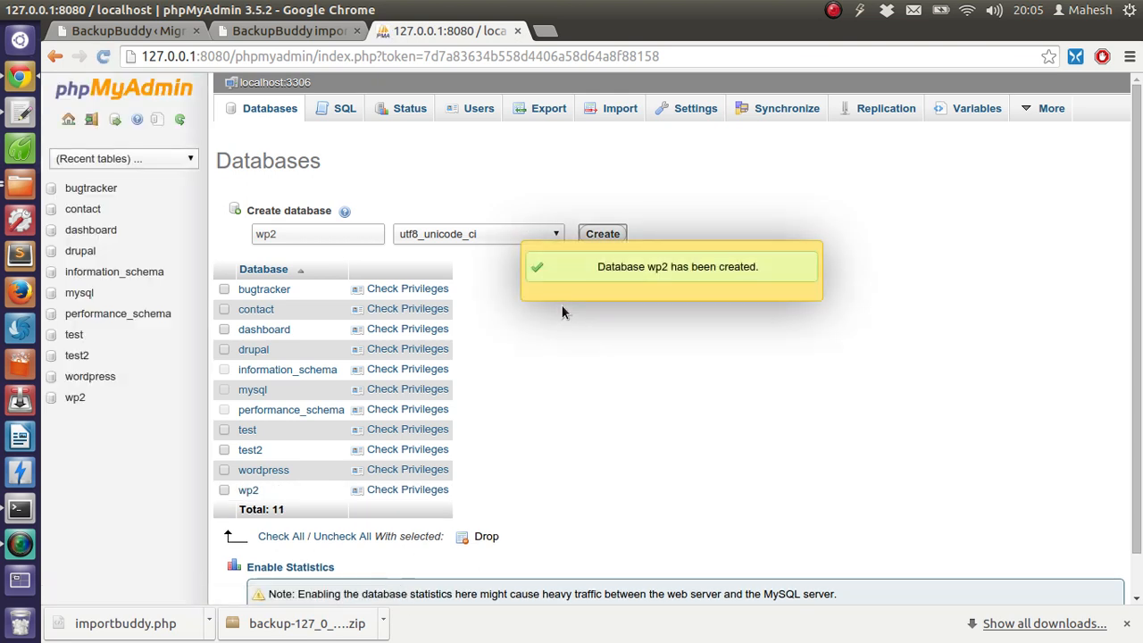
mouse_move(802, 286)
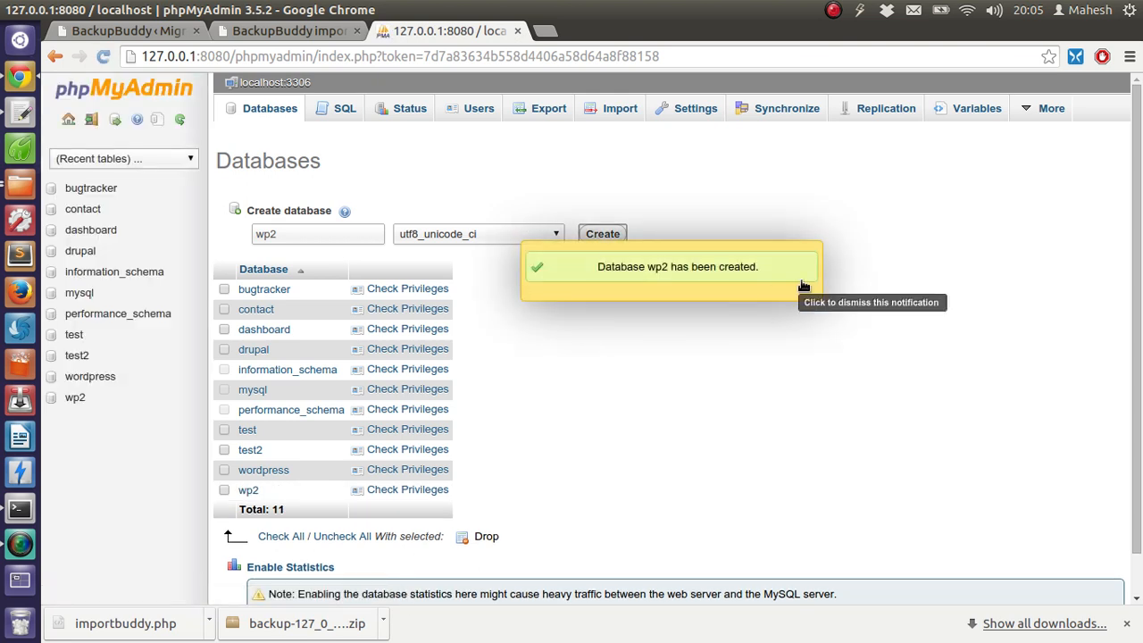
click(286, 31)
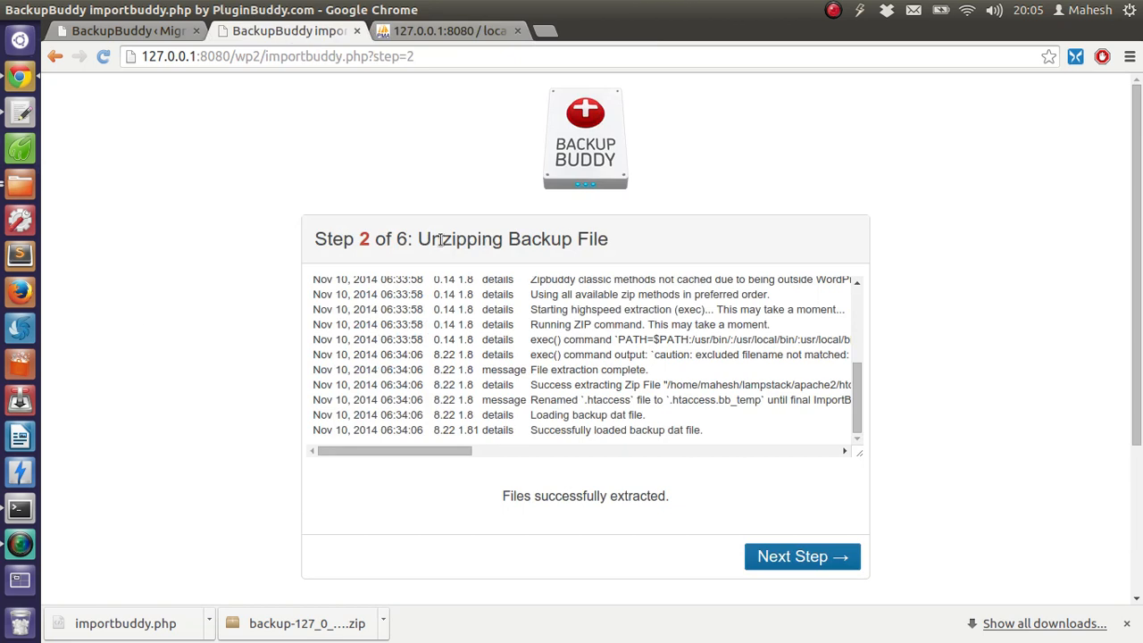
mouse_move(958, 572)
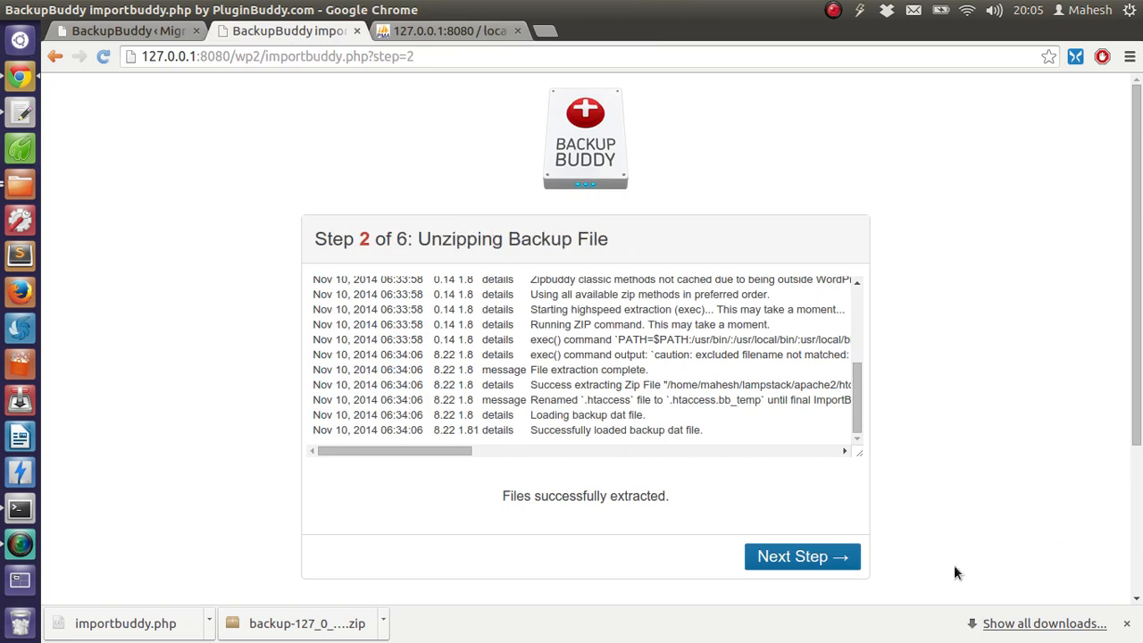
click(800, 555)
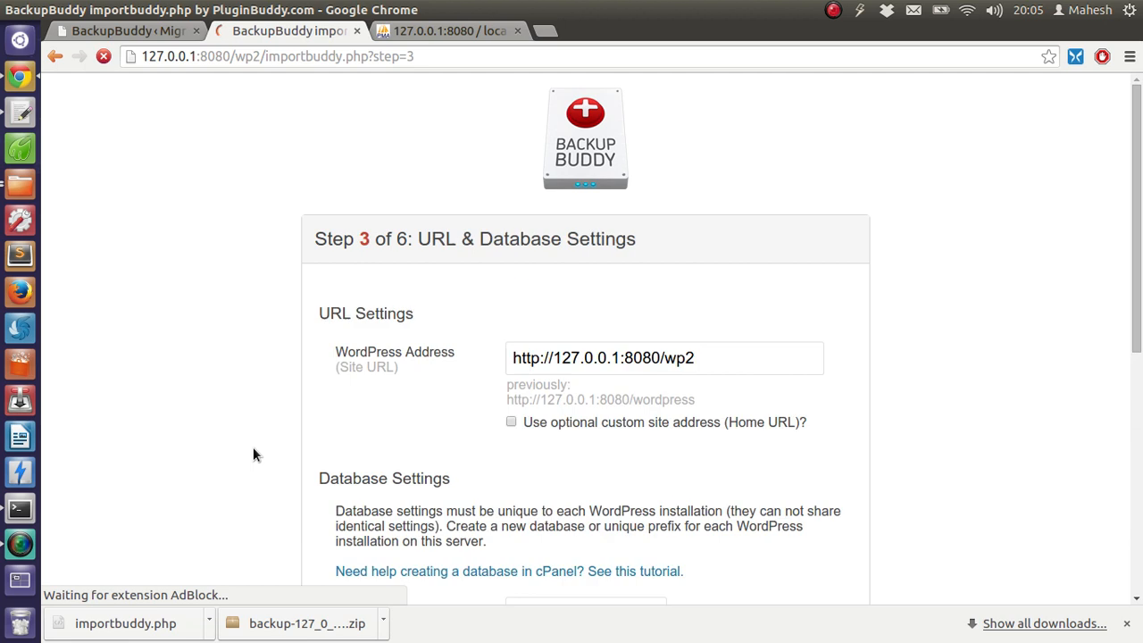
scroll(down, 3)
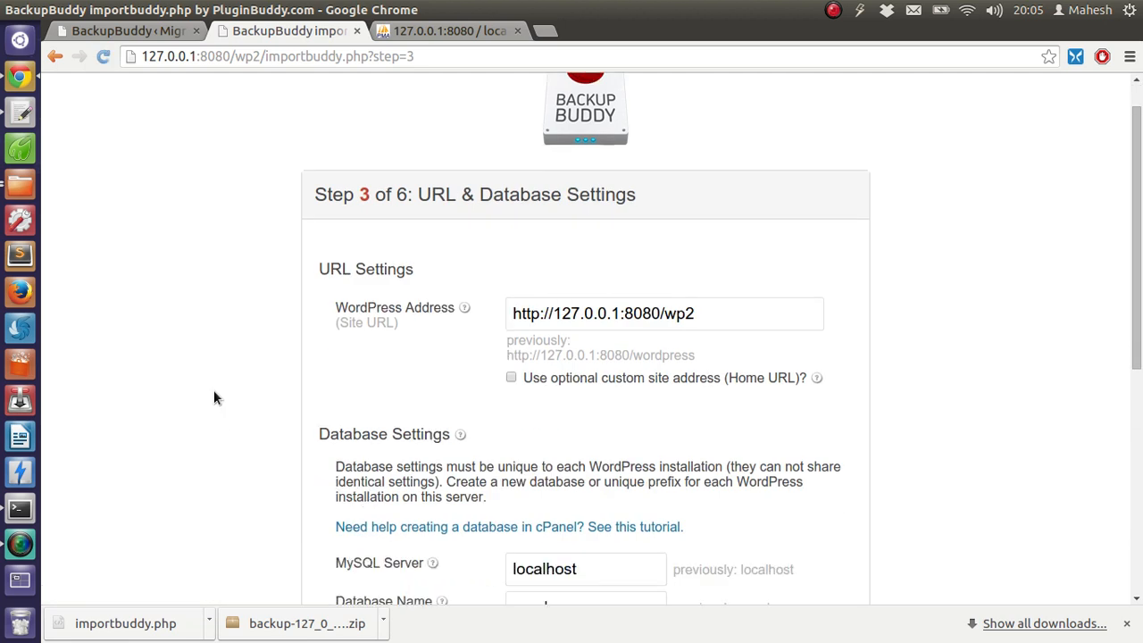
scroll(down, 3)
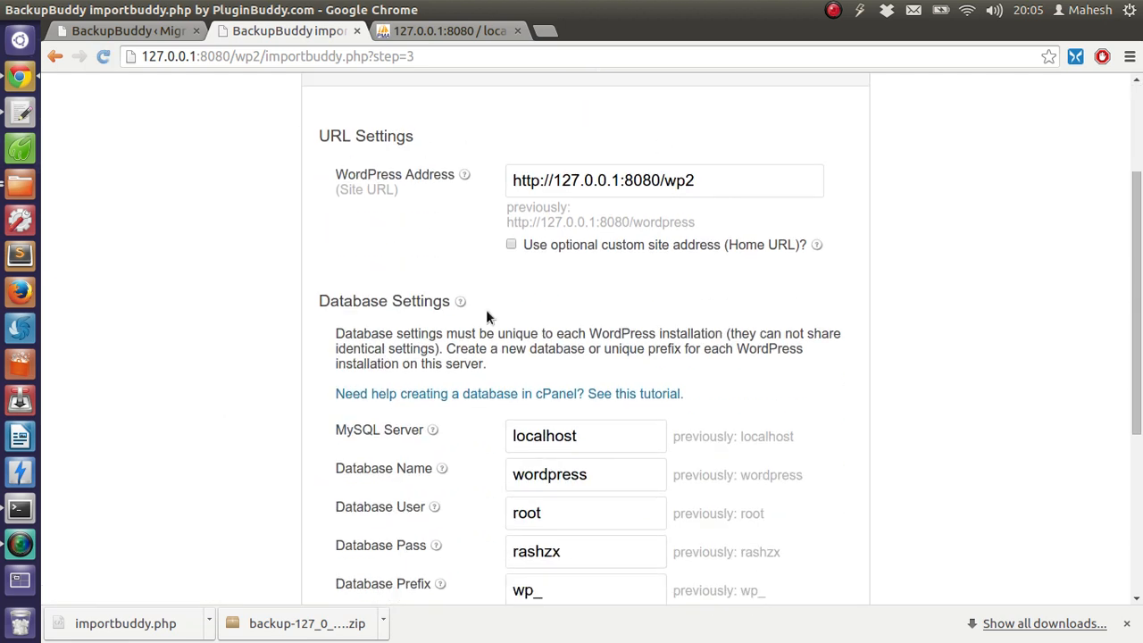
scroll(down, 3)
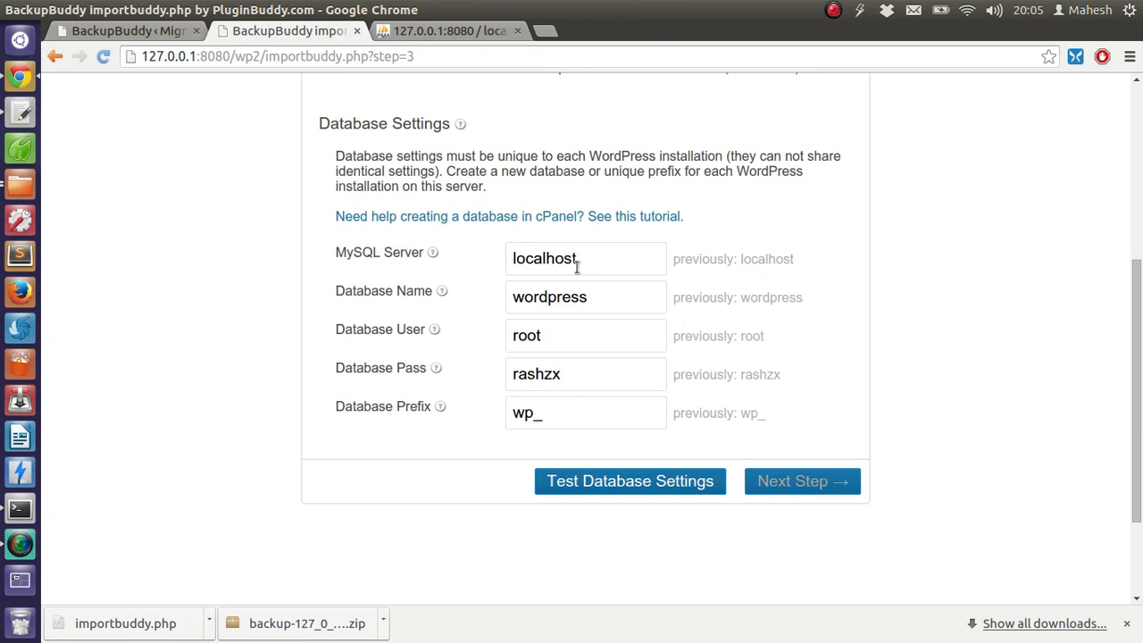
mouse_move(474, 293)
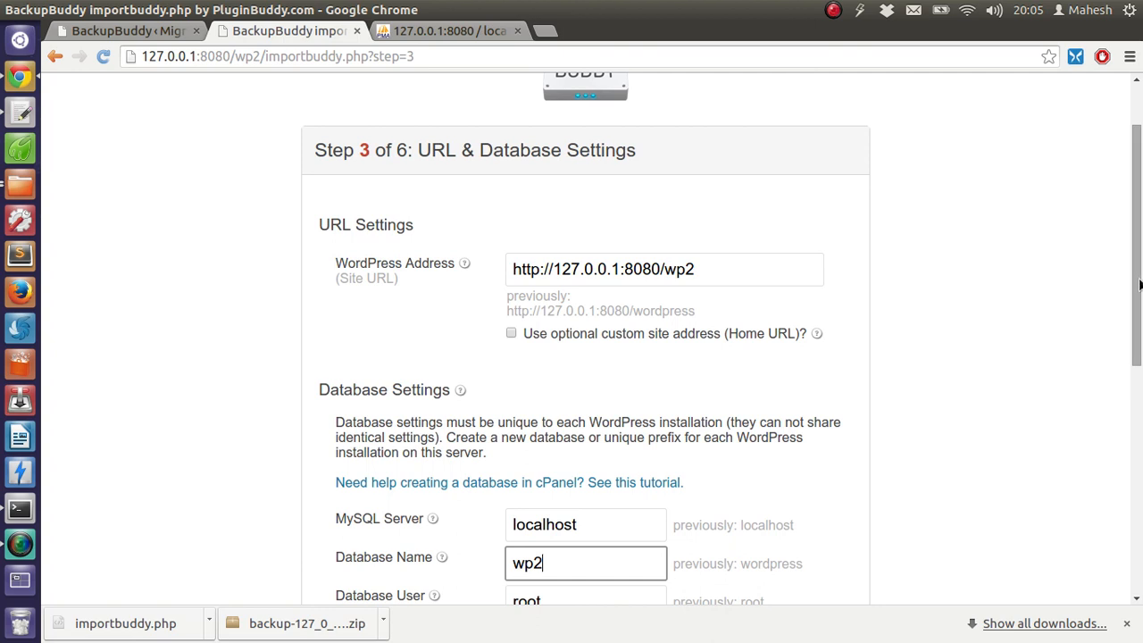
scroll(down, 3)
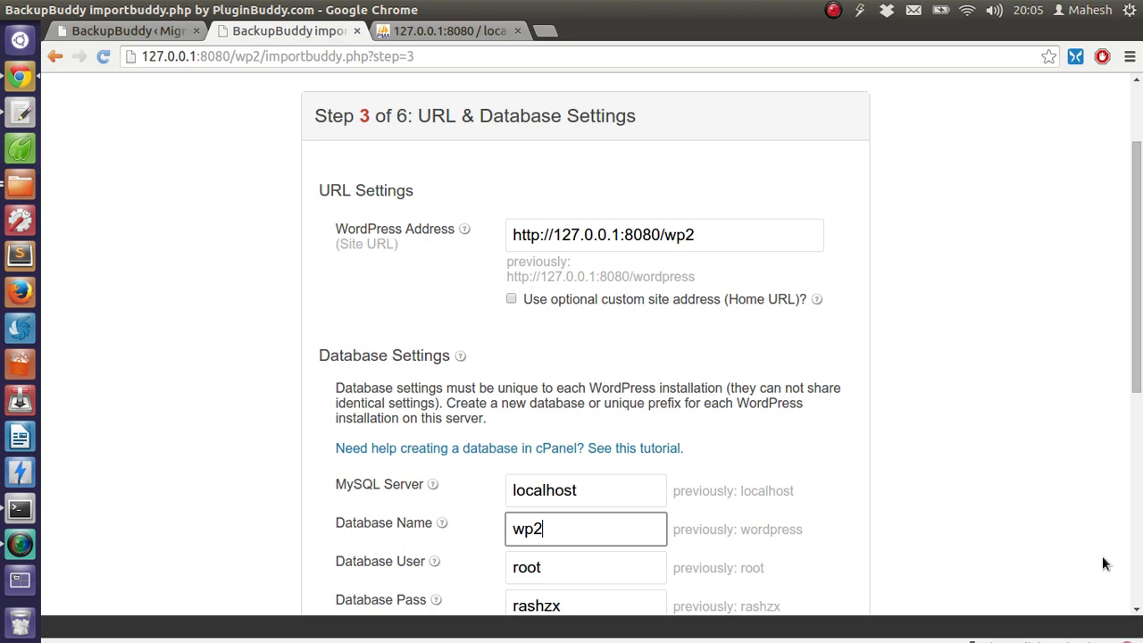
scroll(down, 3)
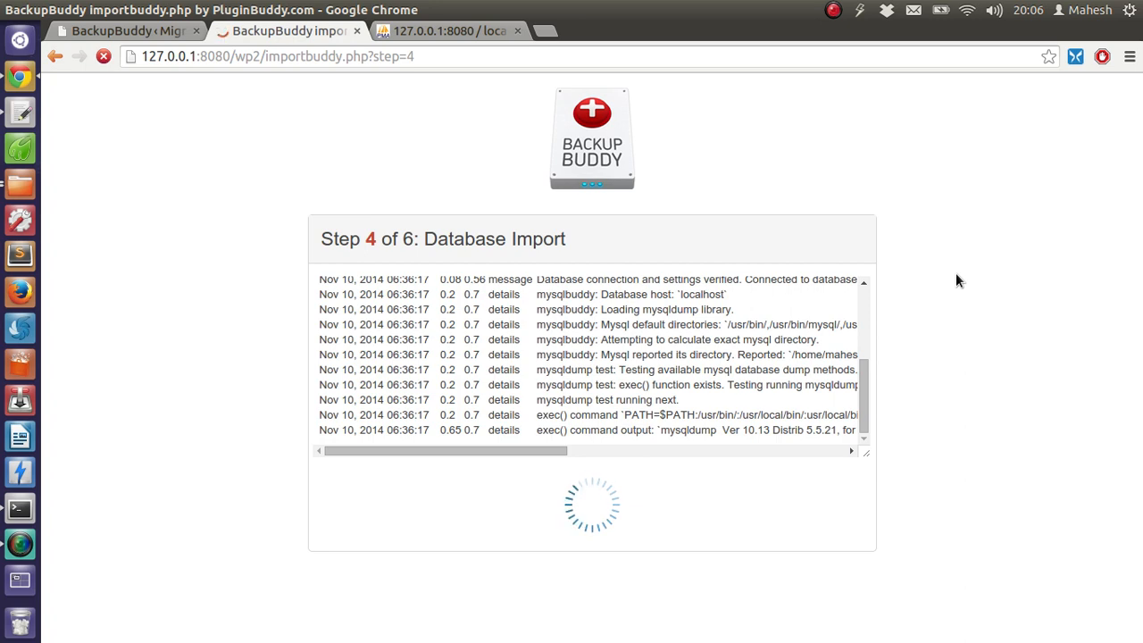
mouse_move(975, 253)
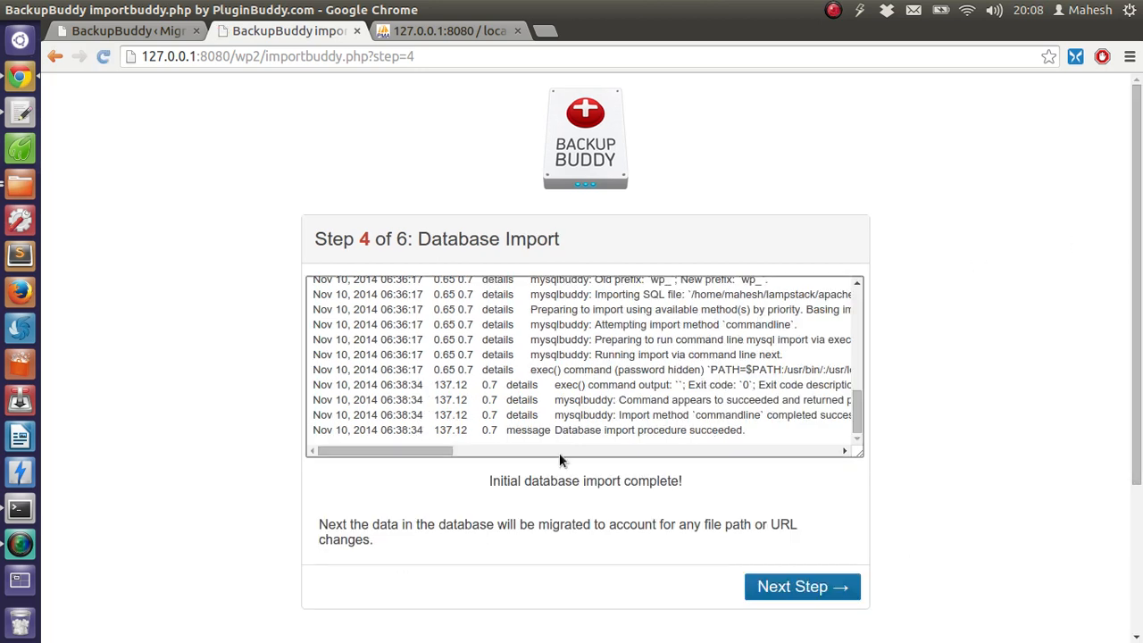
mouse_move(849, 550)
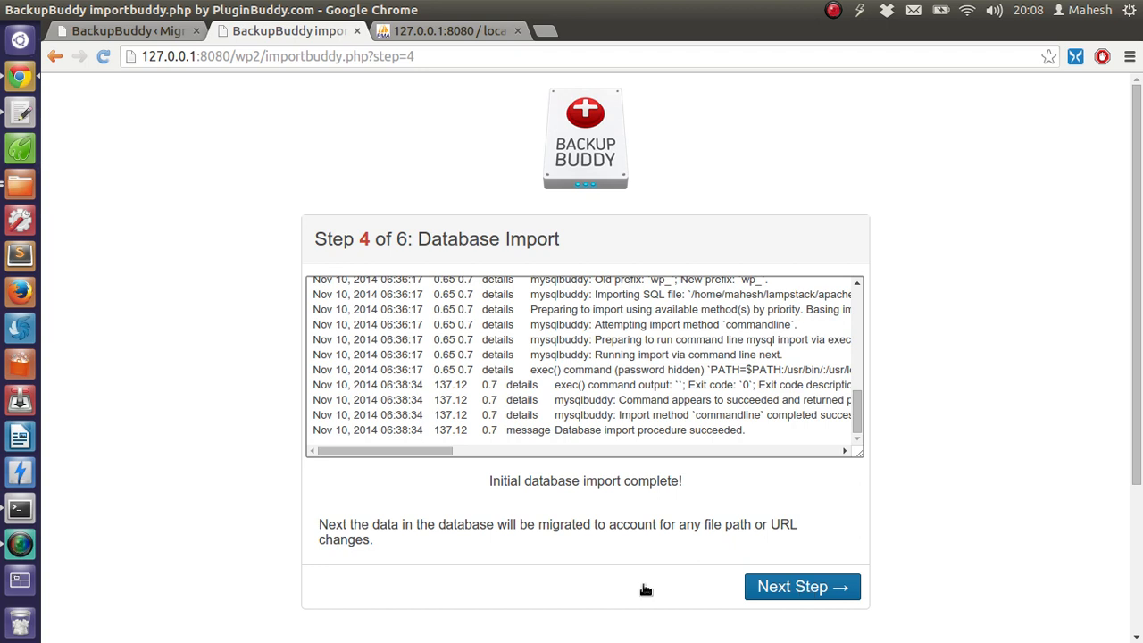
- Continue from the completed Step 4 database import to the URL and path migration
click(801, 586)
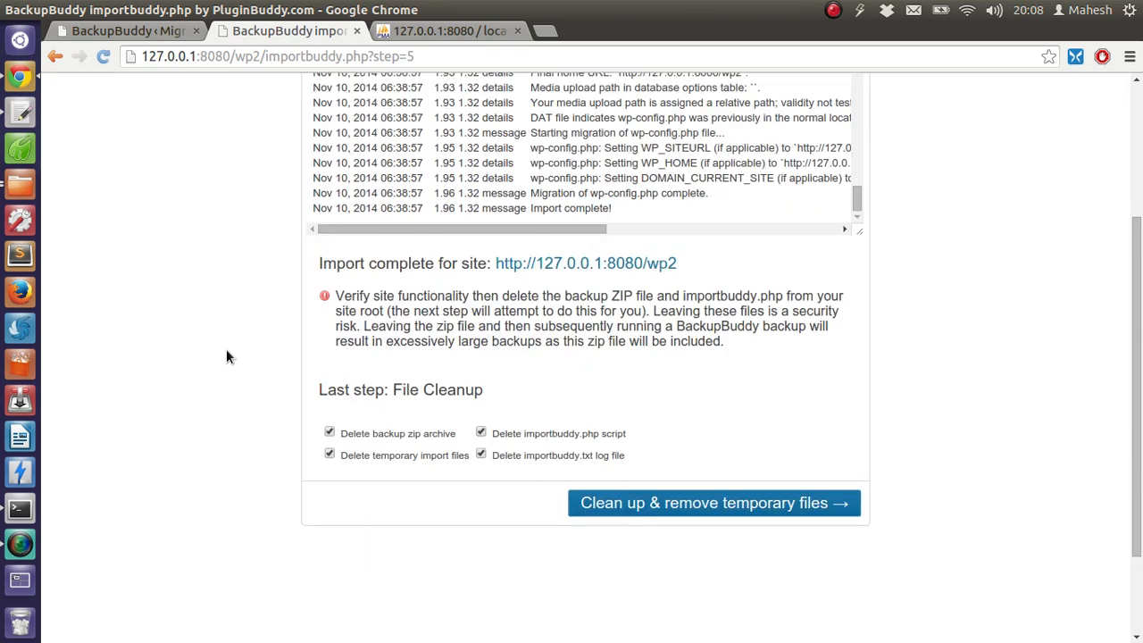
mouse_move(142, 301)
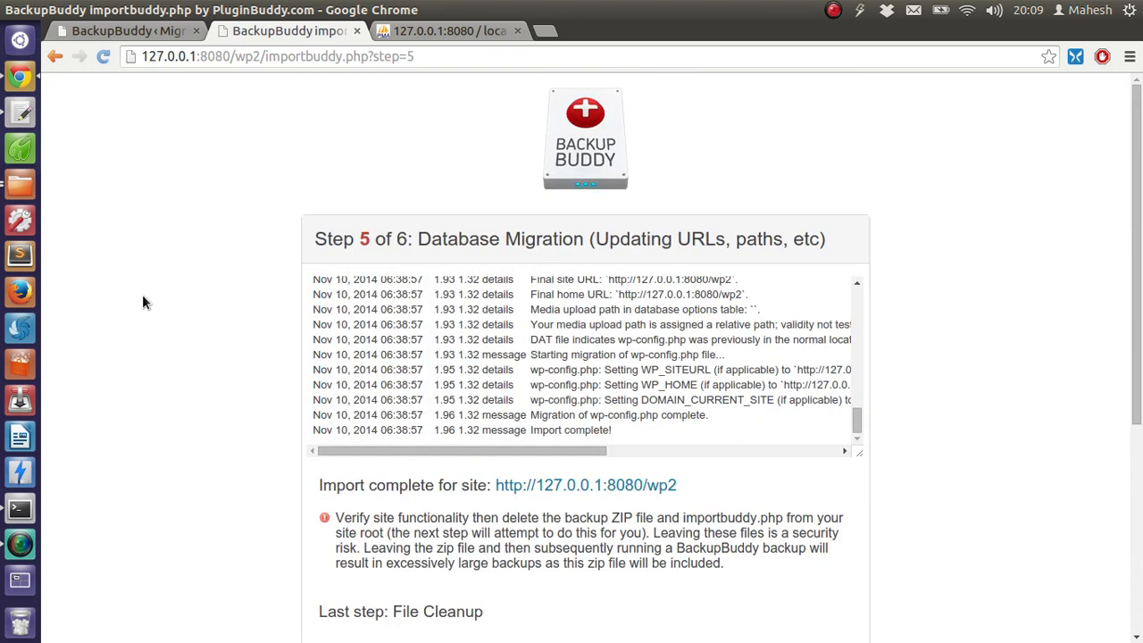
- Review the Step 5 migration log and start 'Clean up & remove temporary files' with all boxes checked
scroll(down, 3)
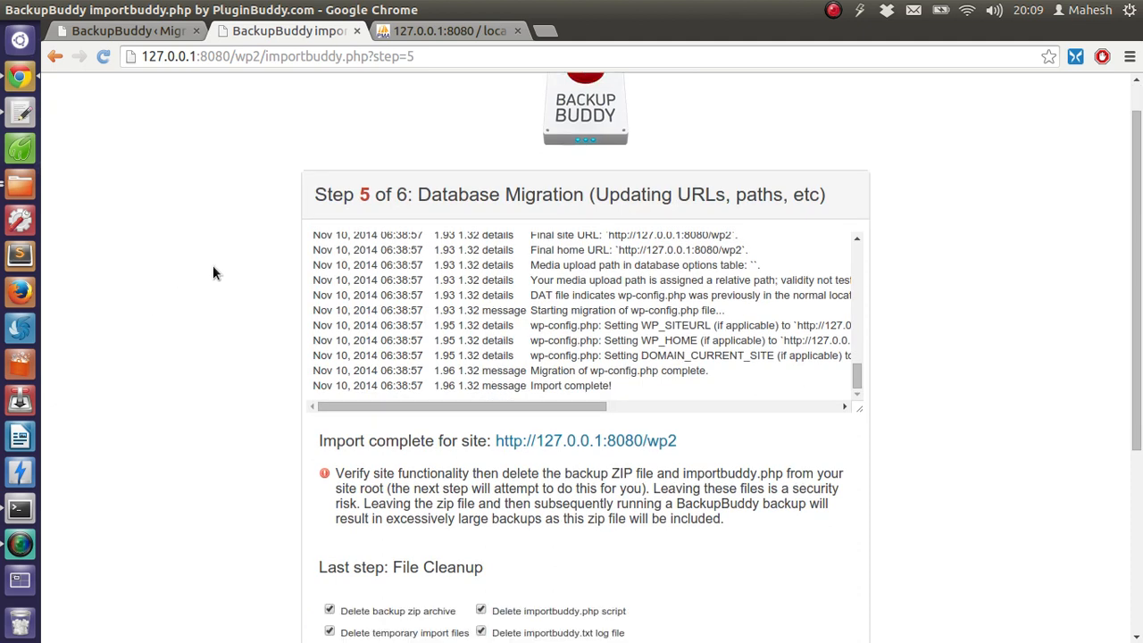
scroll(down, 3)
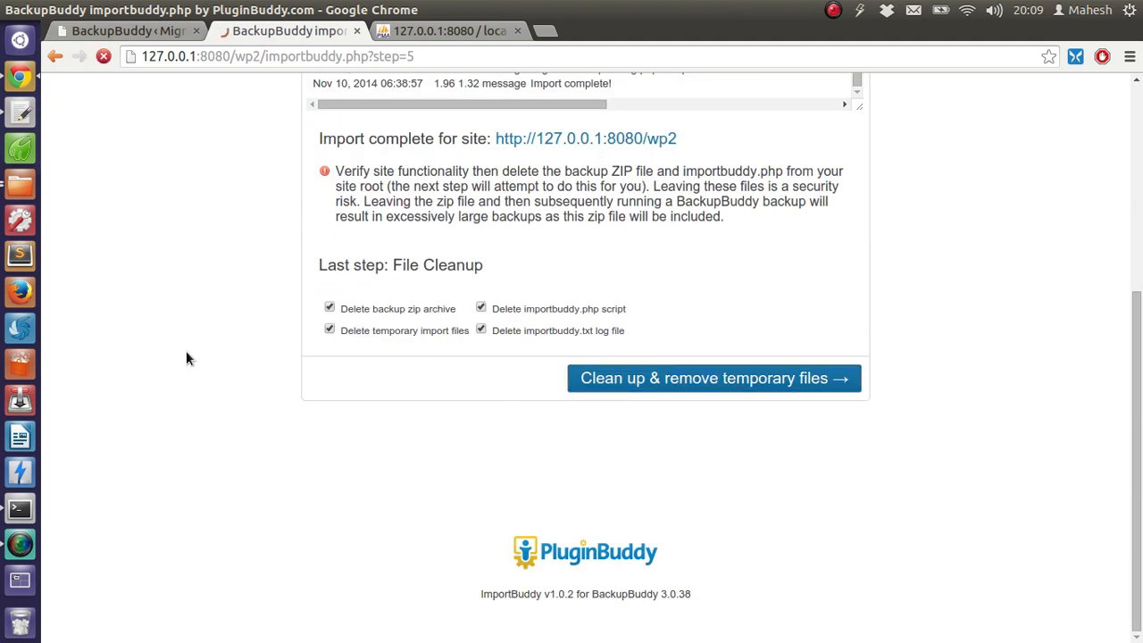
mouse_move(196, 350)
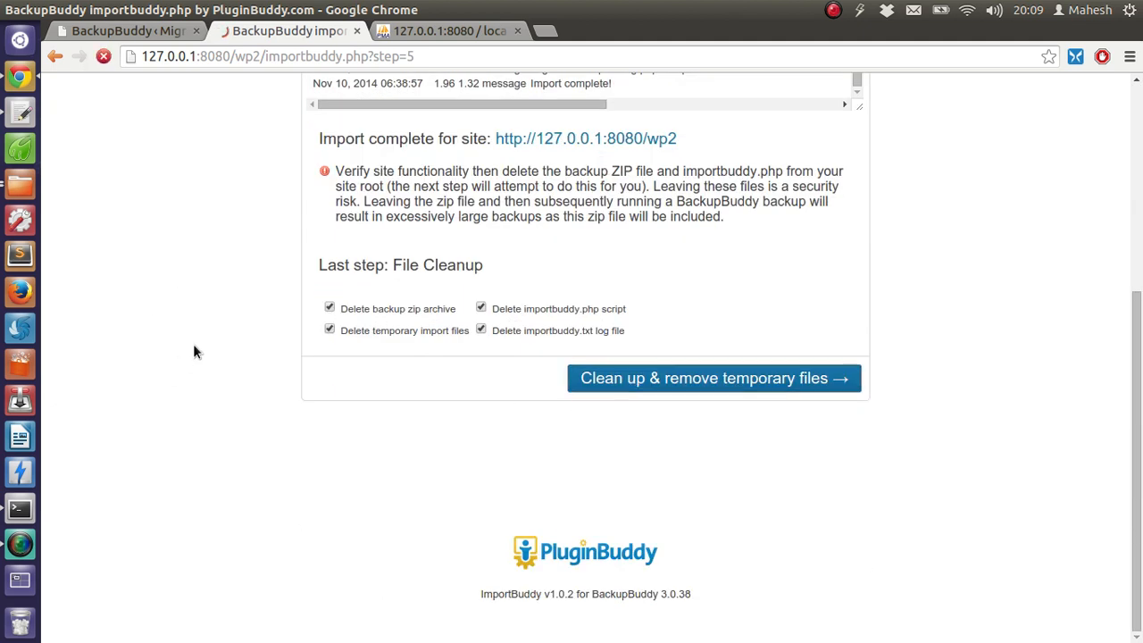
click(713, 379)
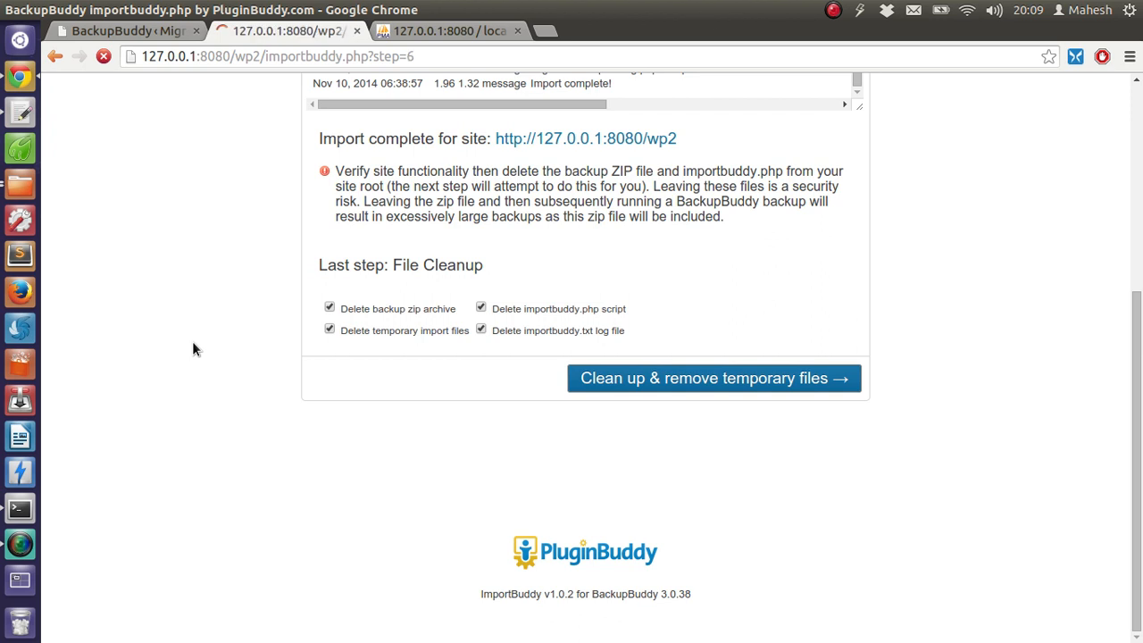
click(711, 378)
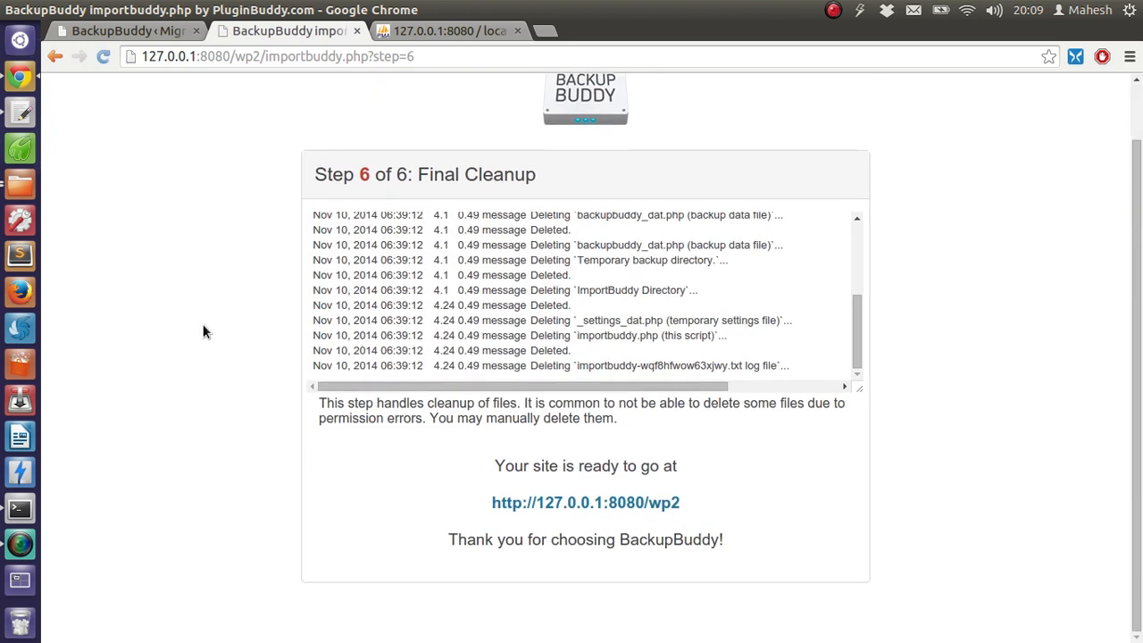
right_click(586, 502)
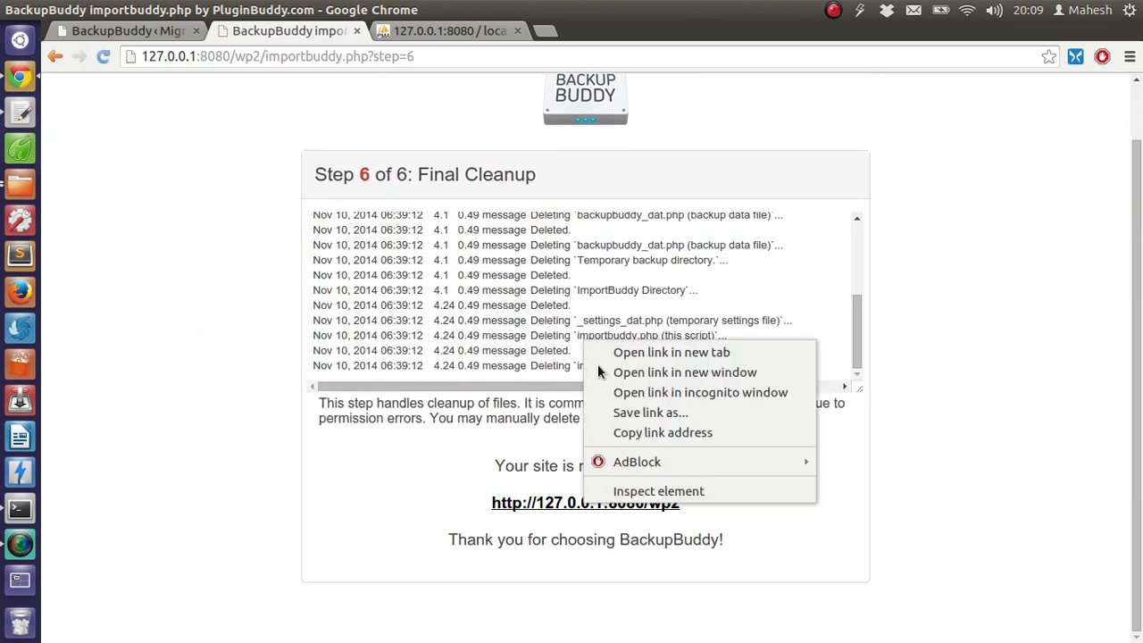
click(672, 352)
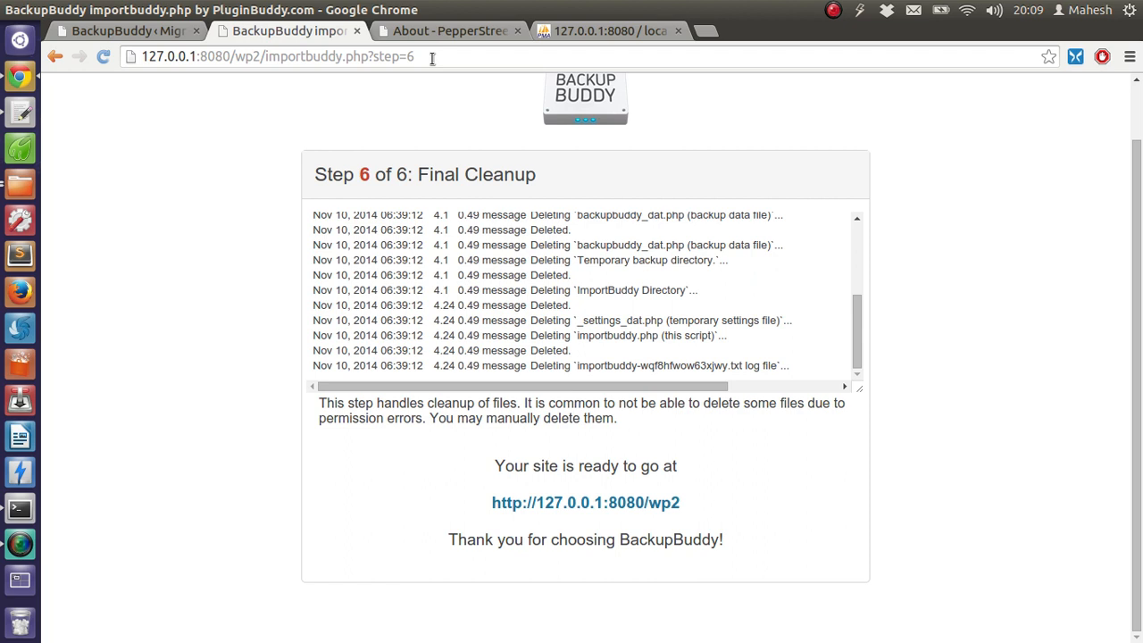
- Verify the About - PepperStreet page loads at 127.0.0.1:8080/wp2, from menu to comment form
click(447, 31)
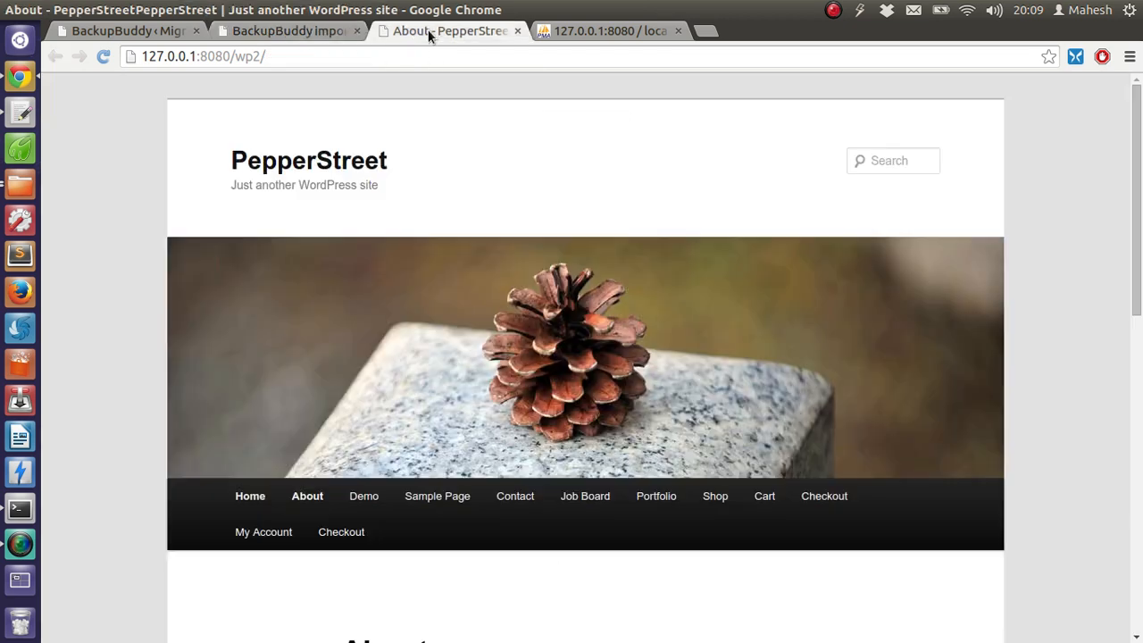
scroll(down, 3)
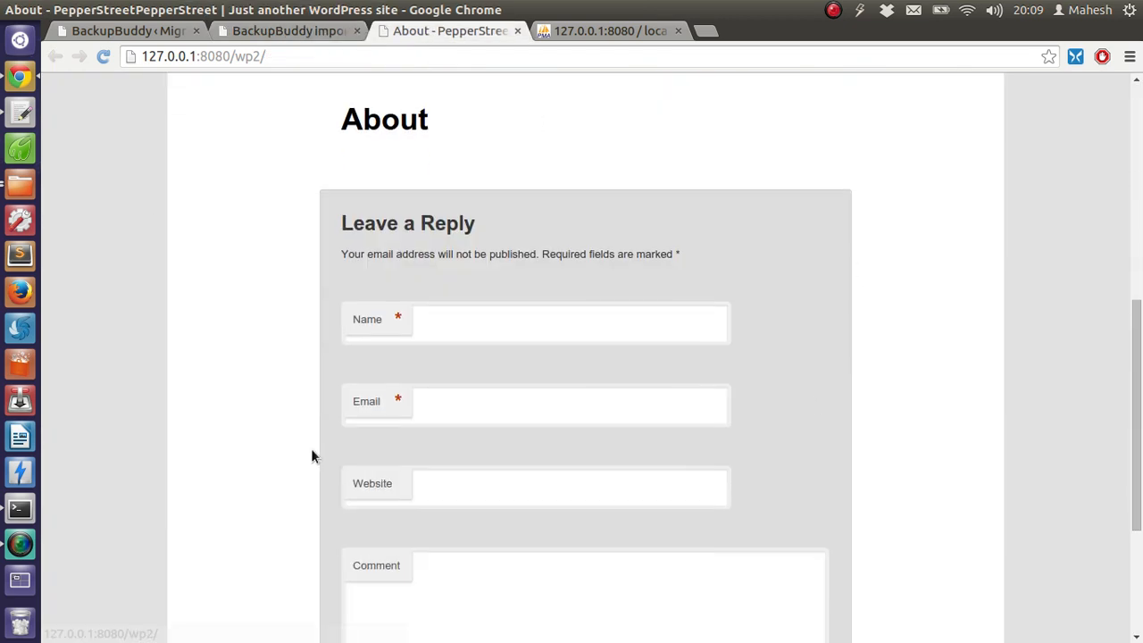
scroll(up, 3)
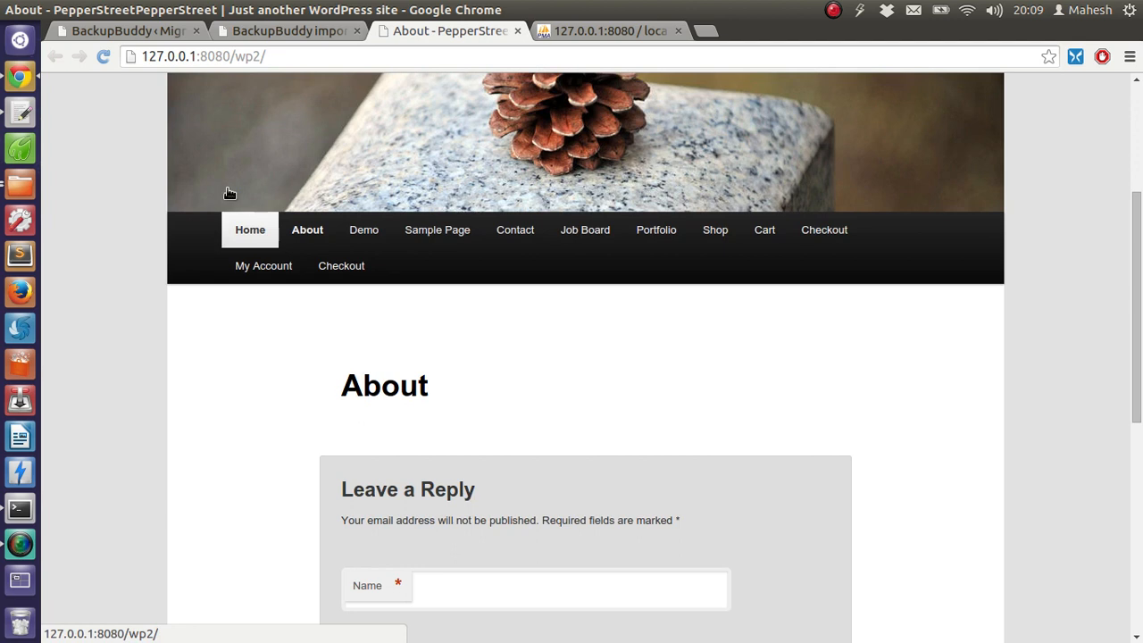
scroll(up, 3)
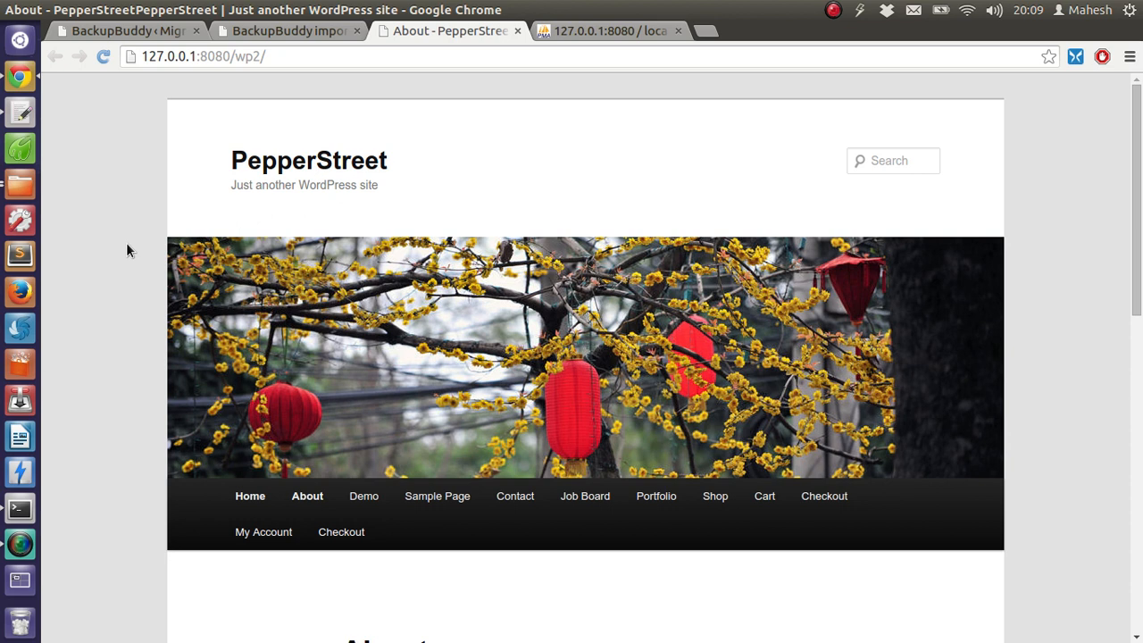
scroll(down, 3)
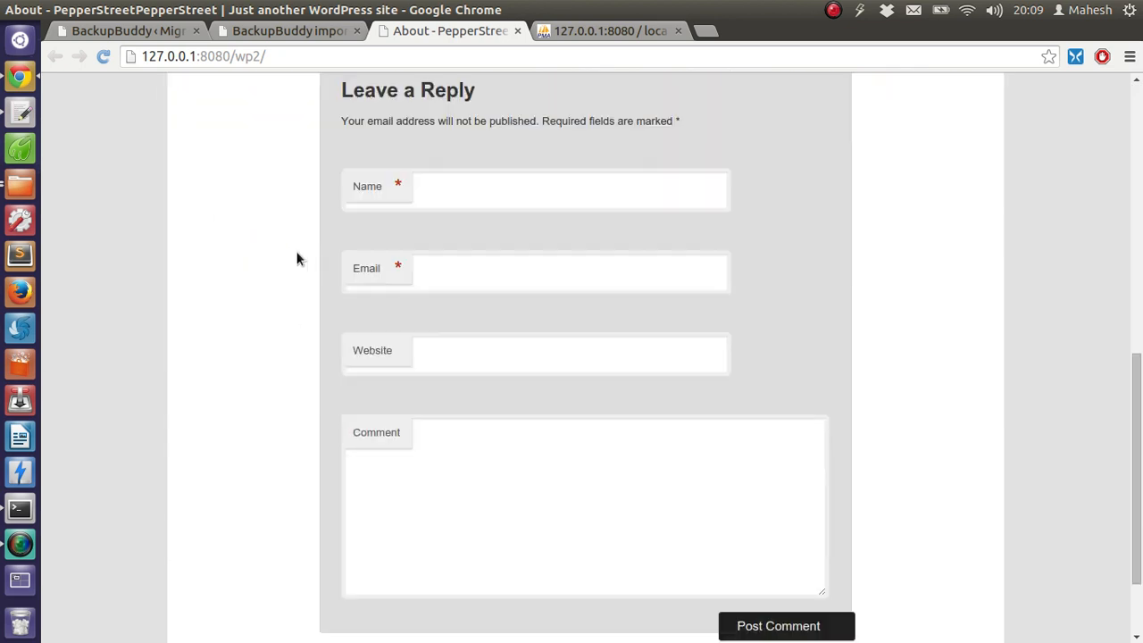
scroll(down, 3)
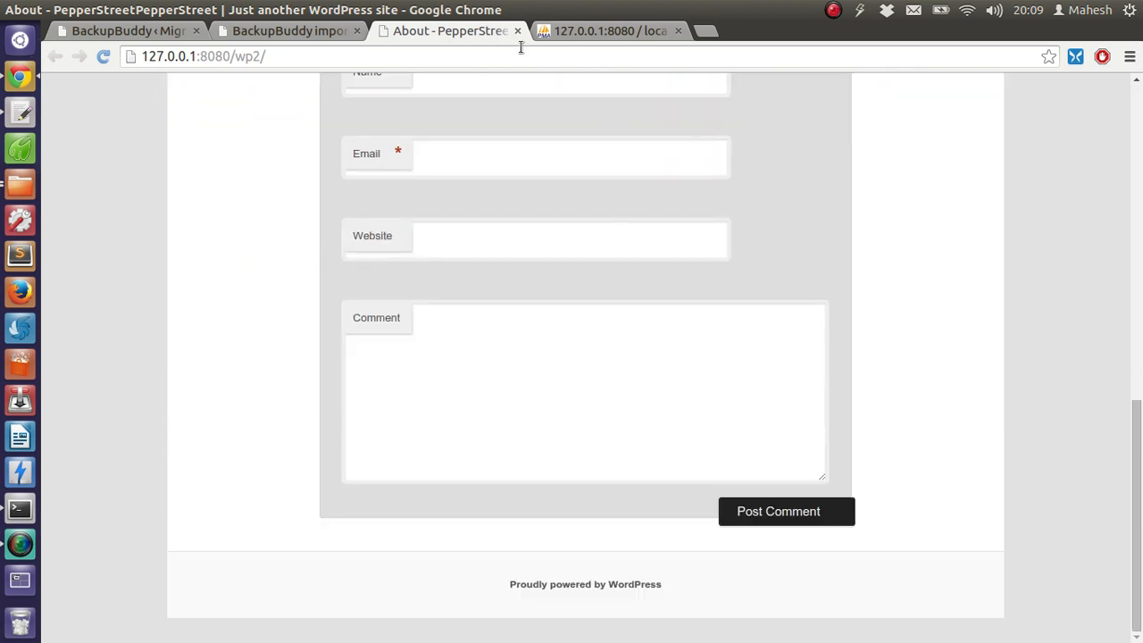
- Close the About - PepperStreet tab, returning to the ImportBuddy Step 6 cleanup summary
click(285, 31)
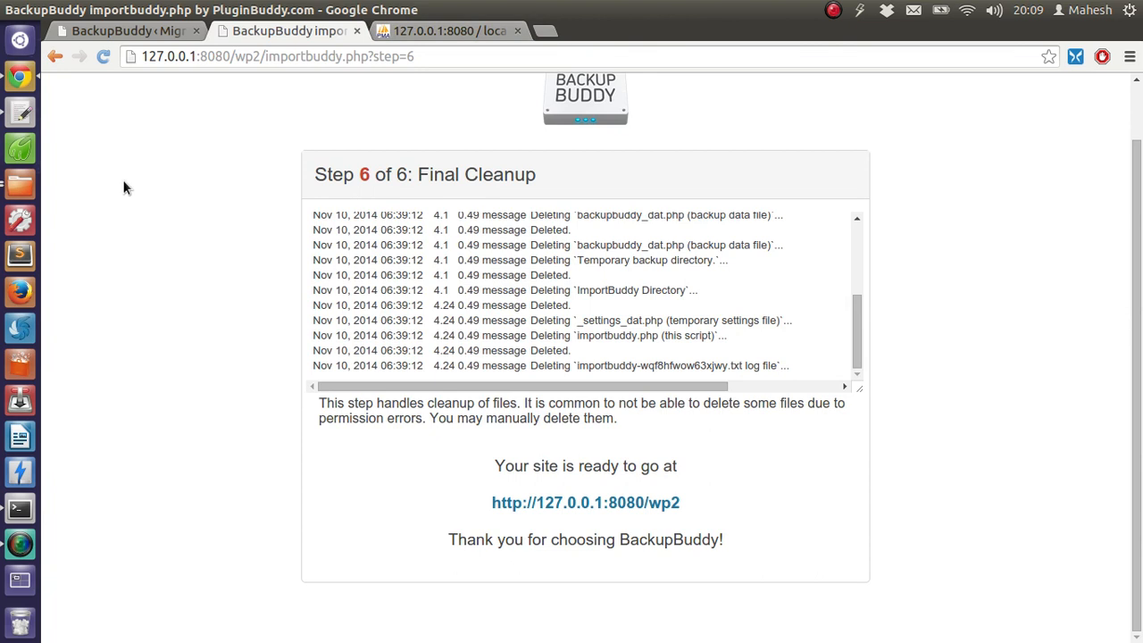
mouse_move(200, 166)
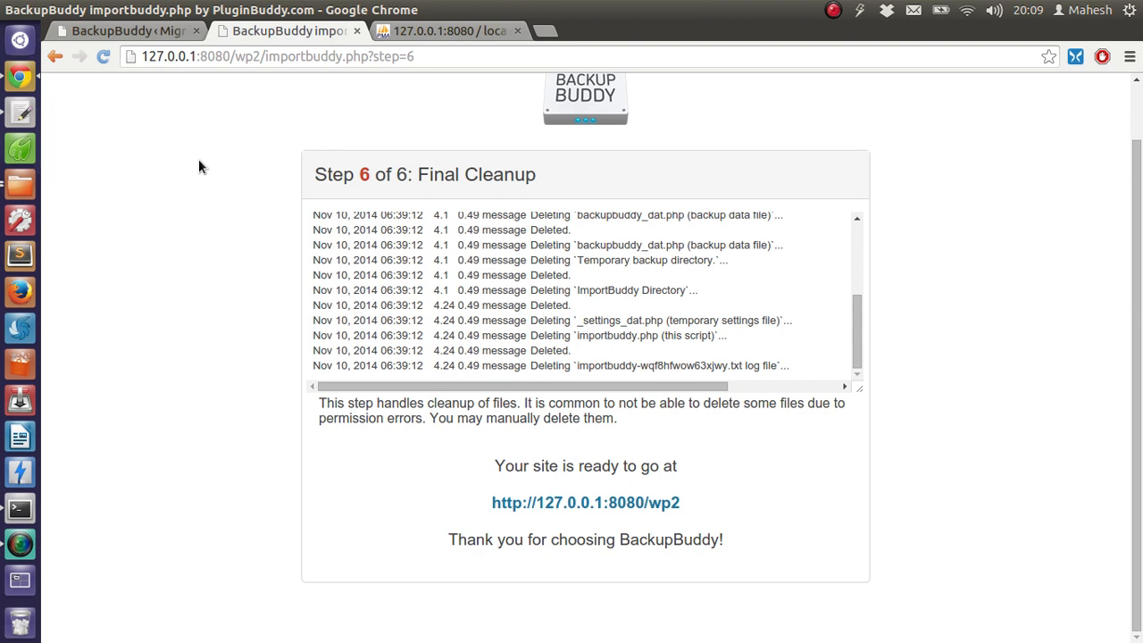
mouse_move(221, 168)
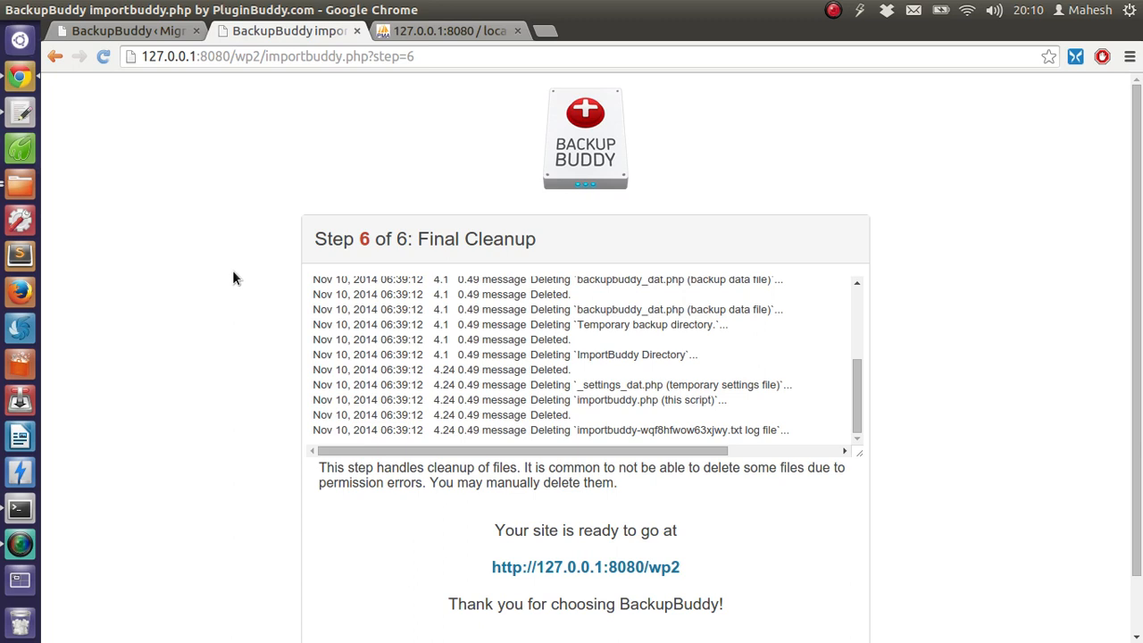
mouse_move(271, 129)
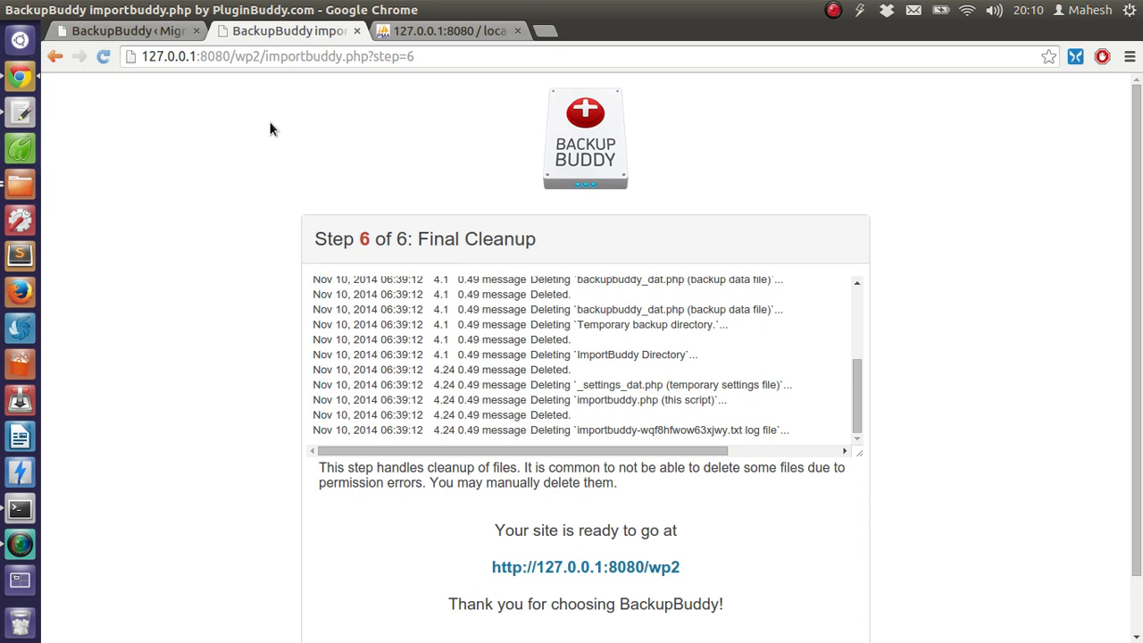